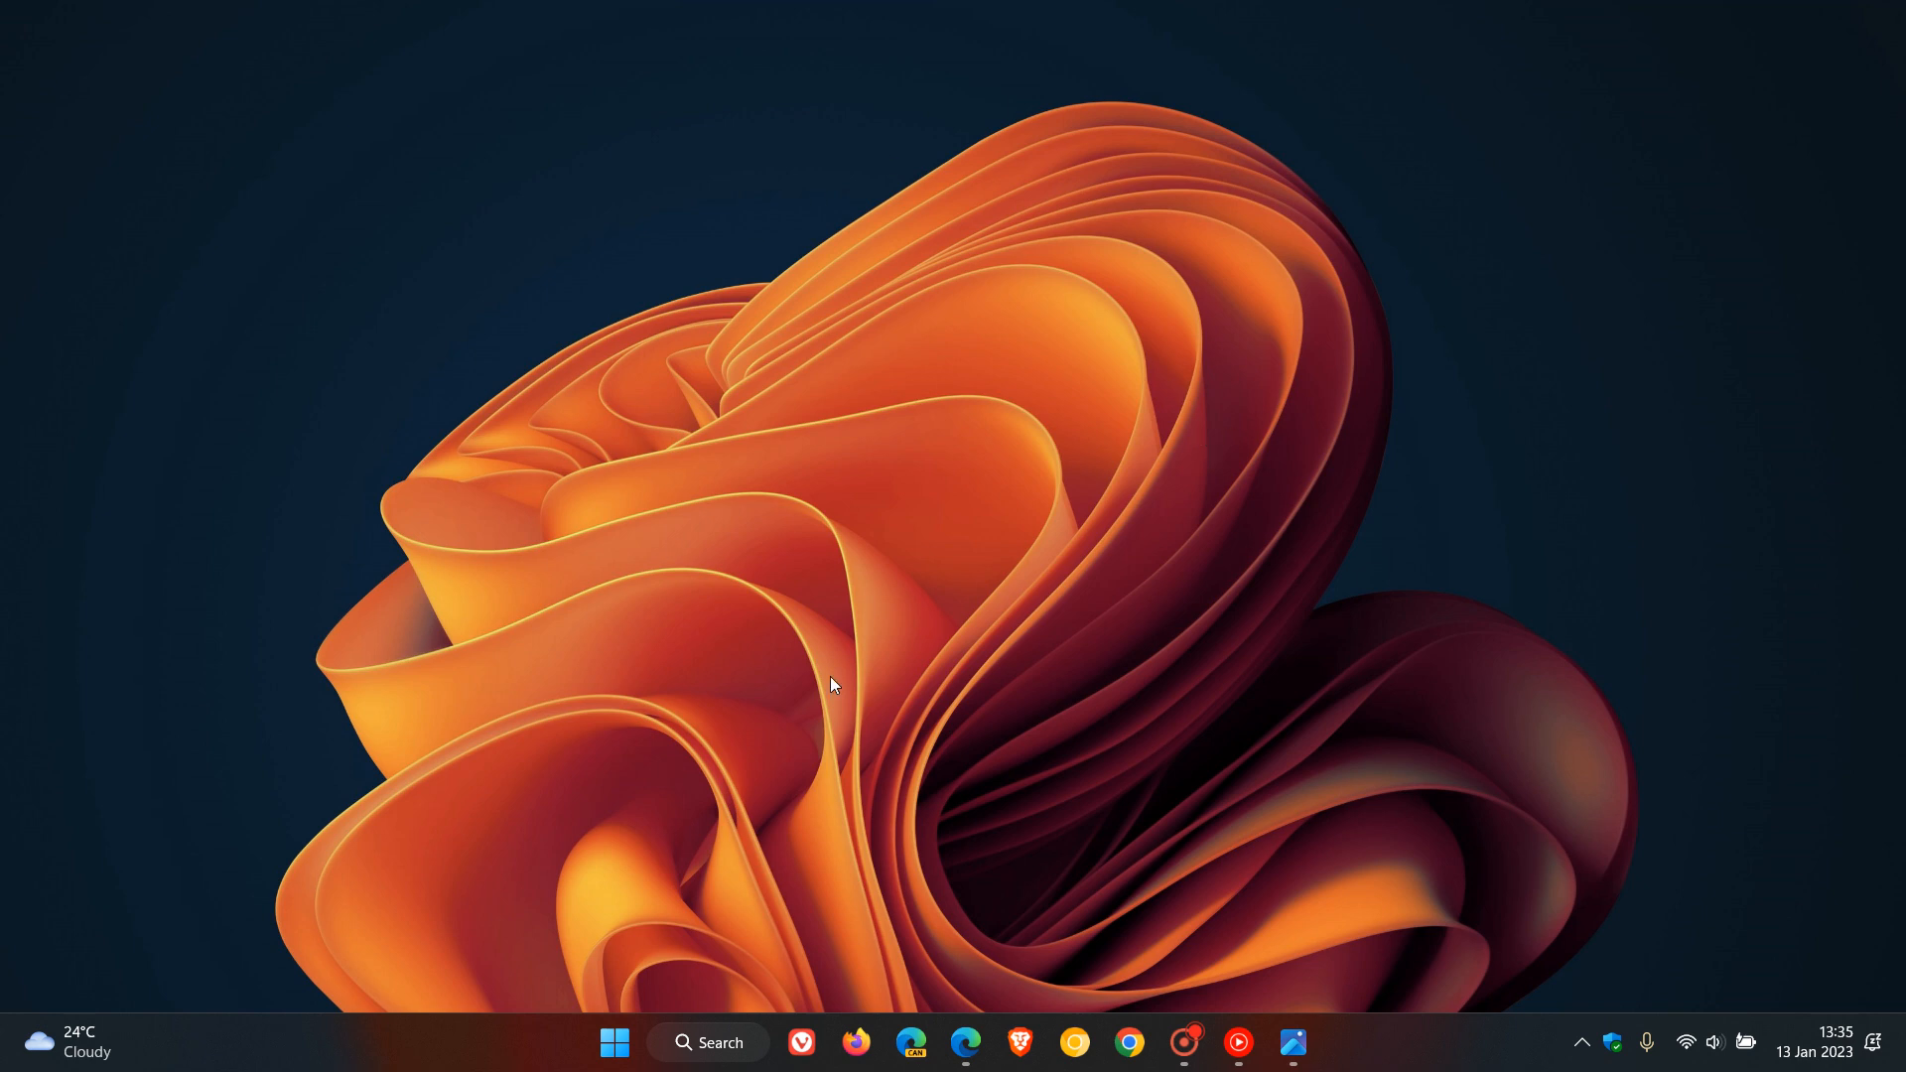
mouse_move(1212, 592)
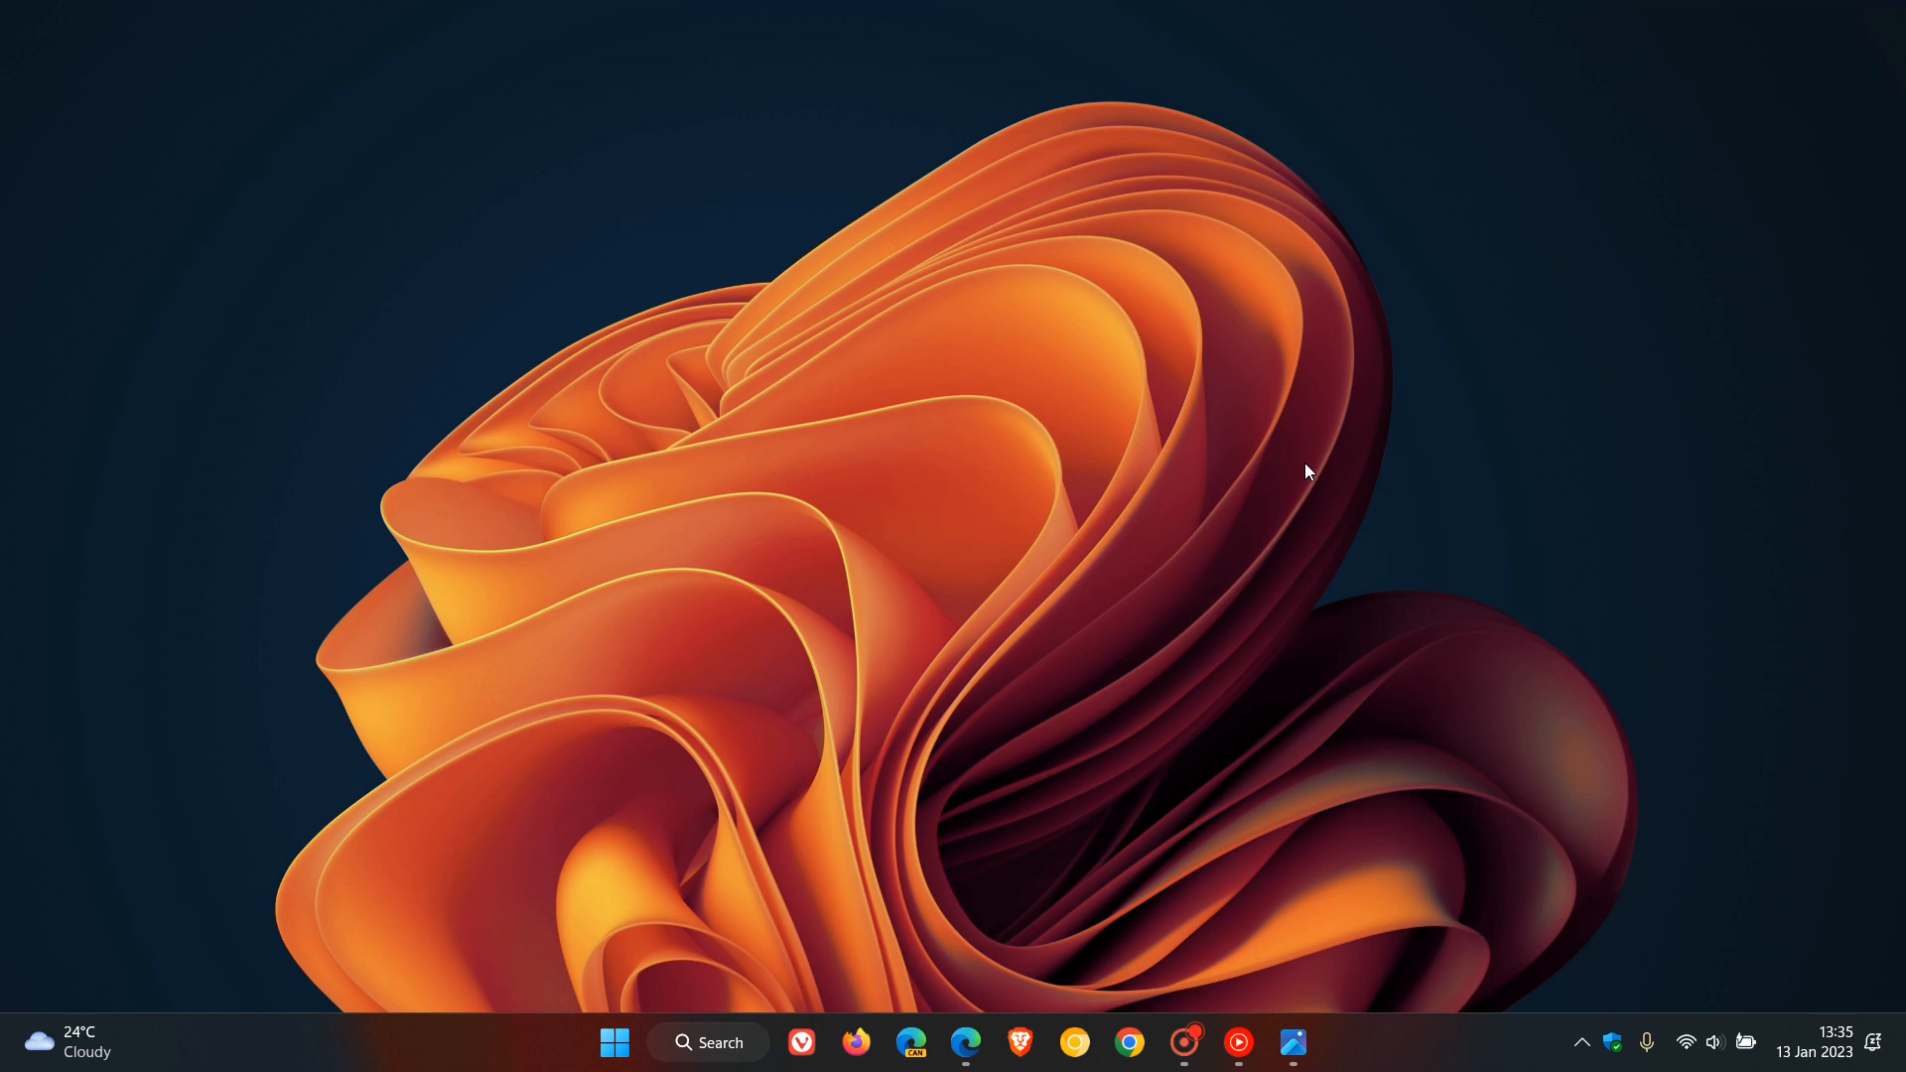
mouse_move(1312, 952)
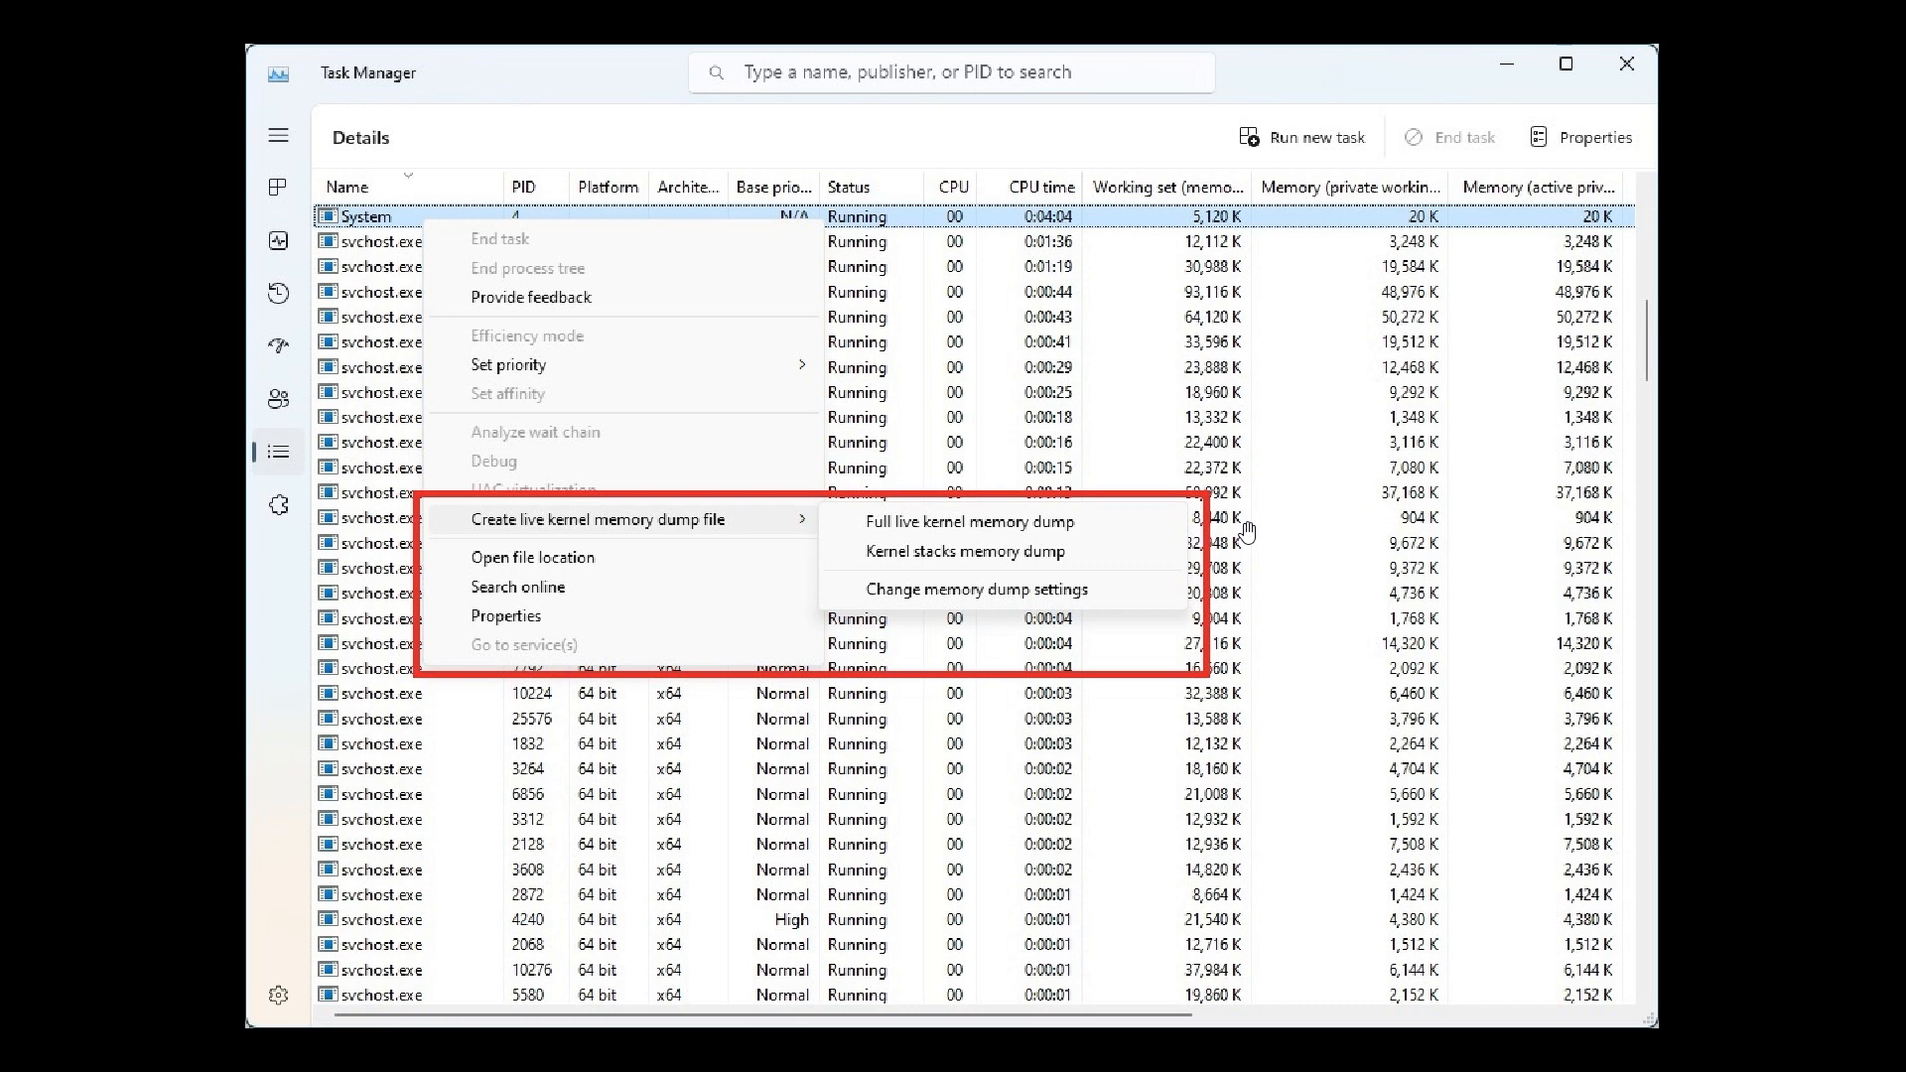
mouse_move(1178, 578)
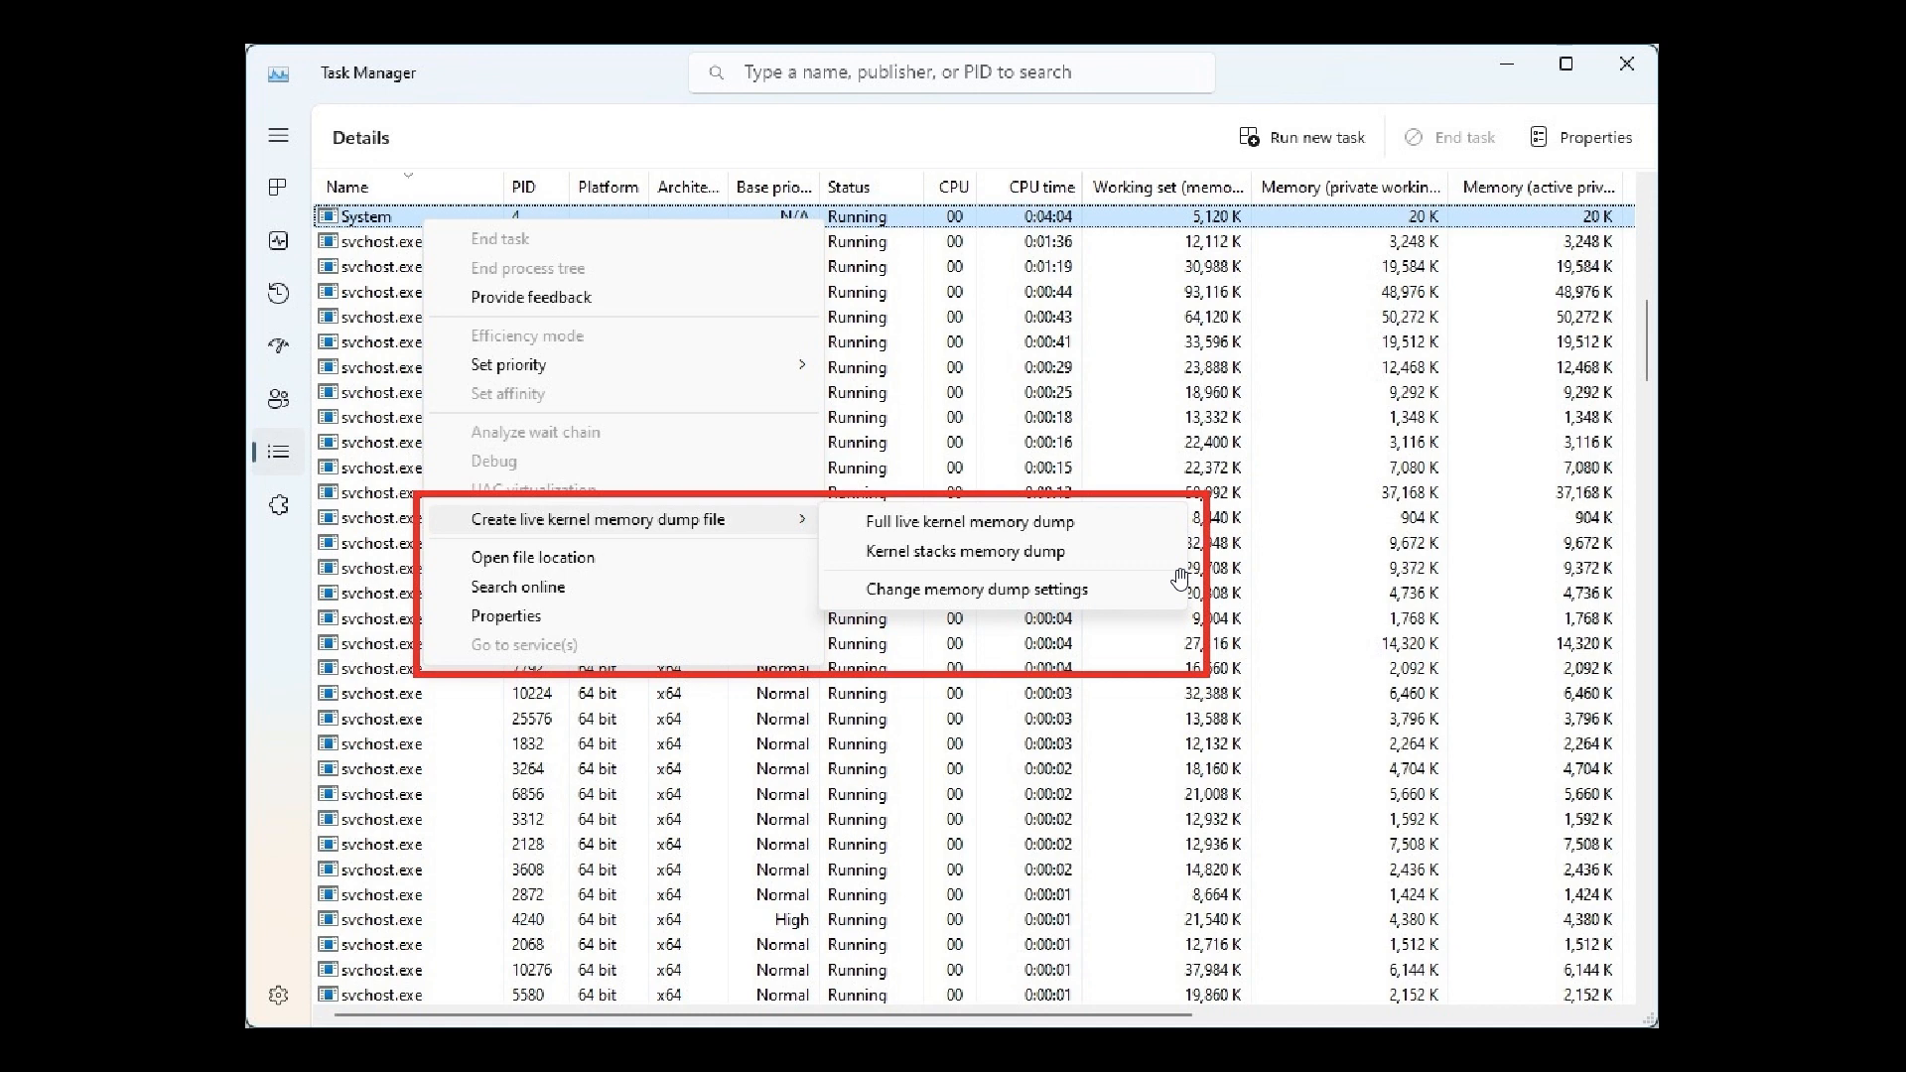
mouse_move(729, 130)
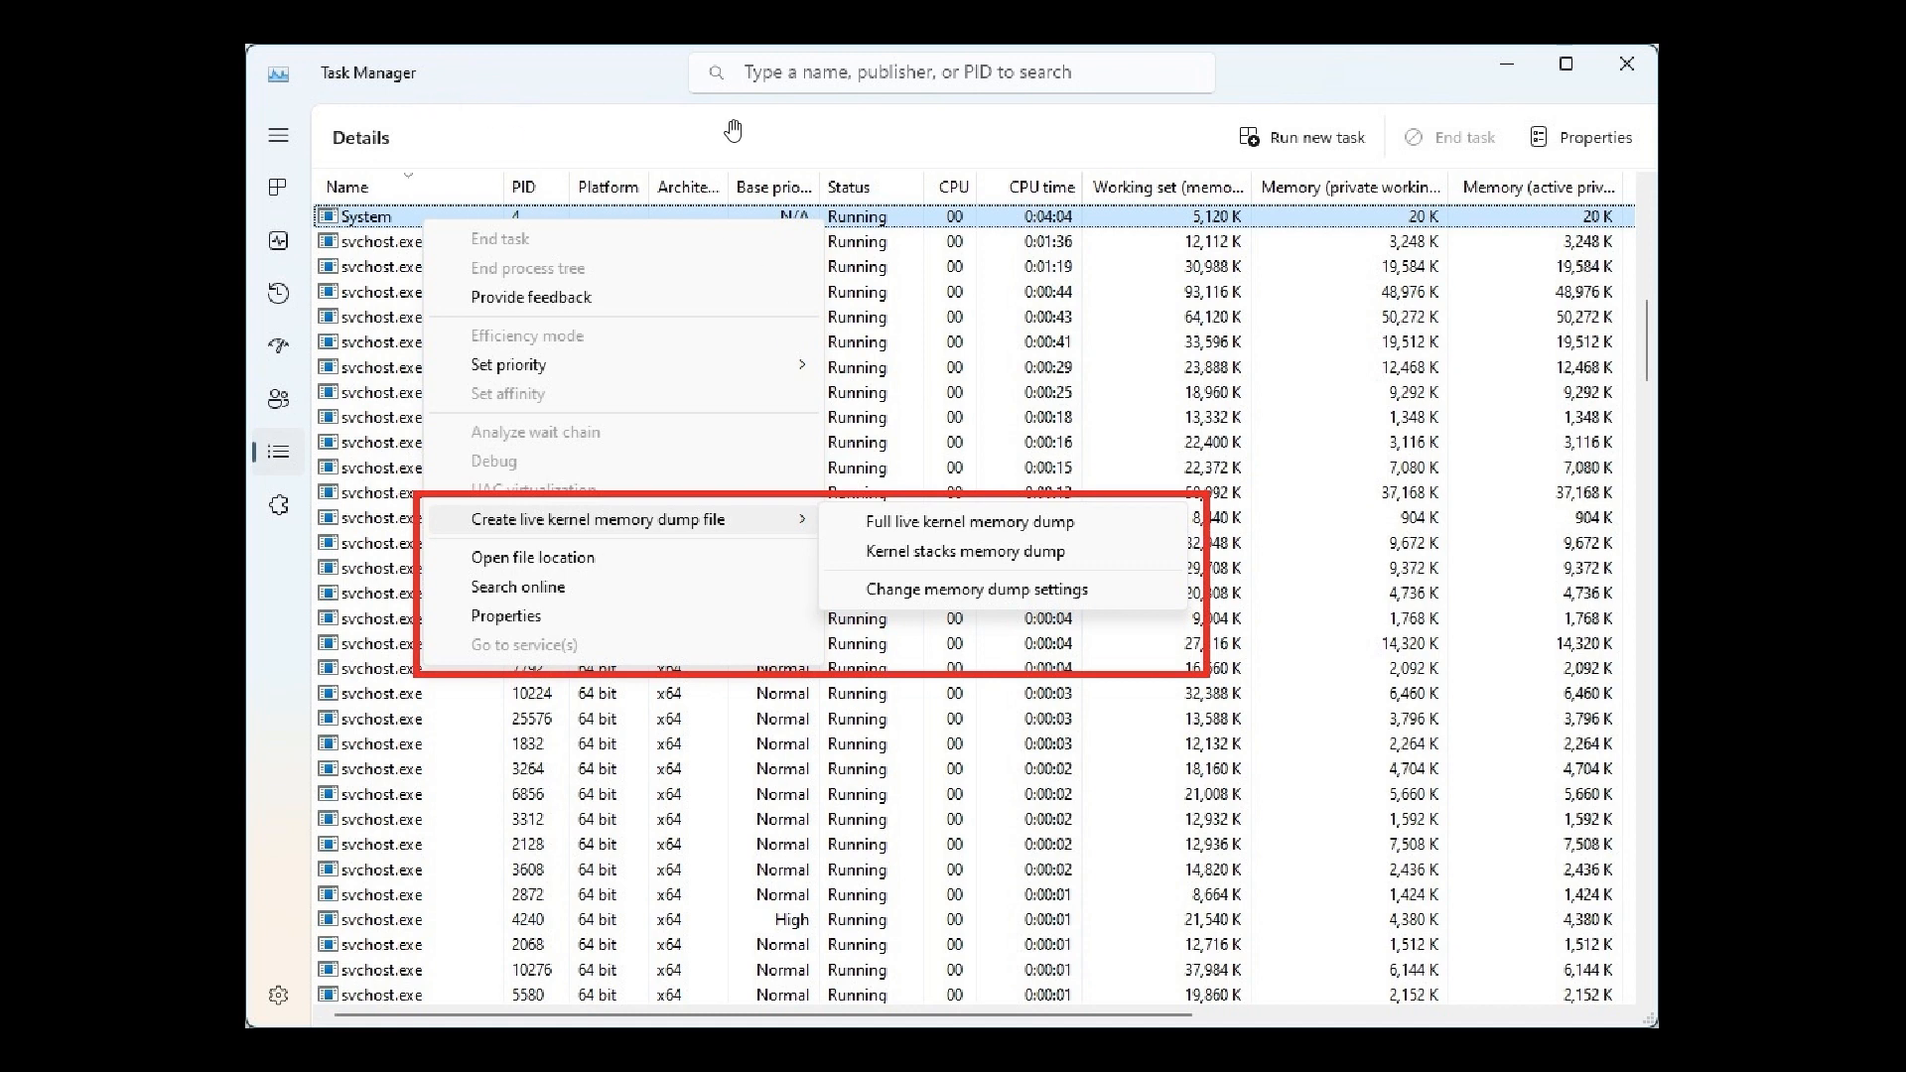
mouse_move(917, 401)
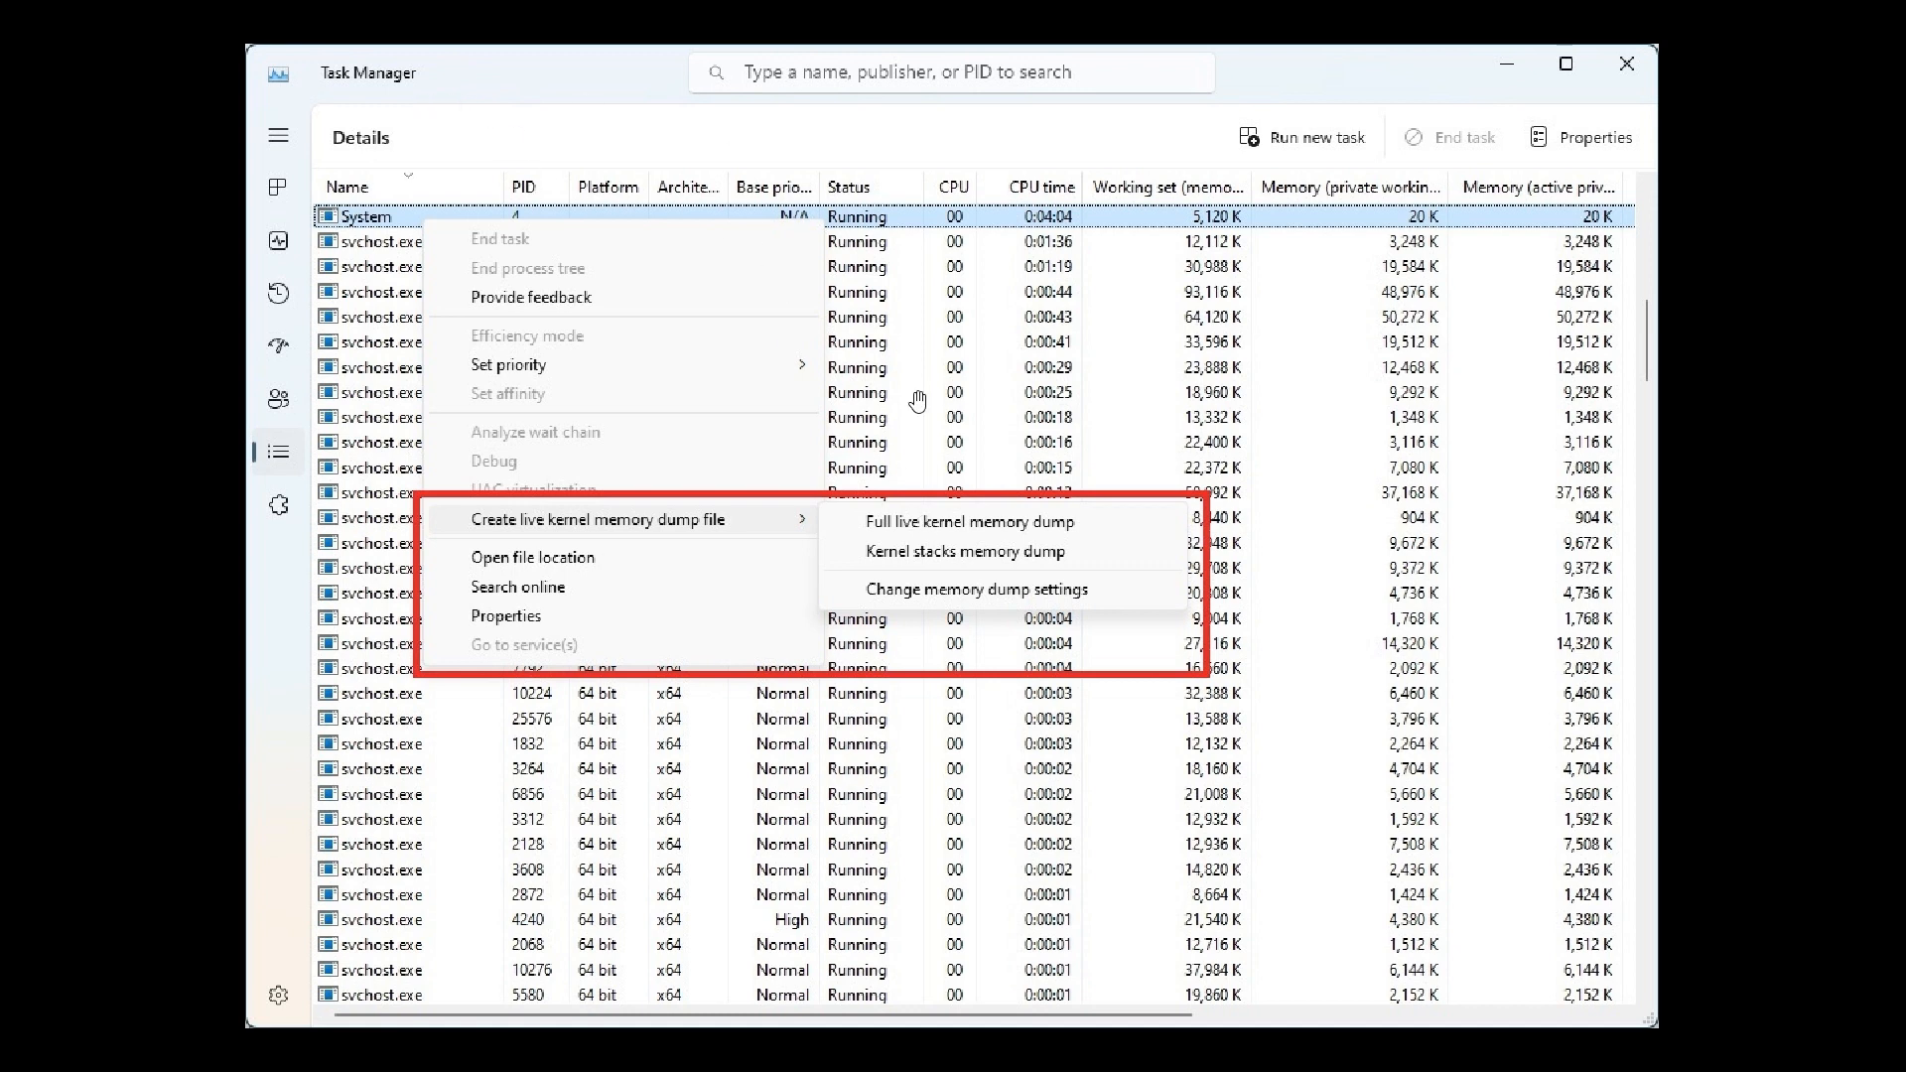
mouse_move(562, 143)
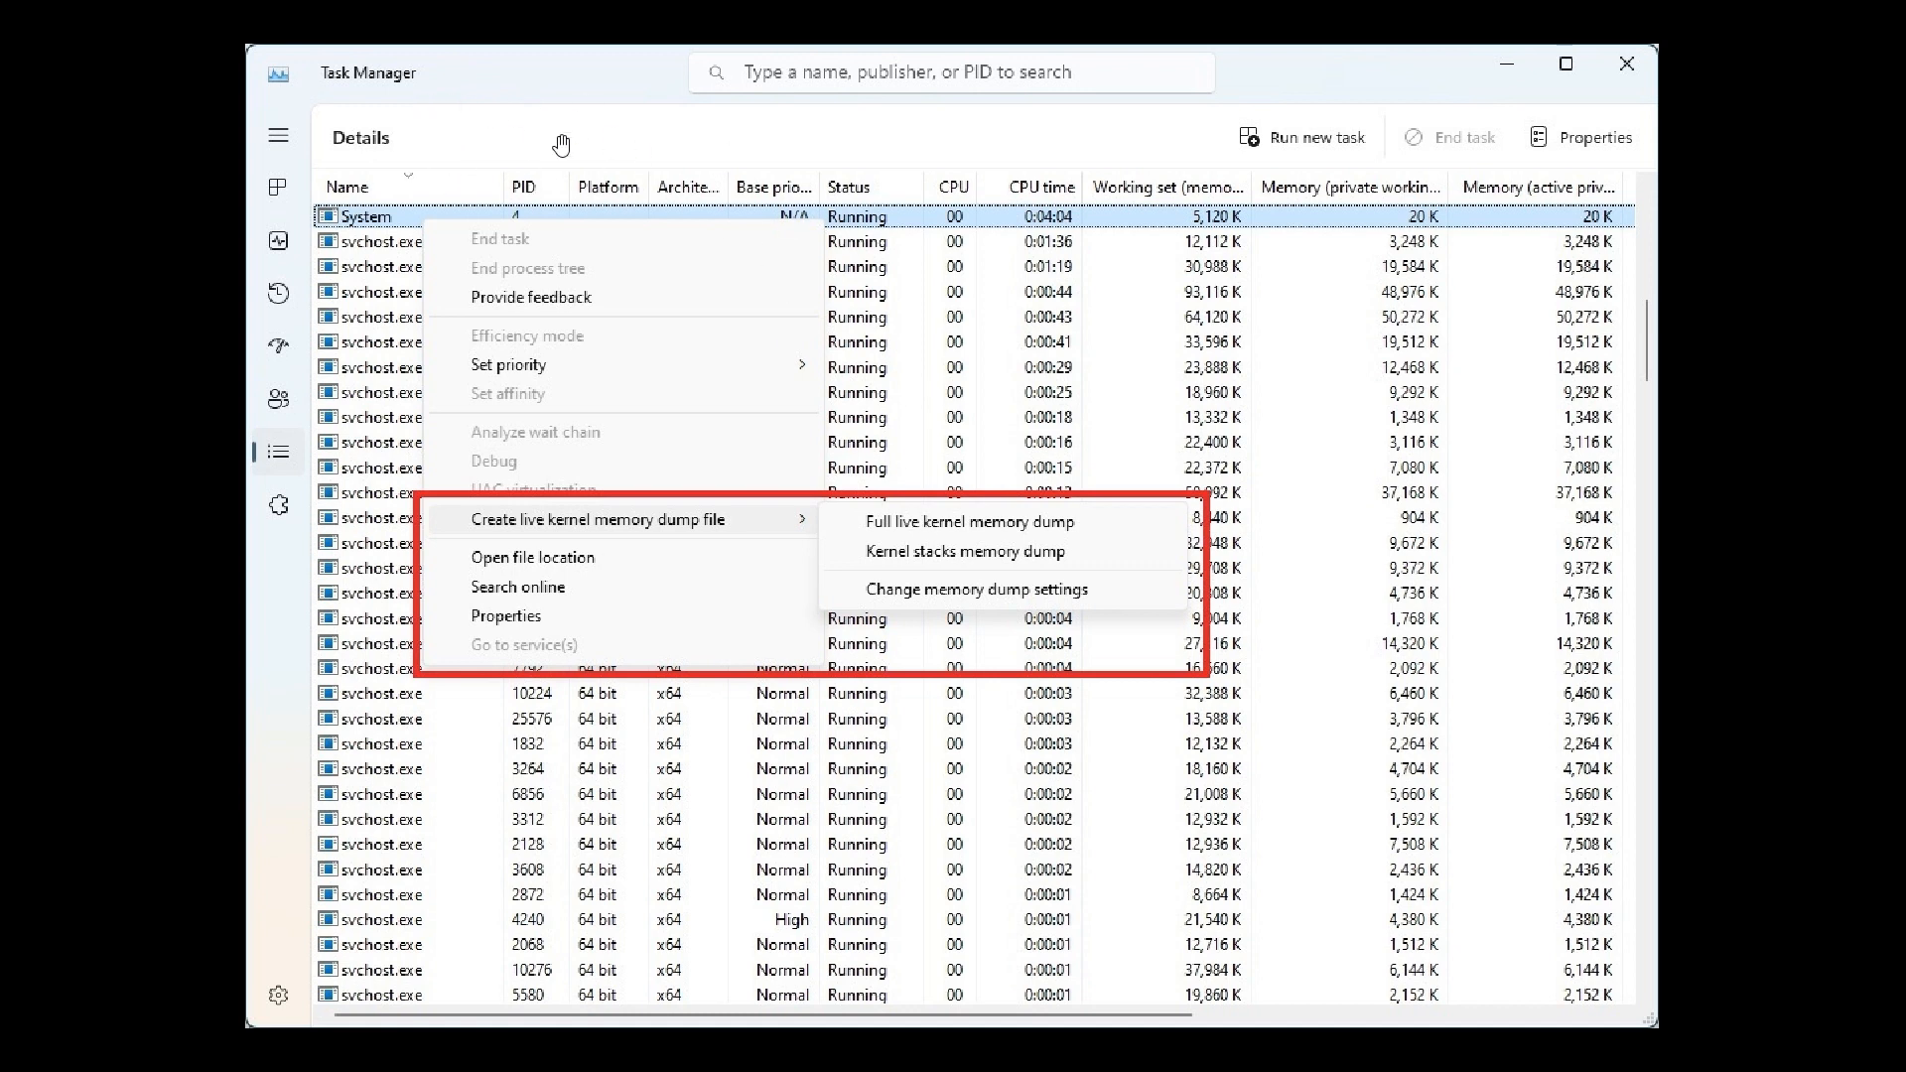
mouse_move(670, 538)
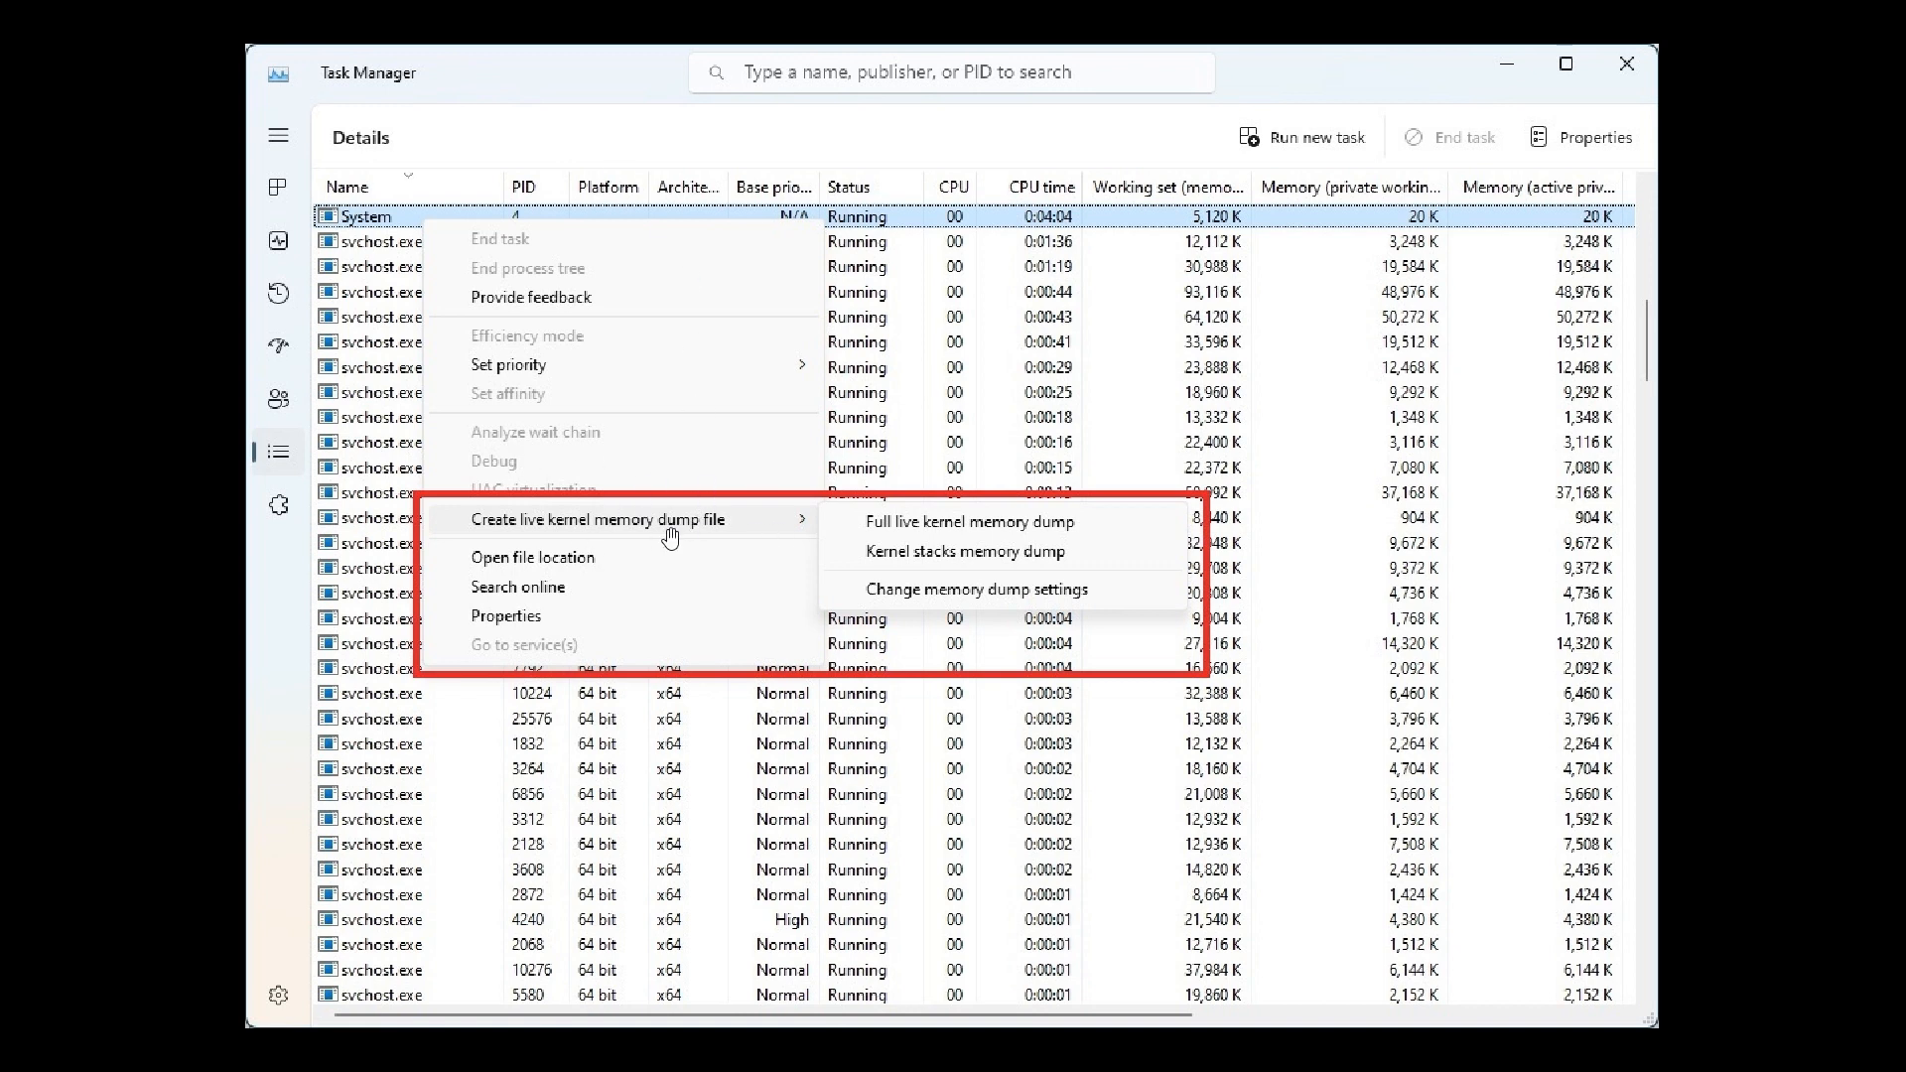
mouse_move(783, 556)
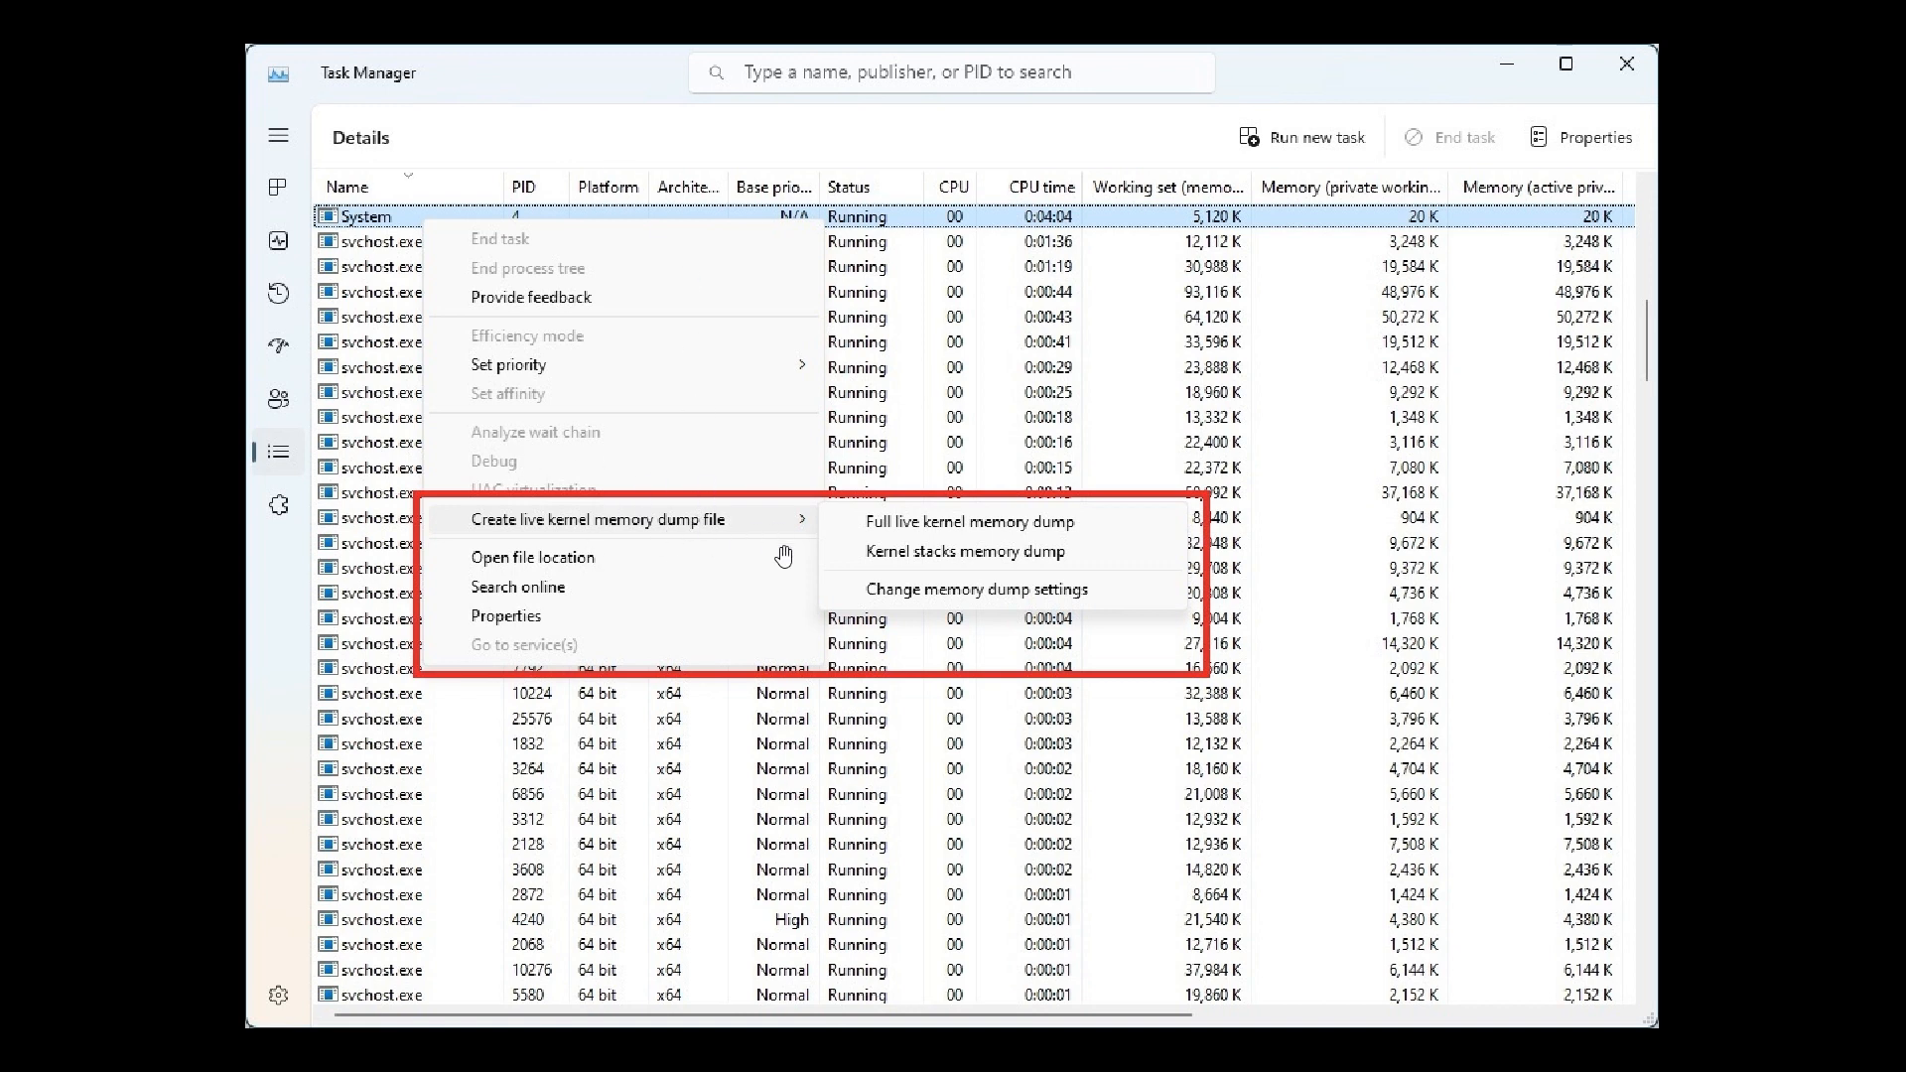
mouse_move(578, 554)
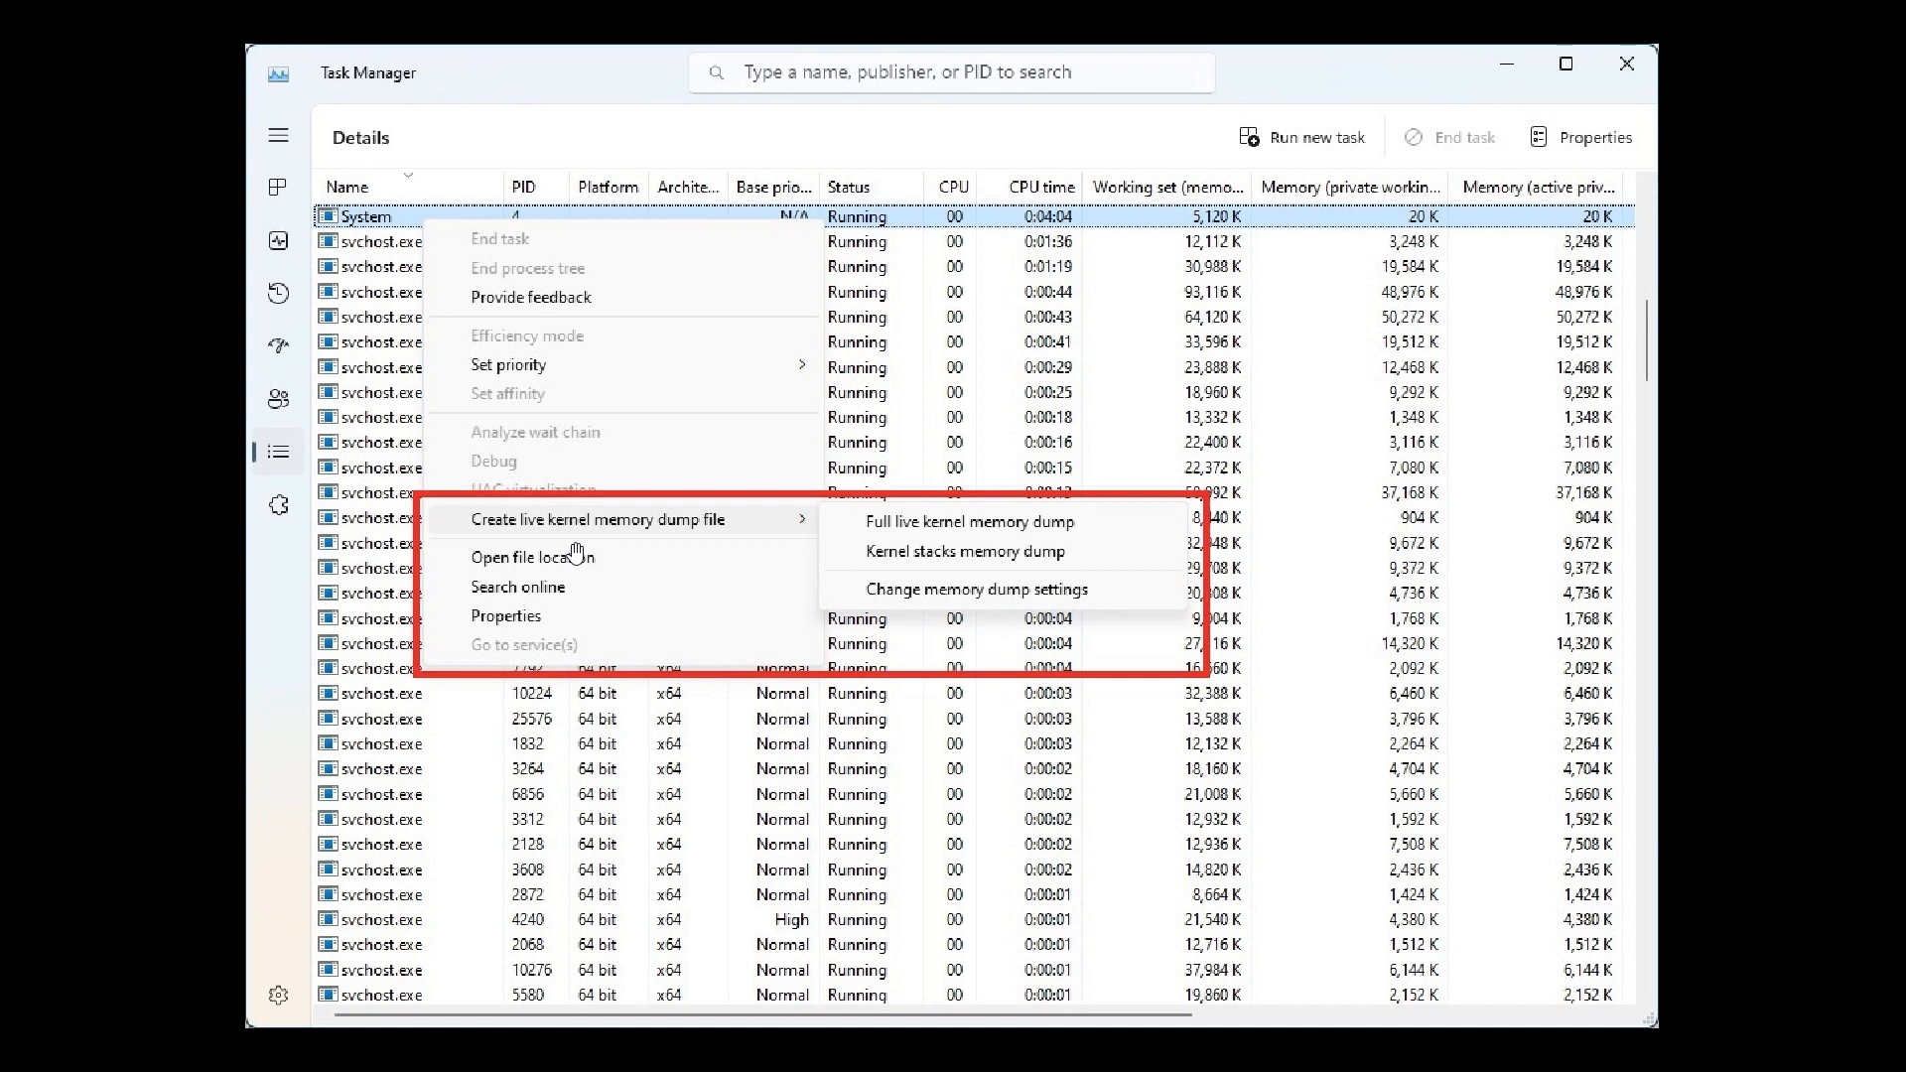
mouse_move(730, 535)
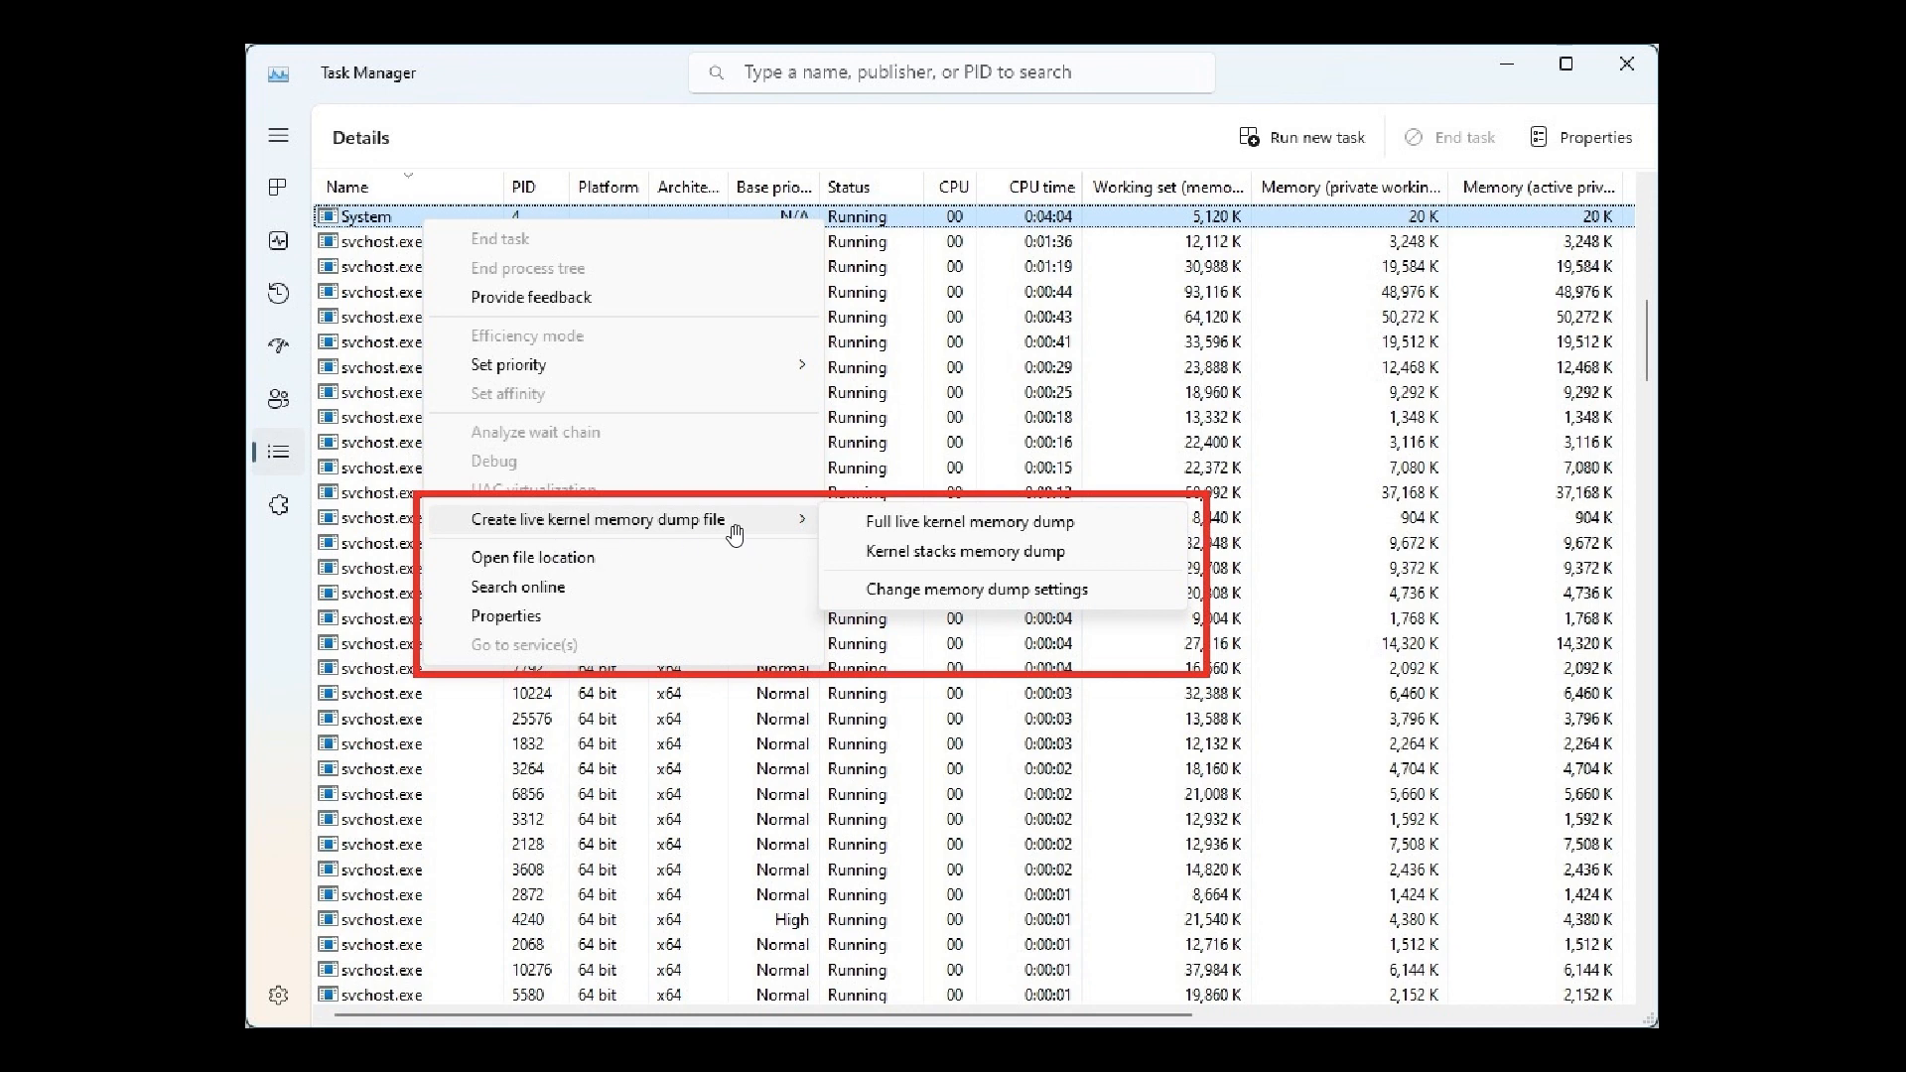
mouse_move(915, 538)
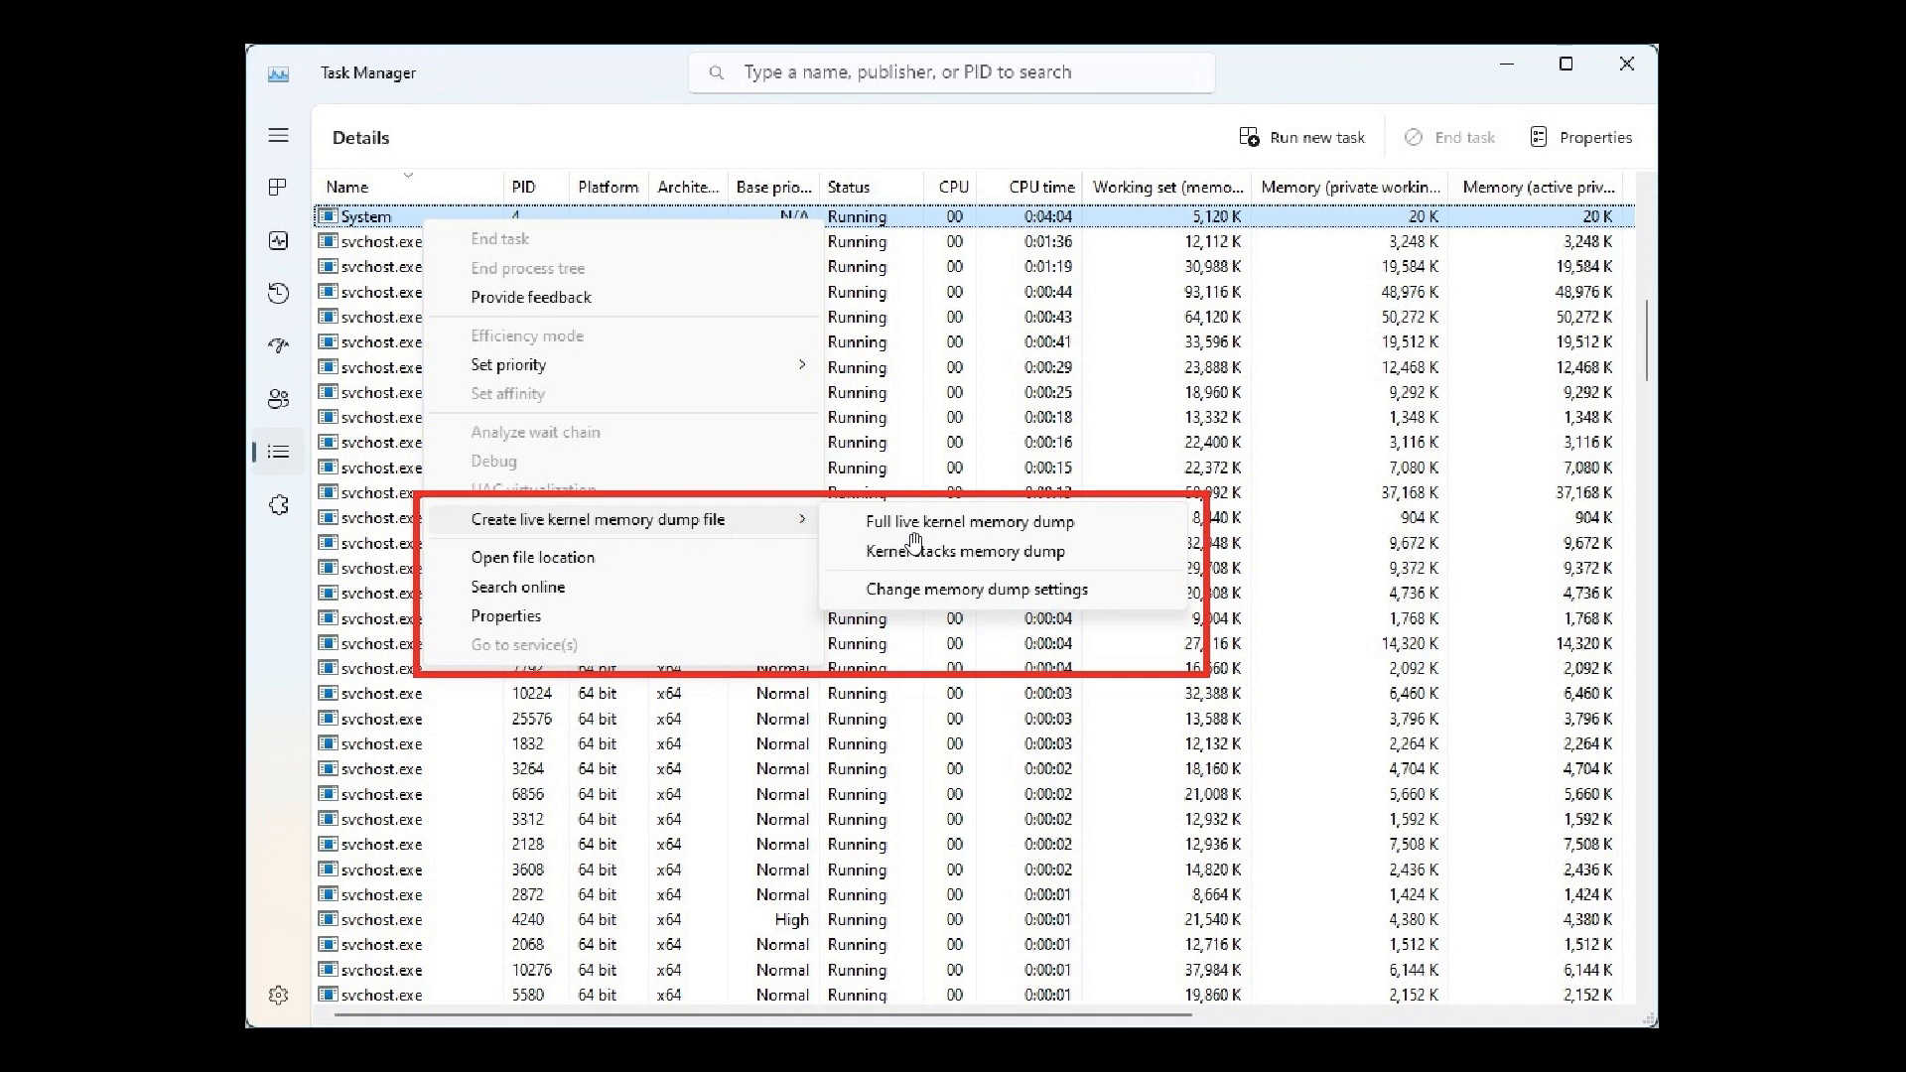
mouse_move(1030, 560)
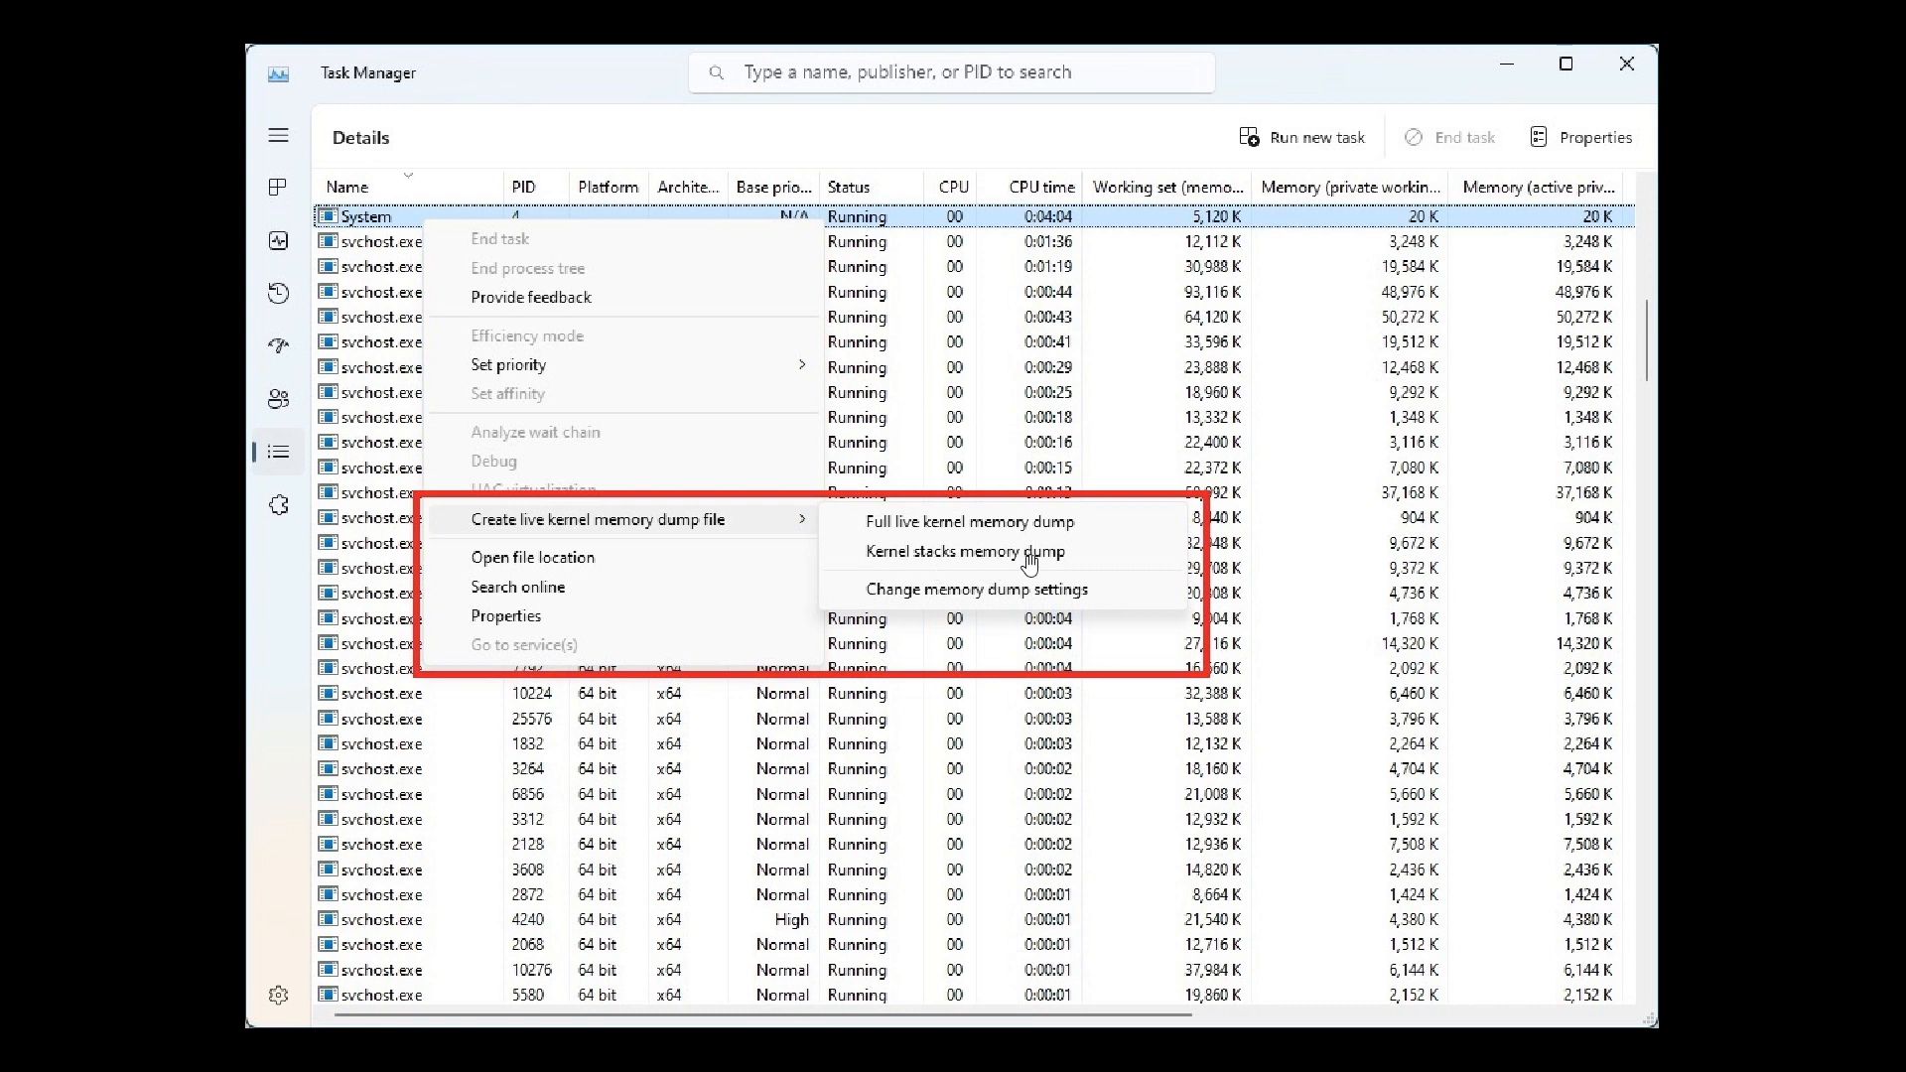
mouse_move(1090, 549)
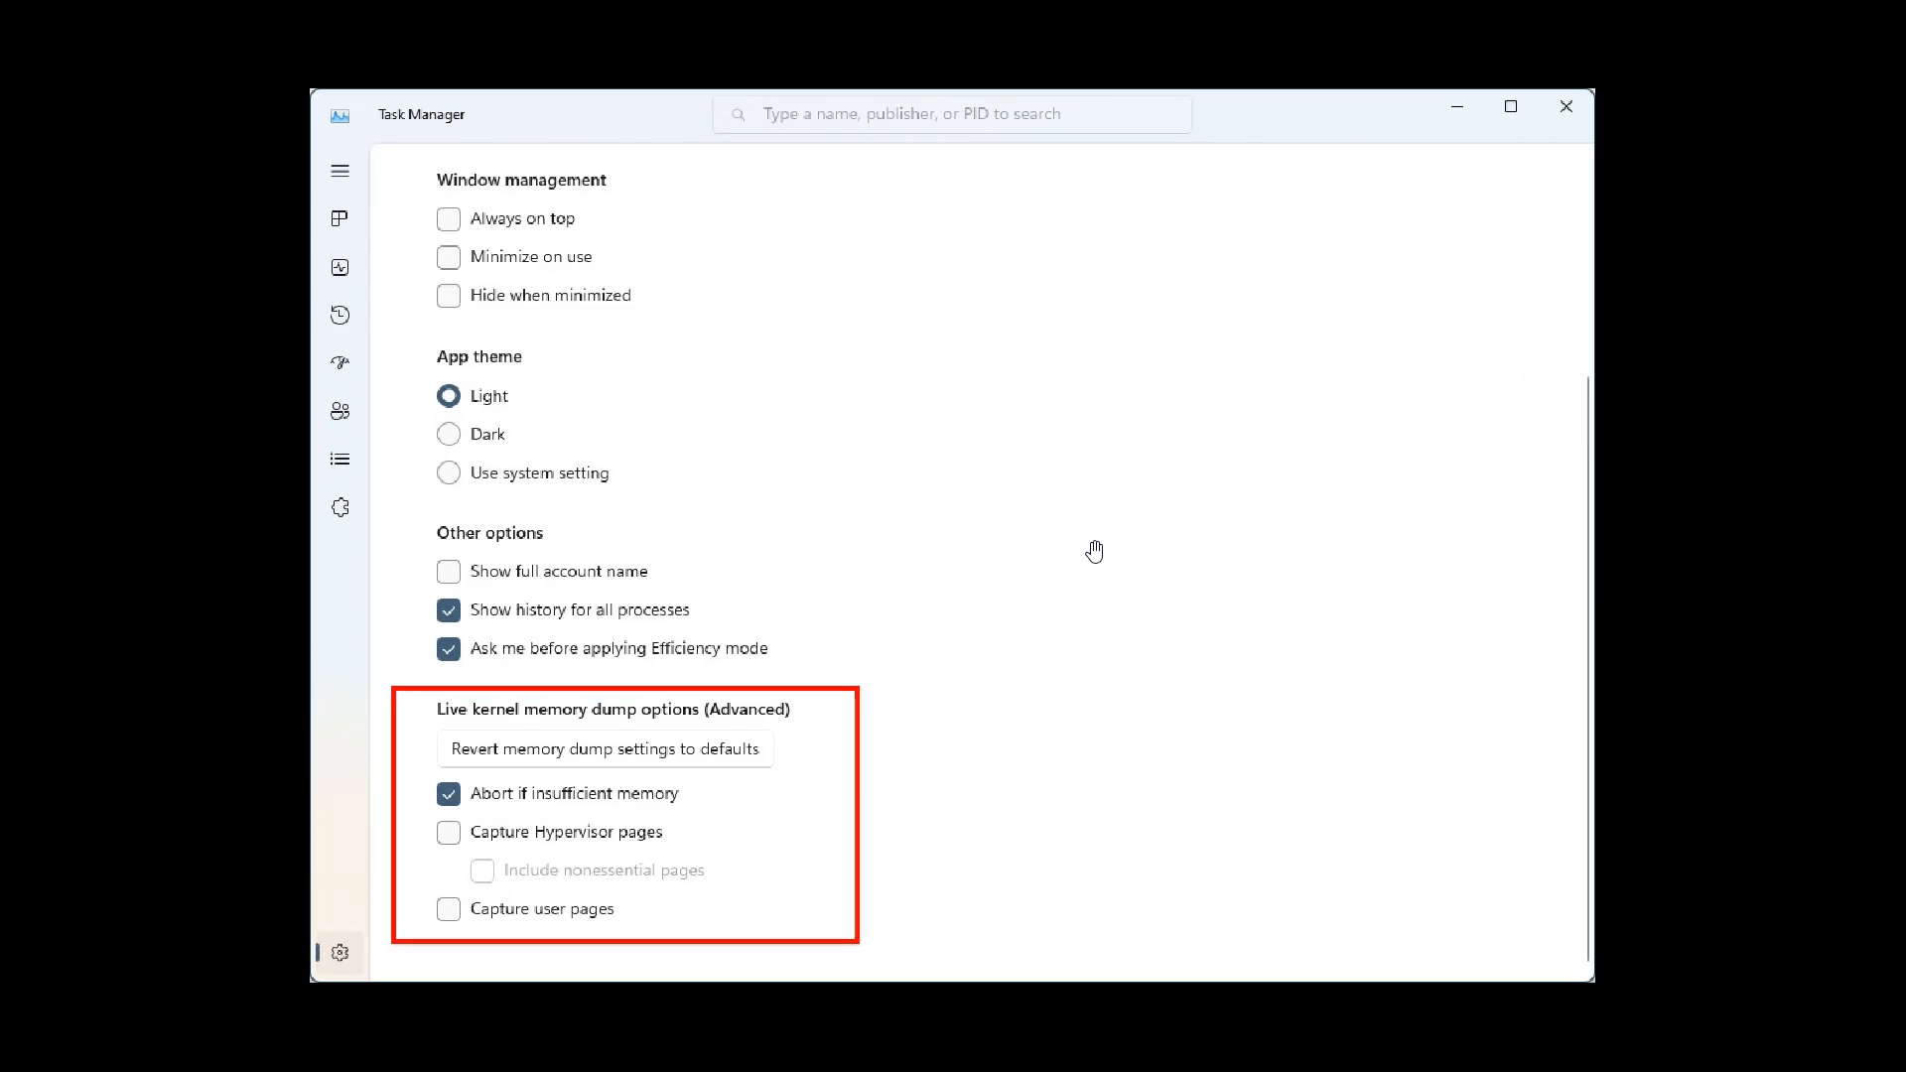
mouse_move(752, 835)
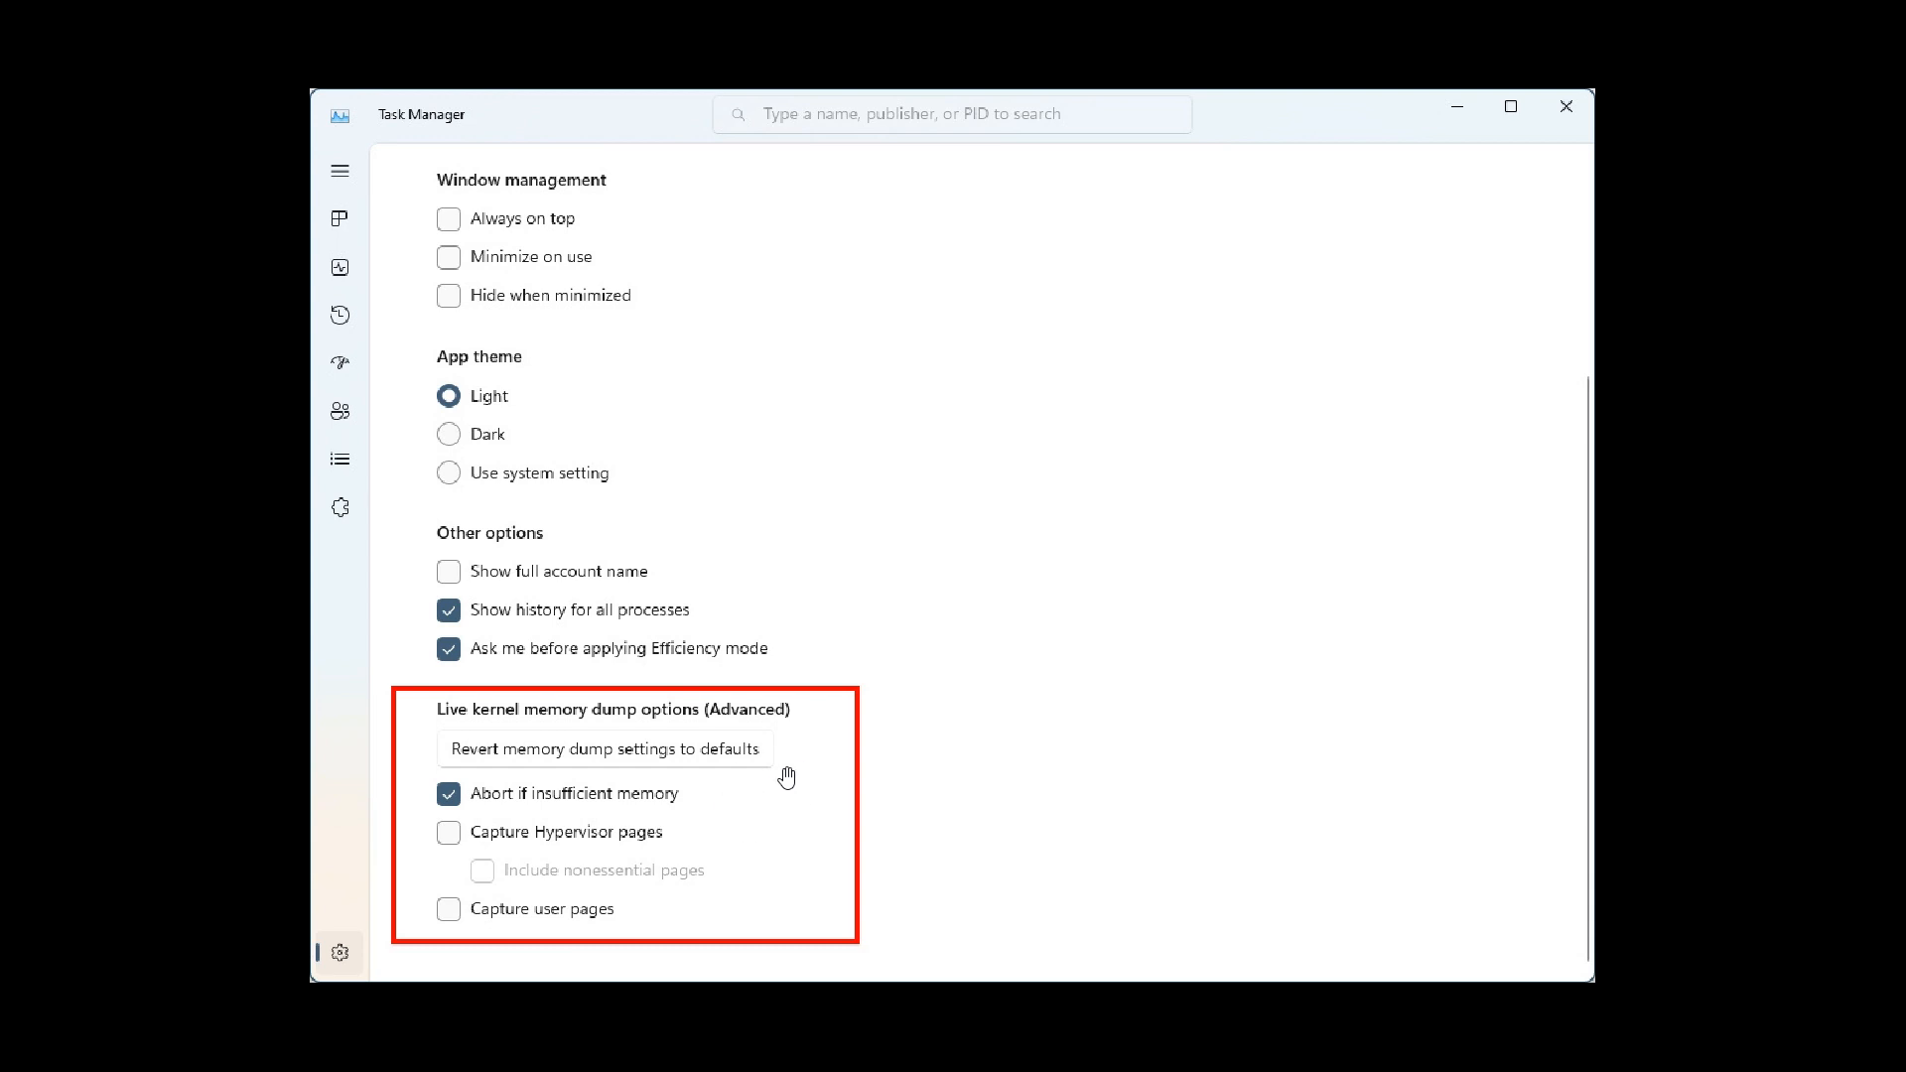
mouse_move(345, 953)
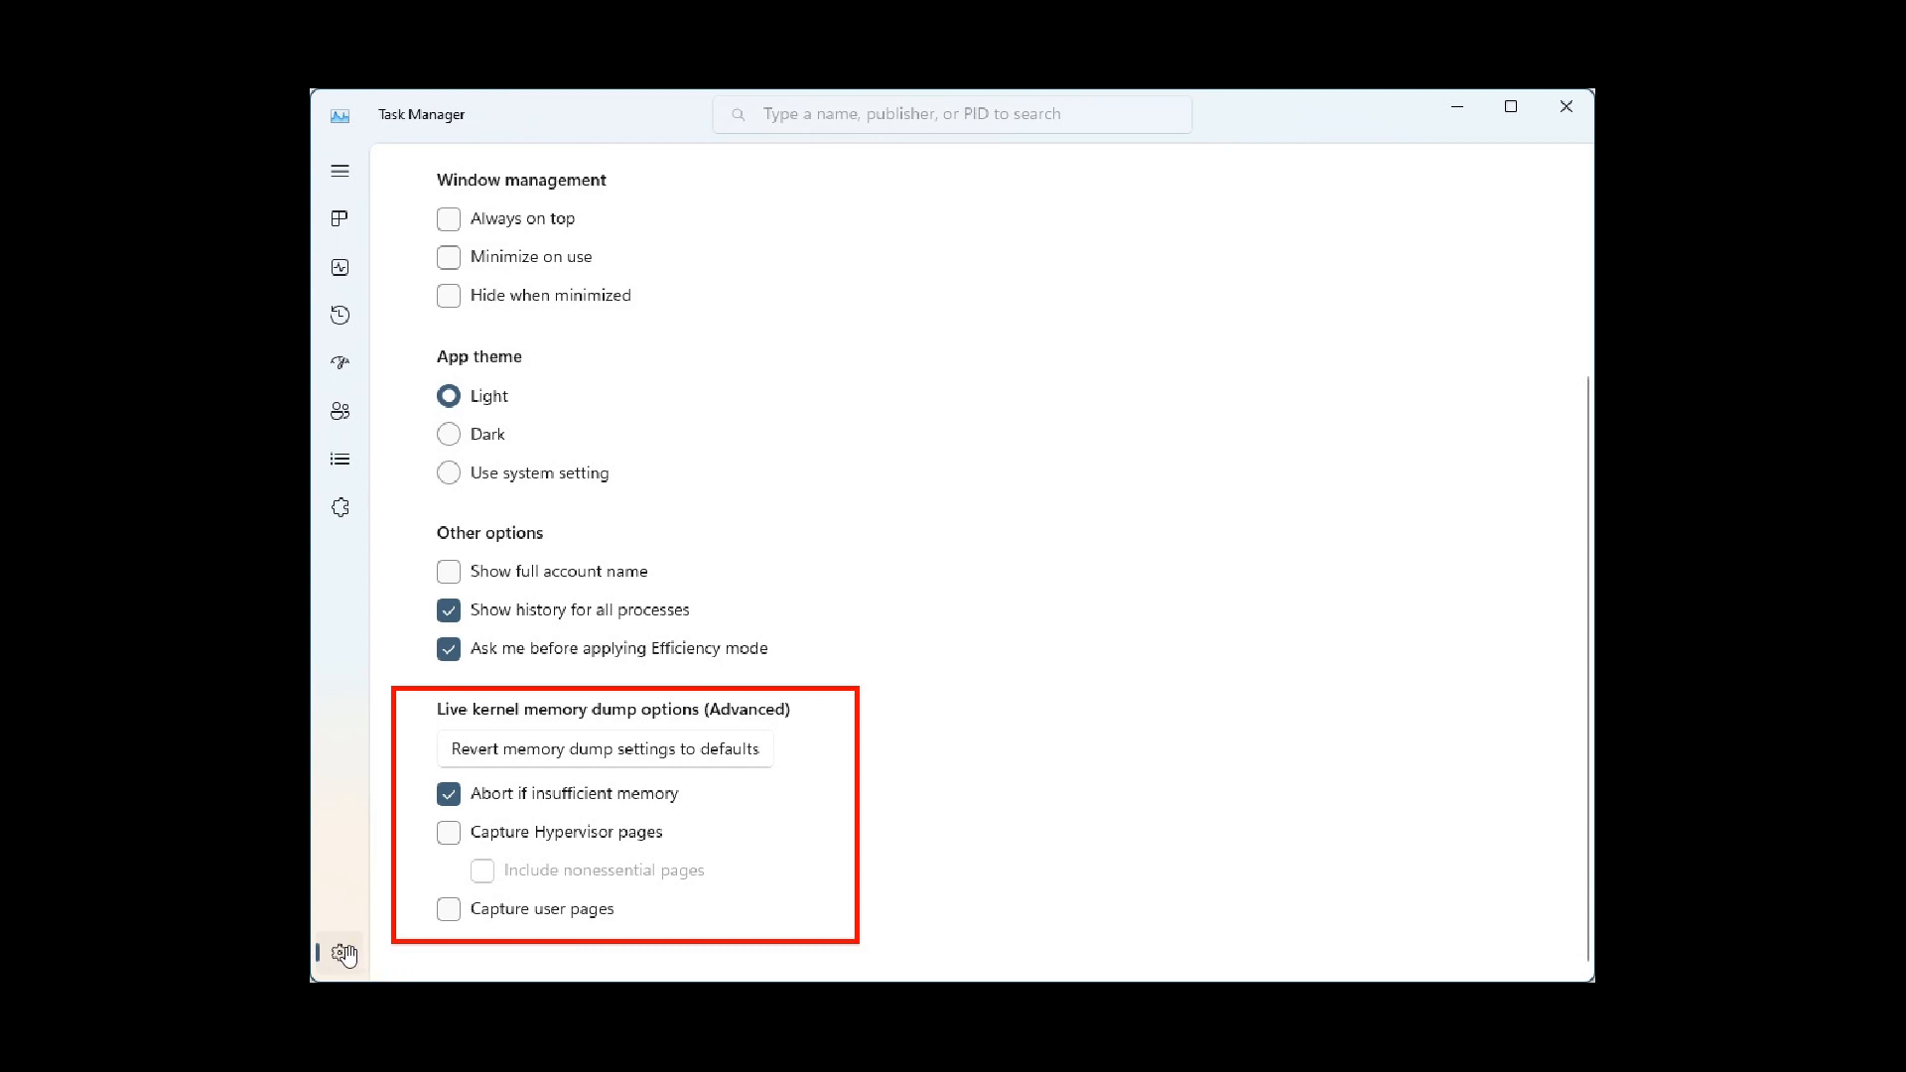
mouse_move(1178, 619)
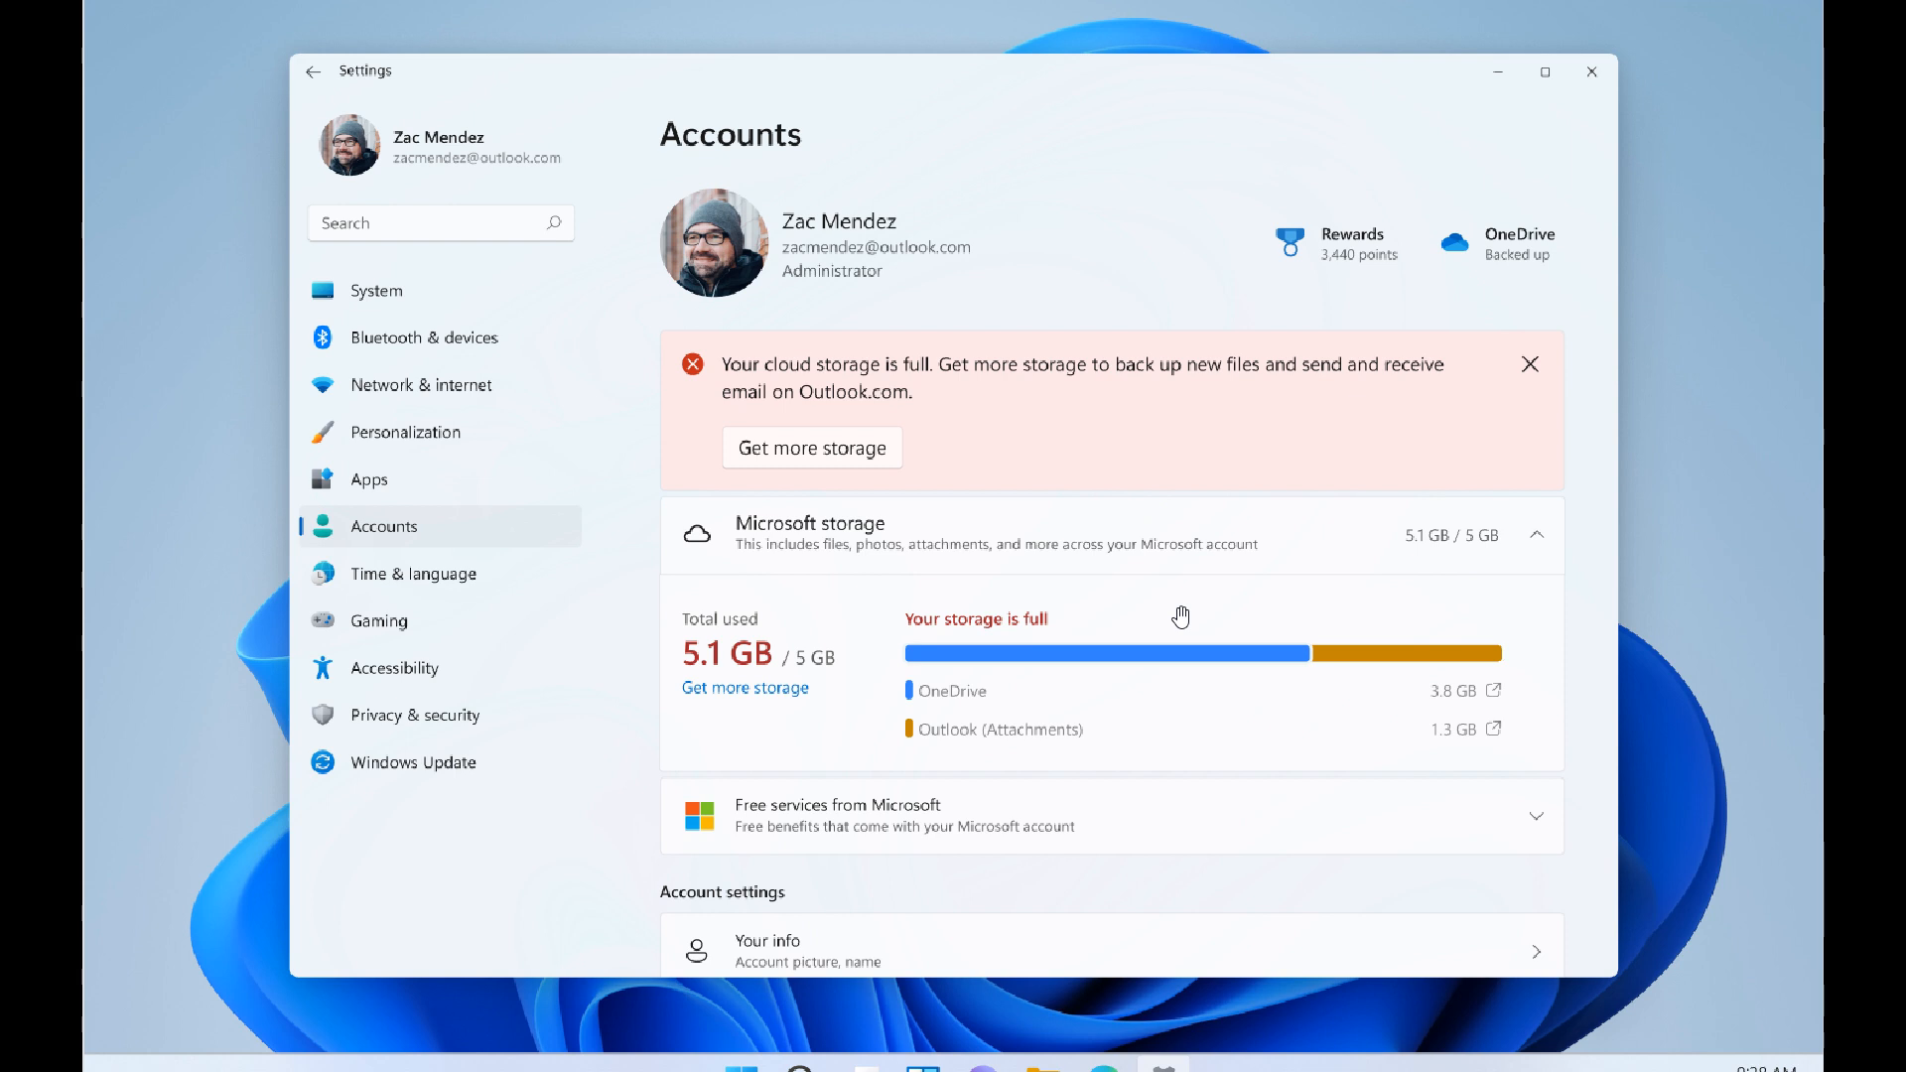
mouse_move(1185, 450)
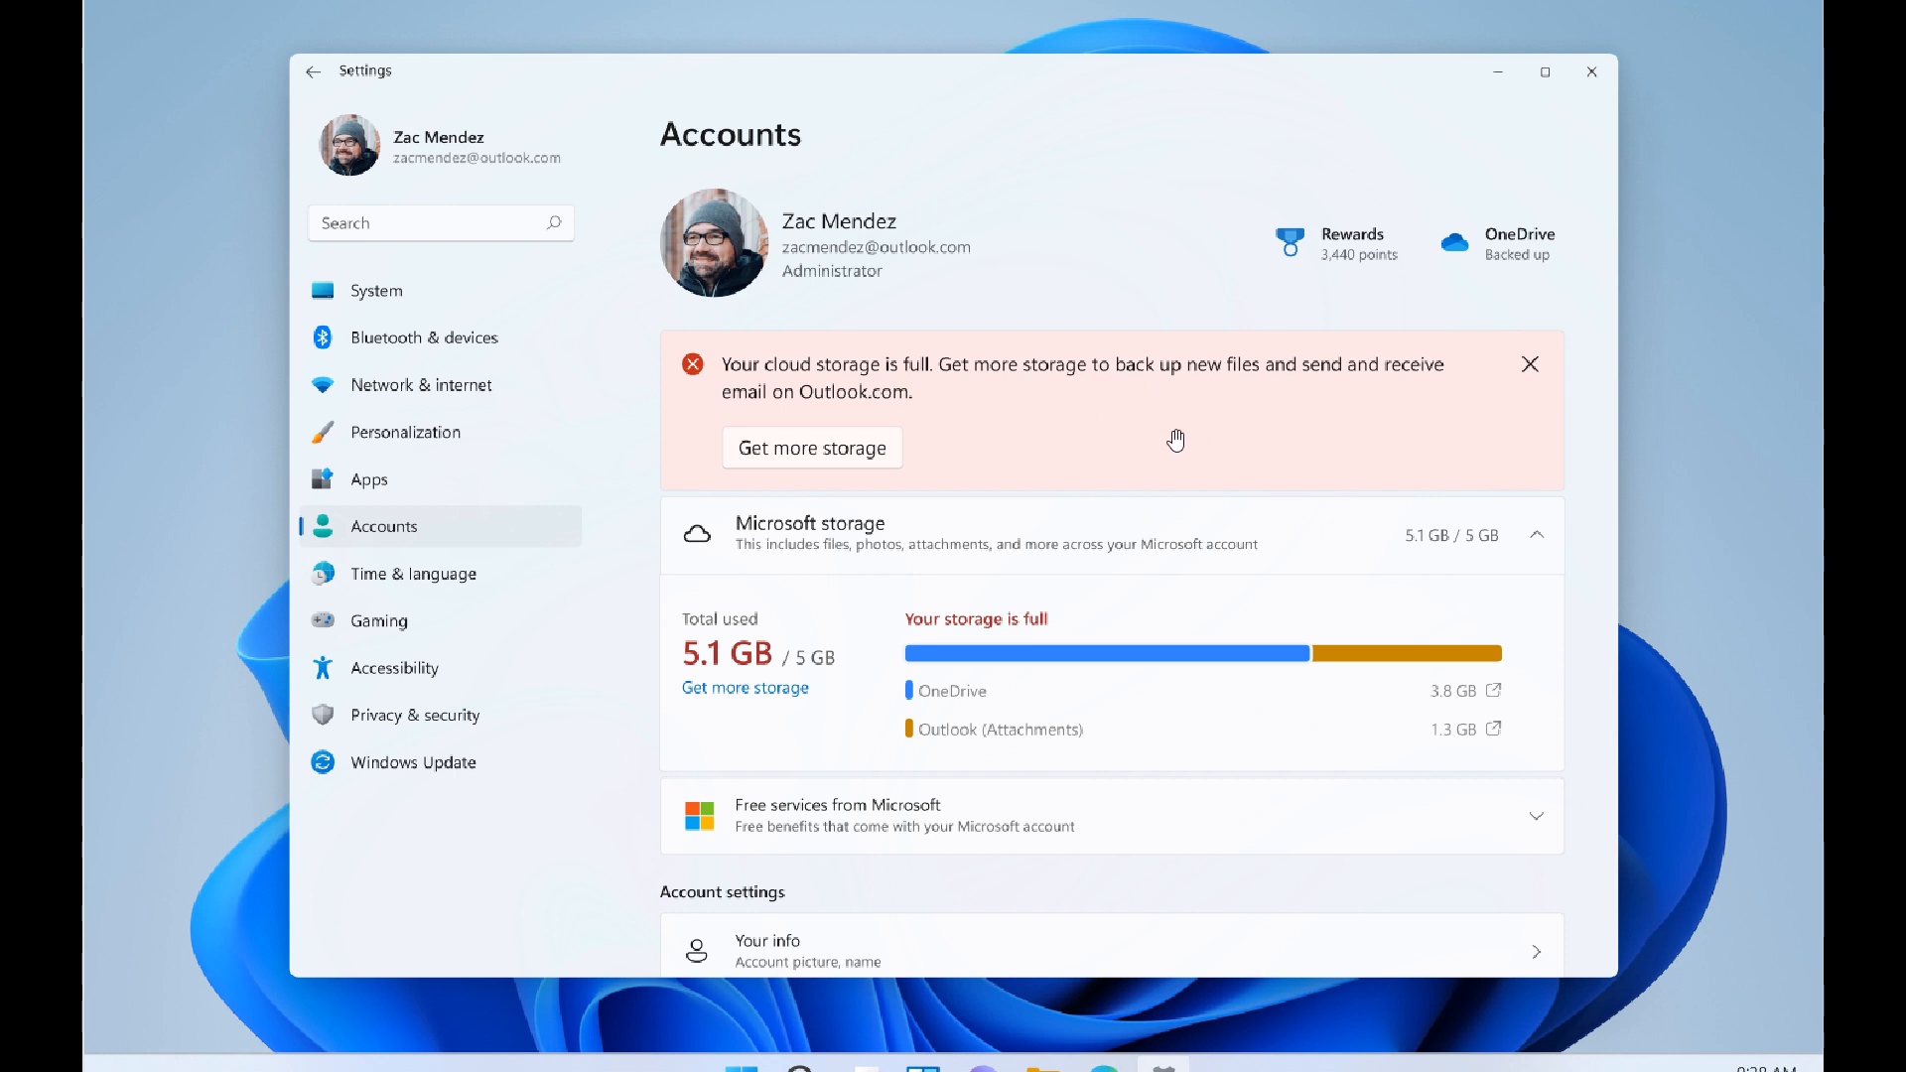
mouse_move(1204, 400)
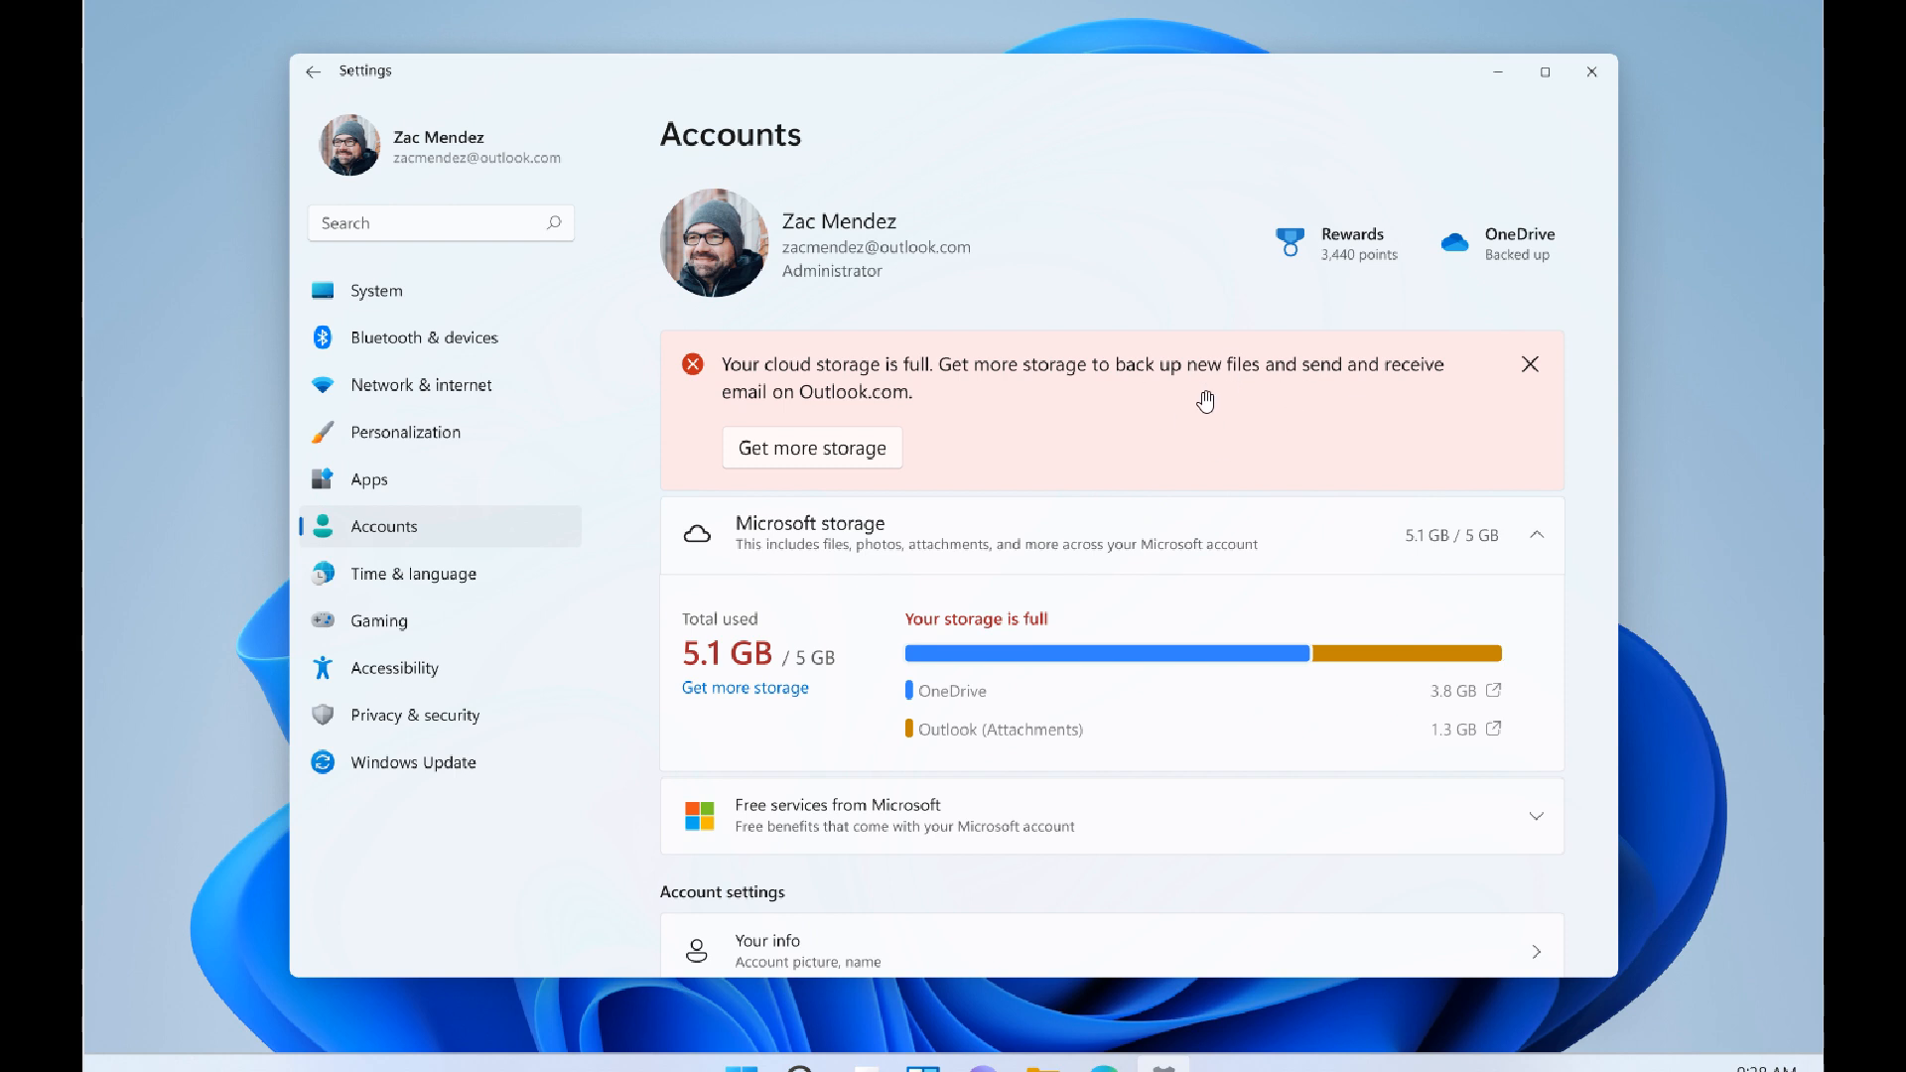
mouse_move(1158, 410)
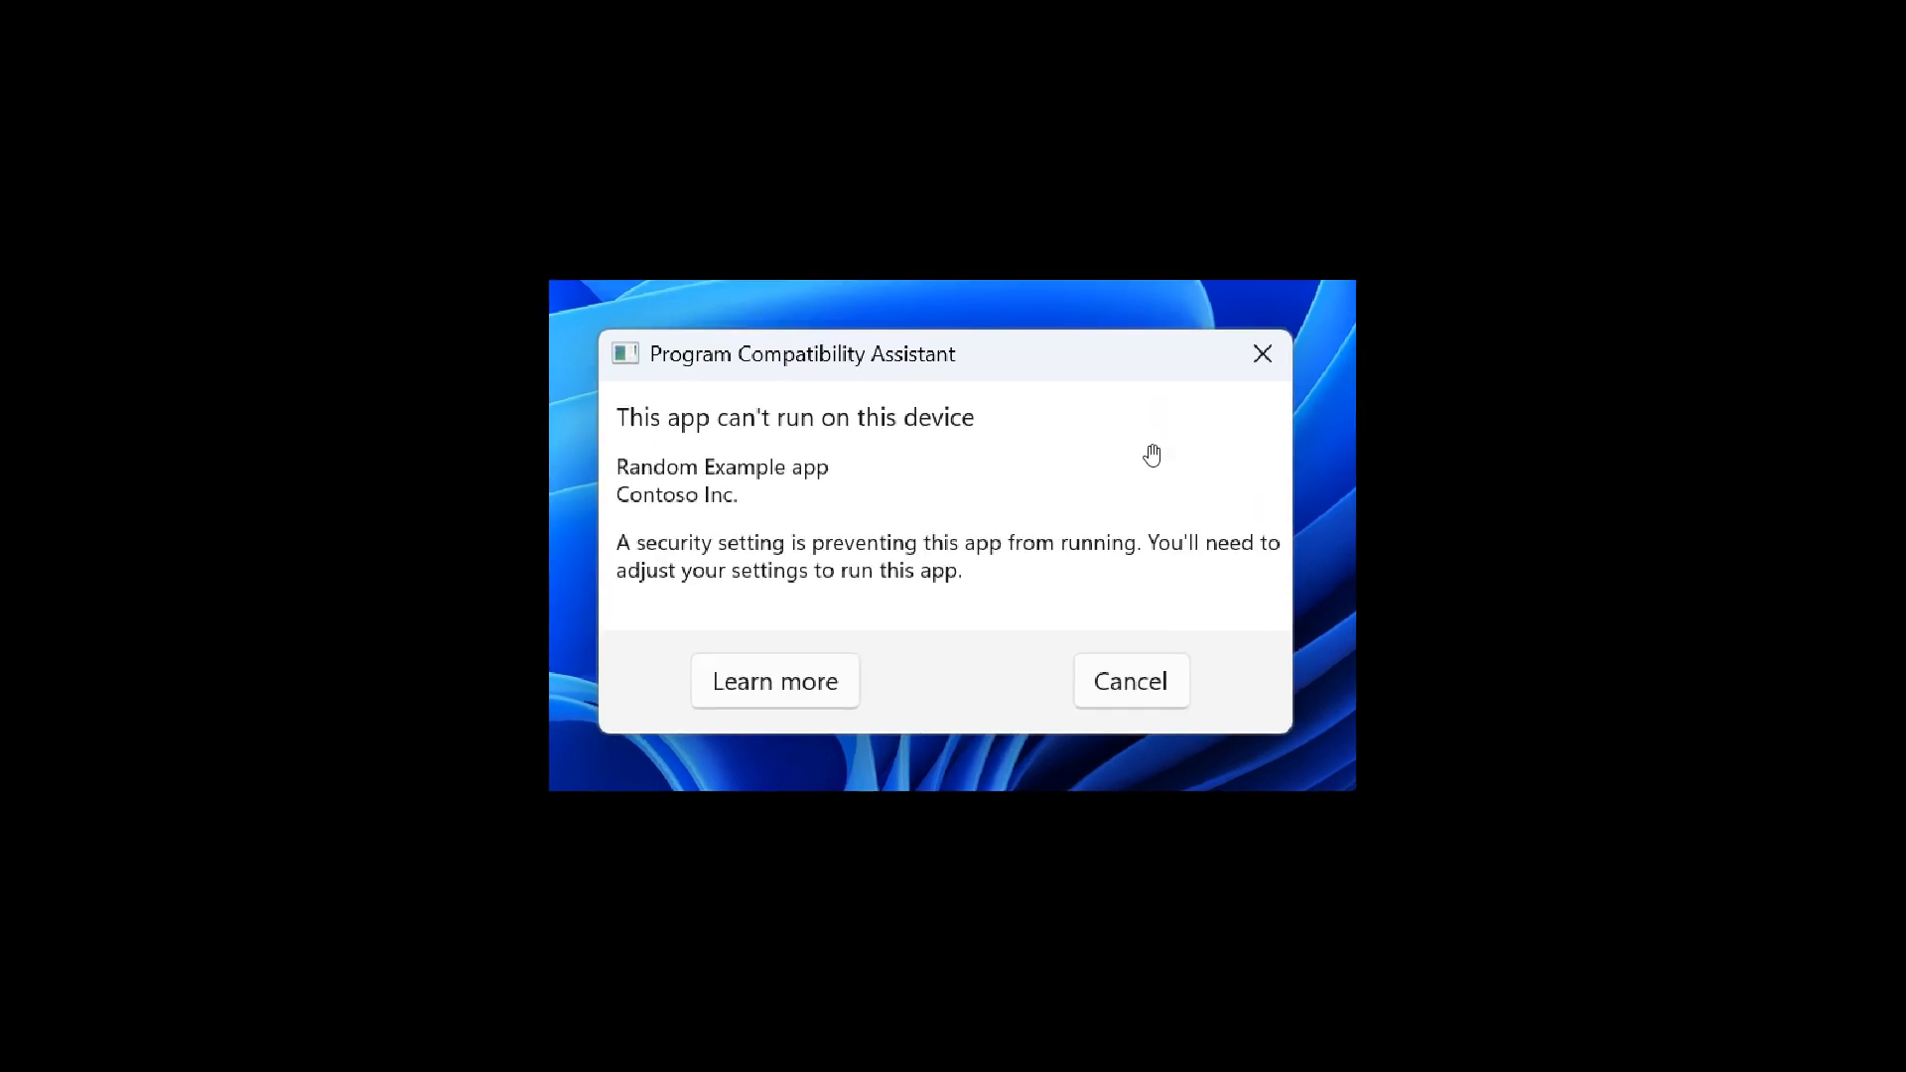
mouse_move(1056, 432)
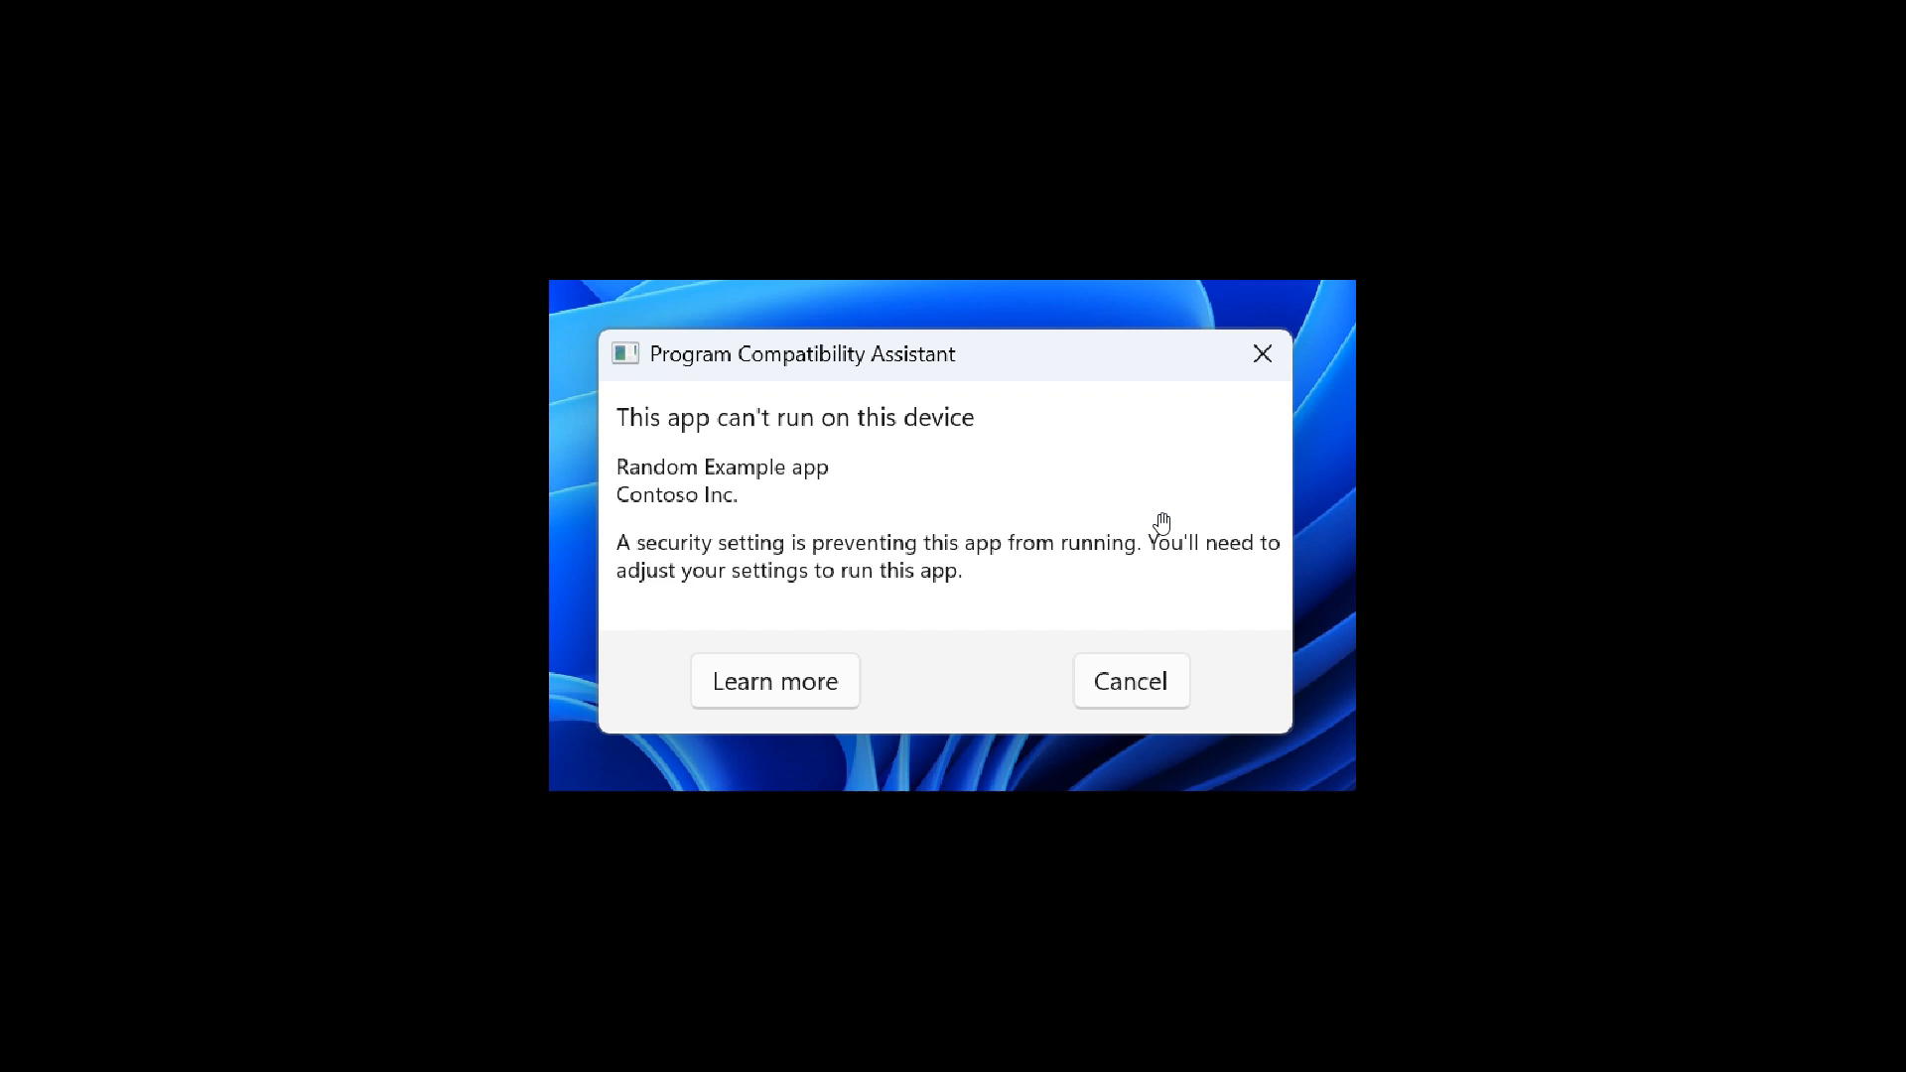
mouse_move(1182, 440)
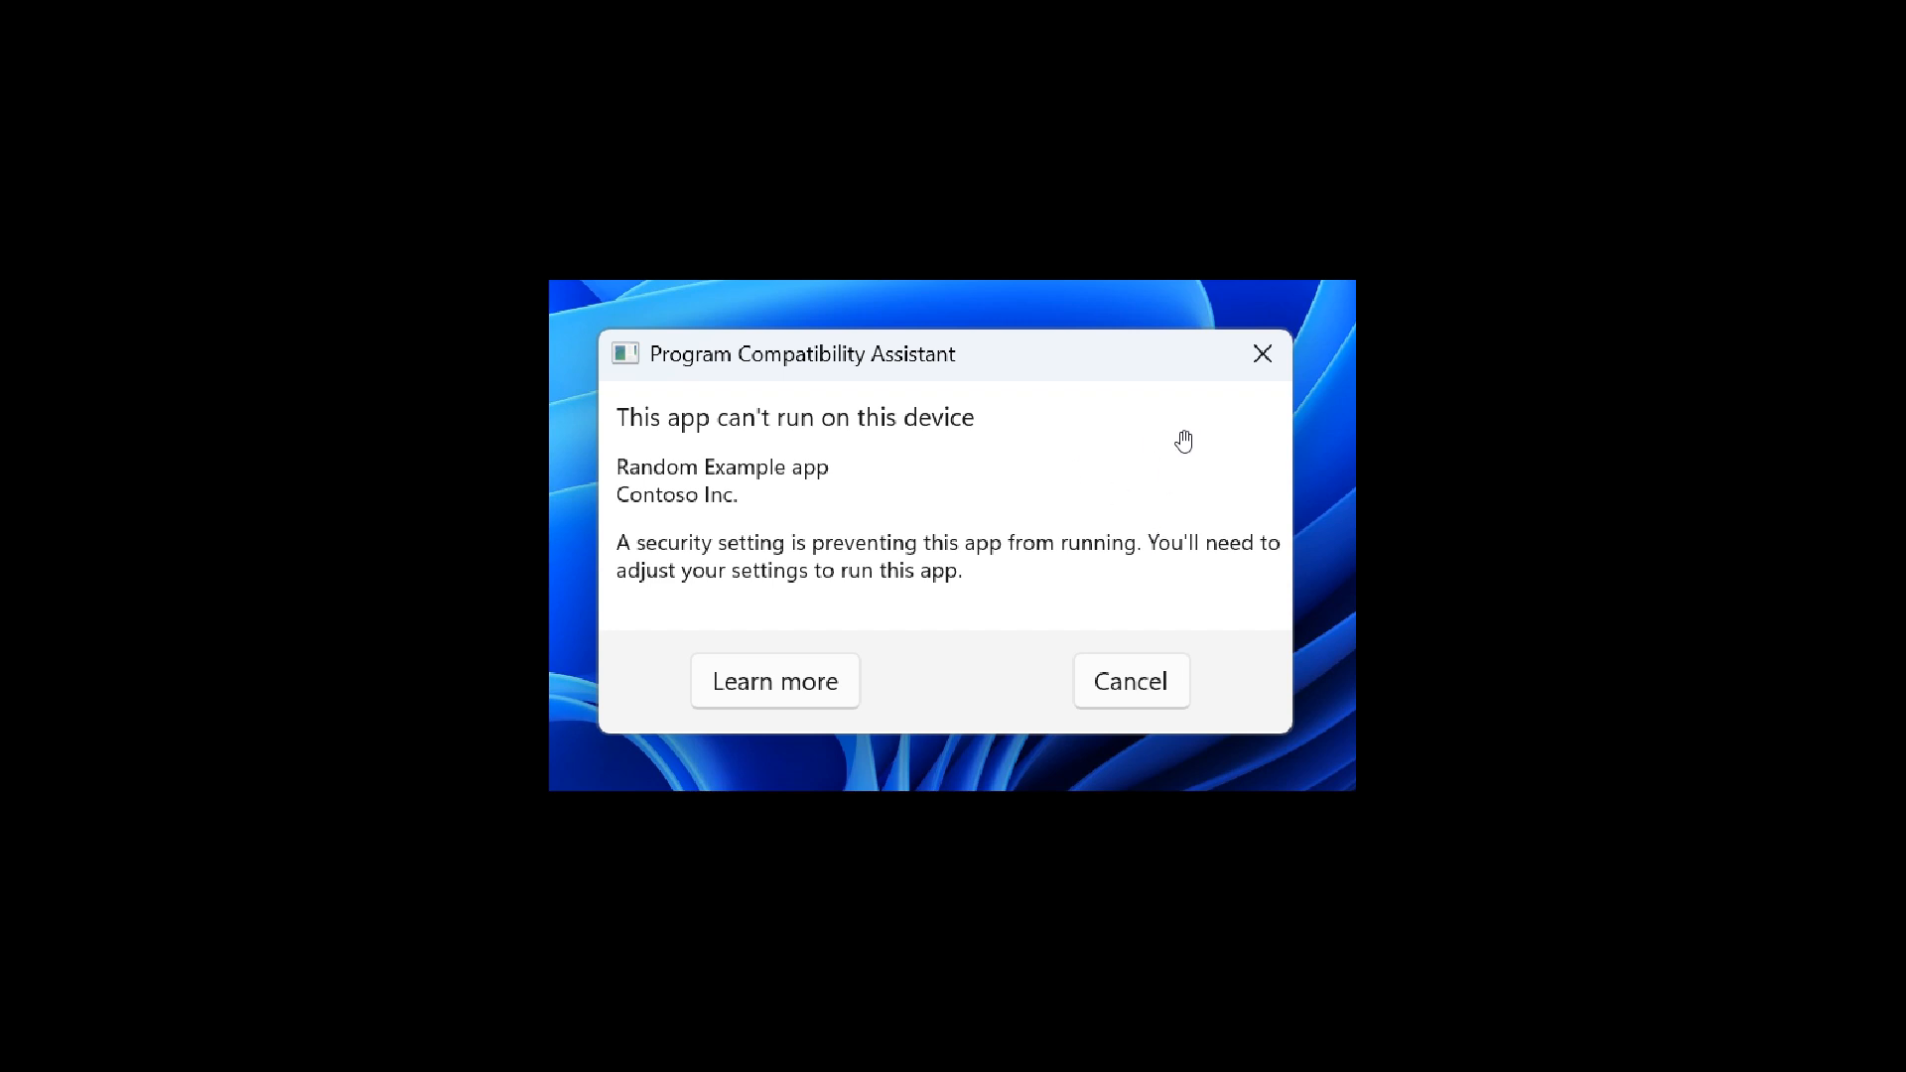
mouse_move(1155, 438)
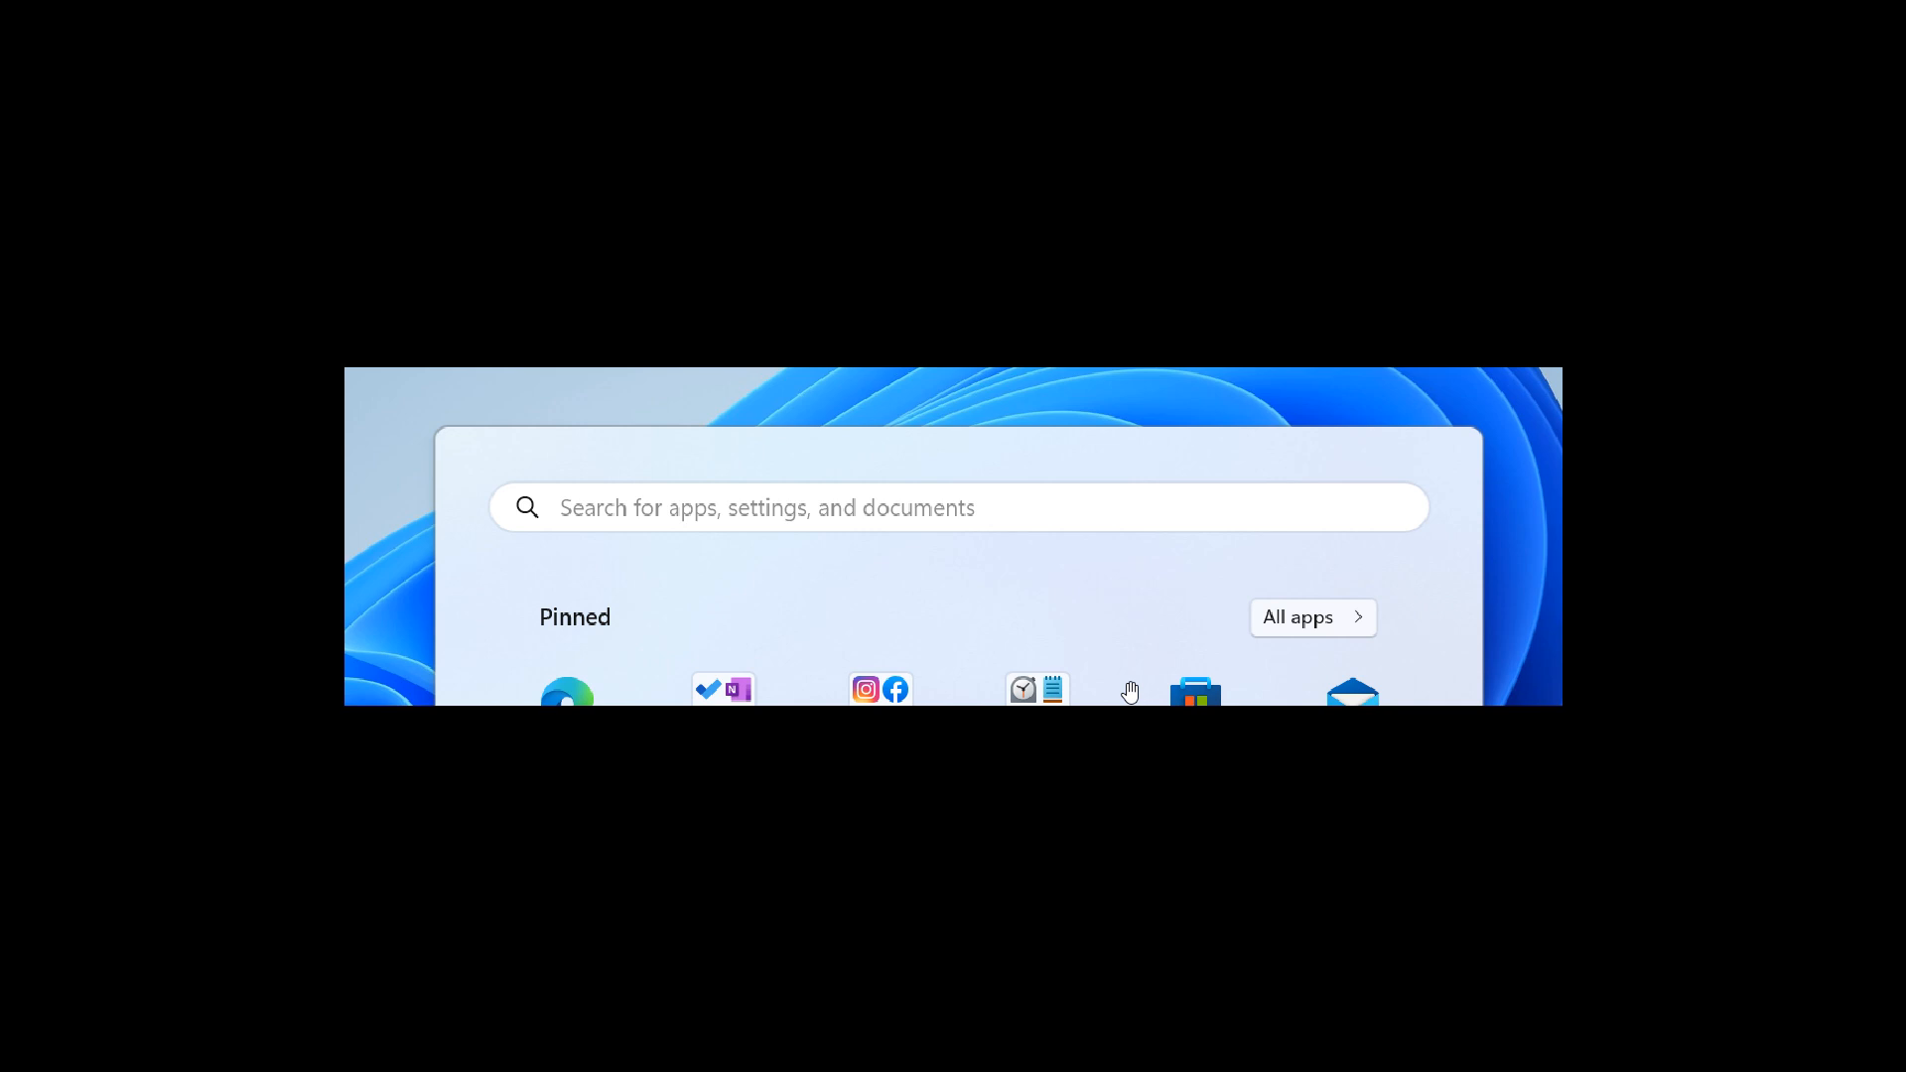
mouse_move(1393, 565)
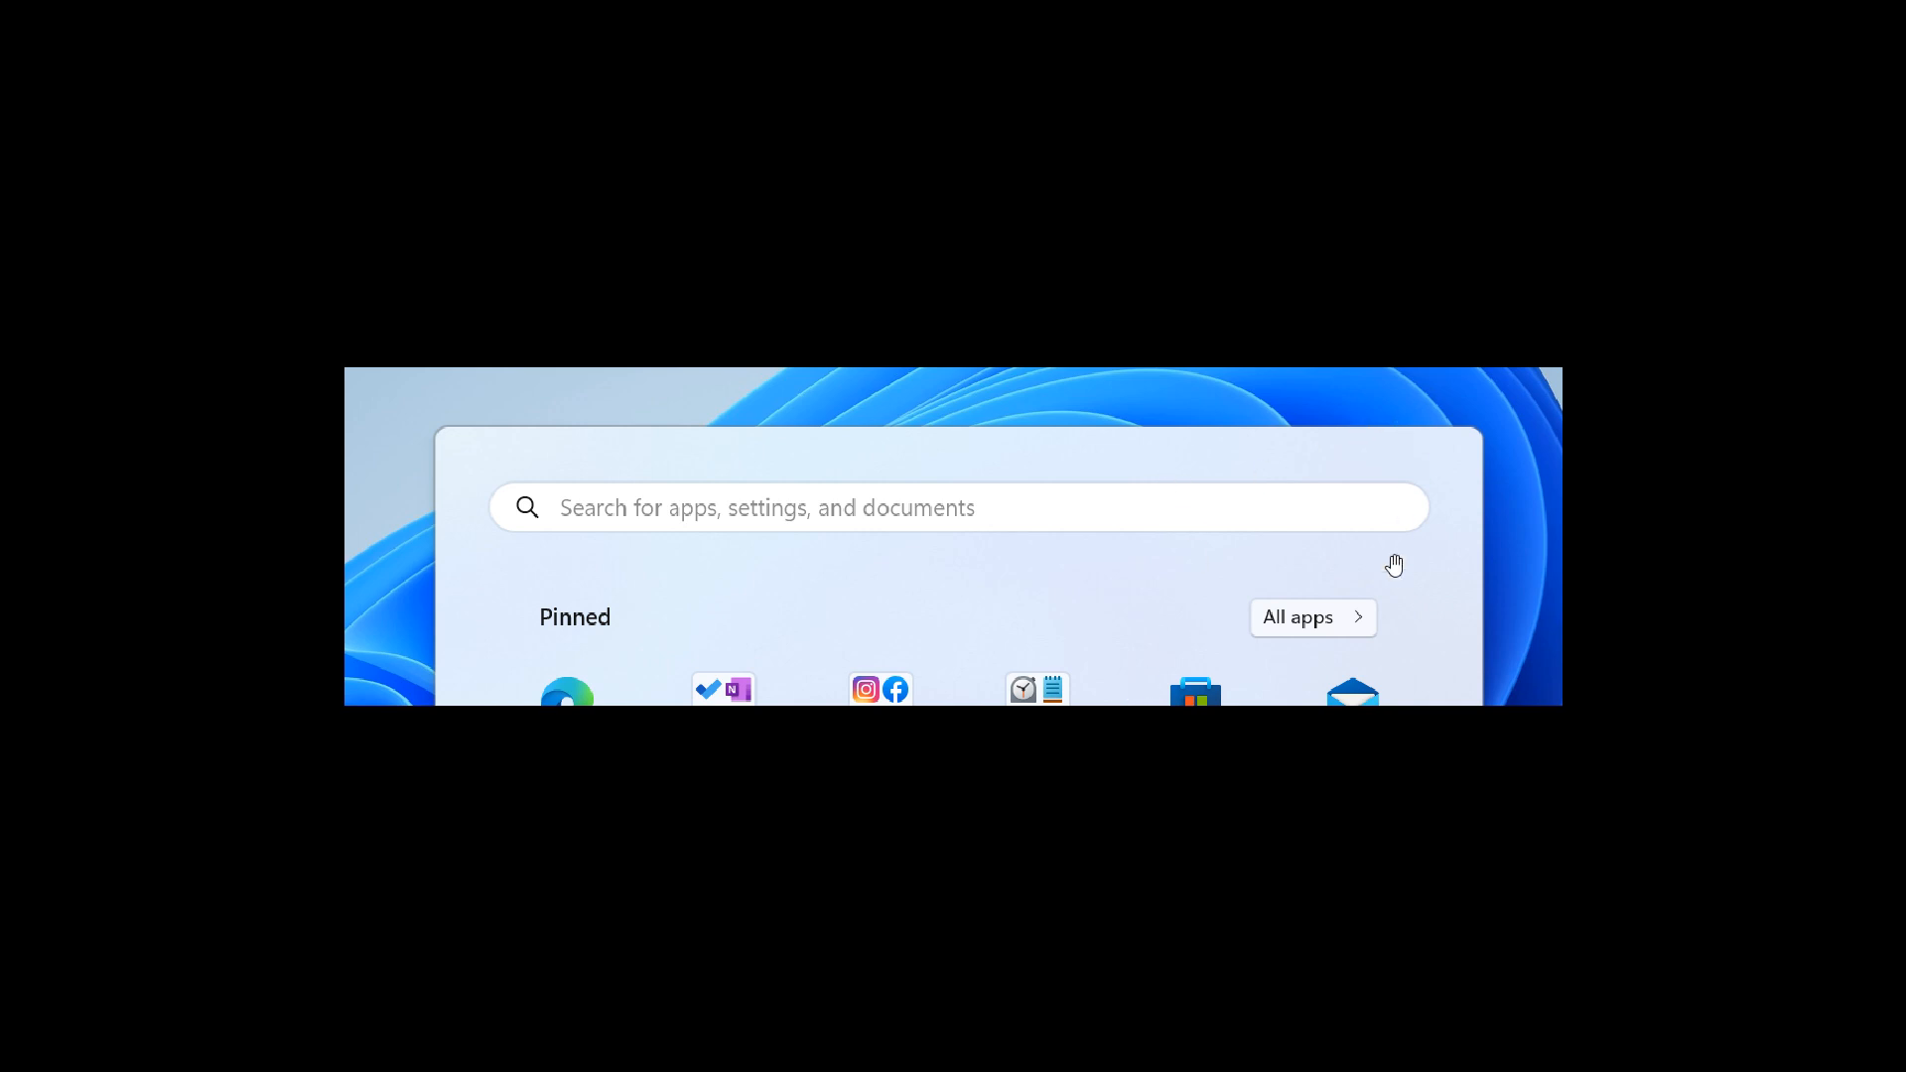
mouse_move(1185, 535)
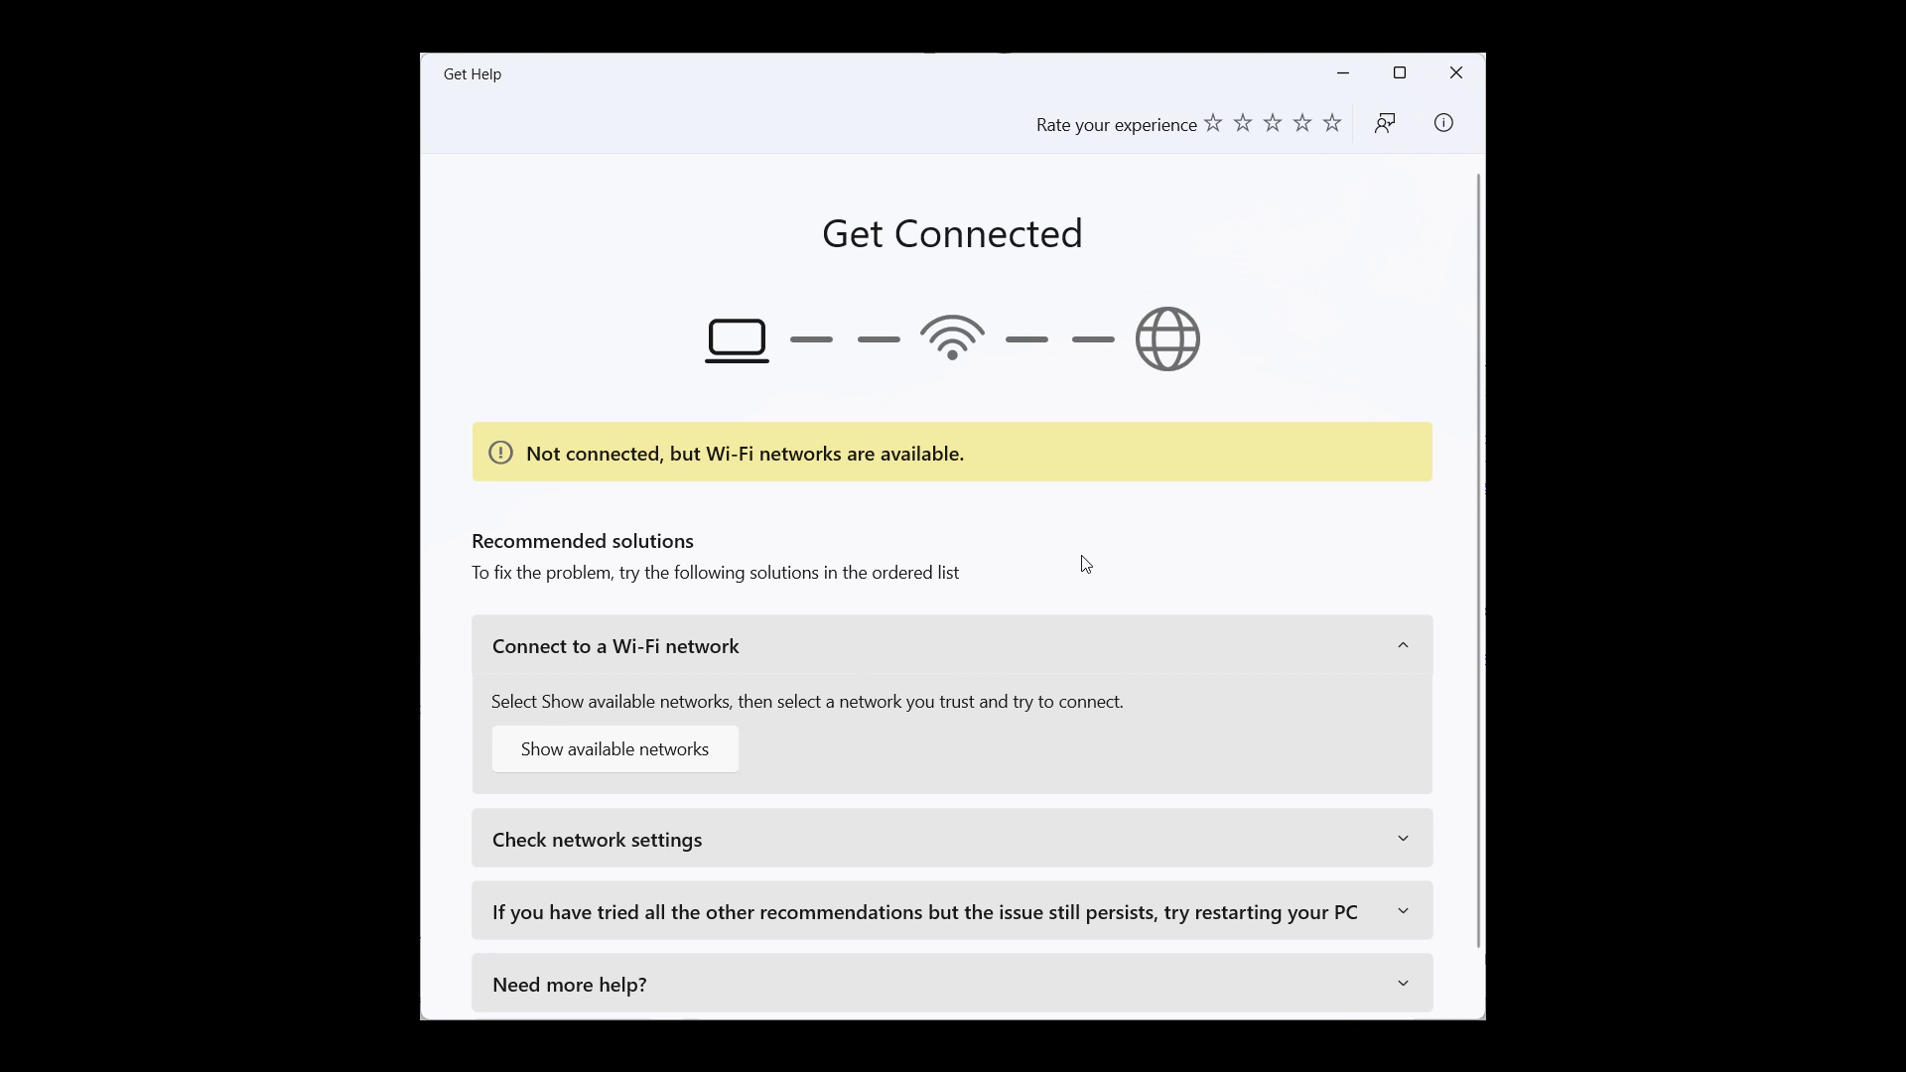
mouse_move(1043, 421)
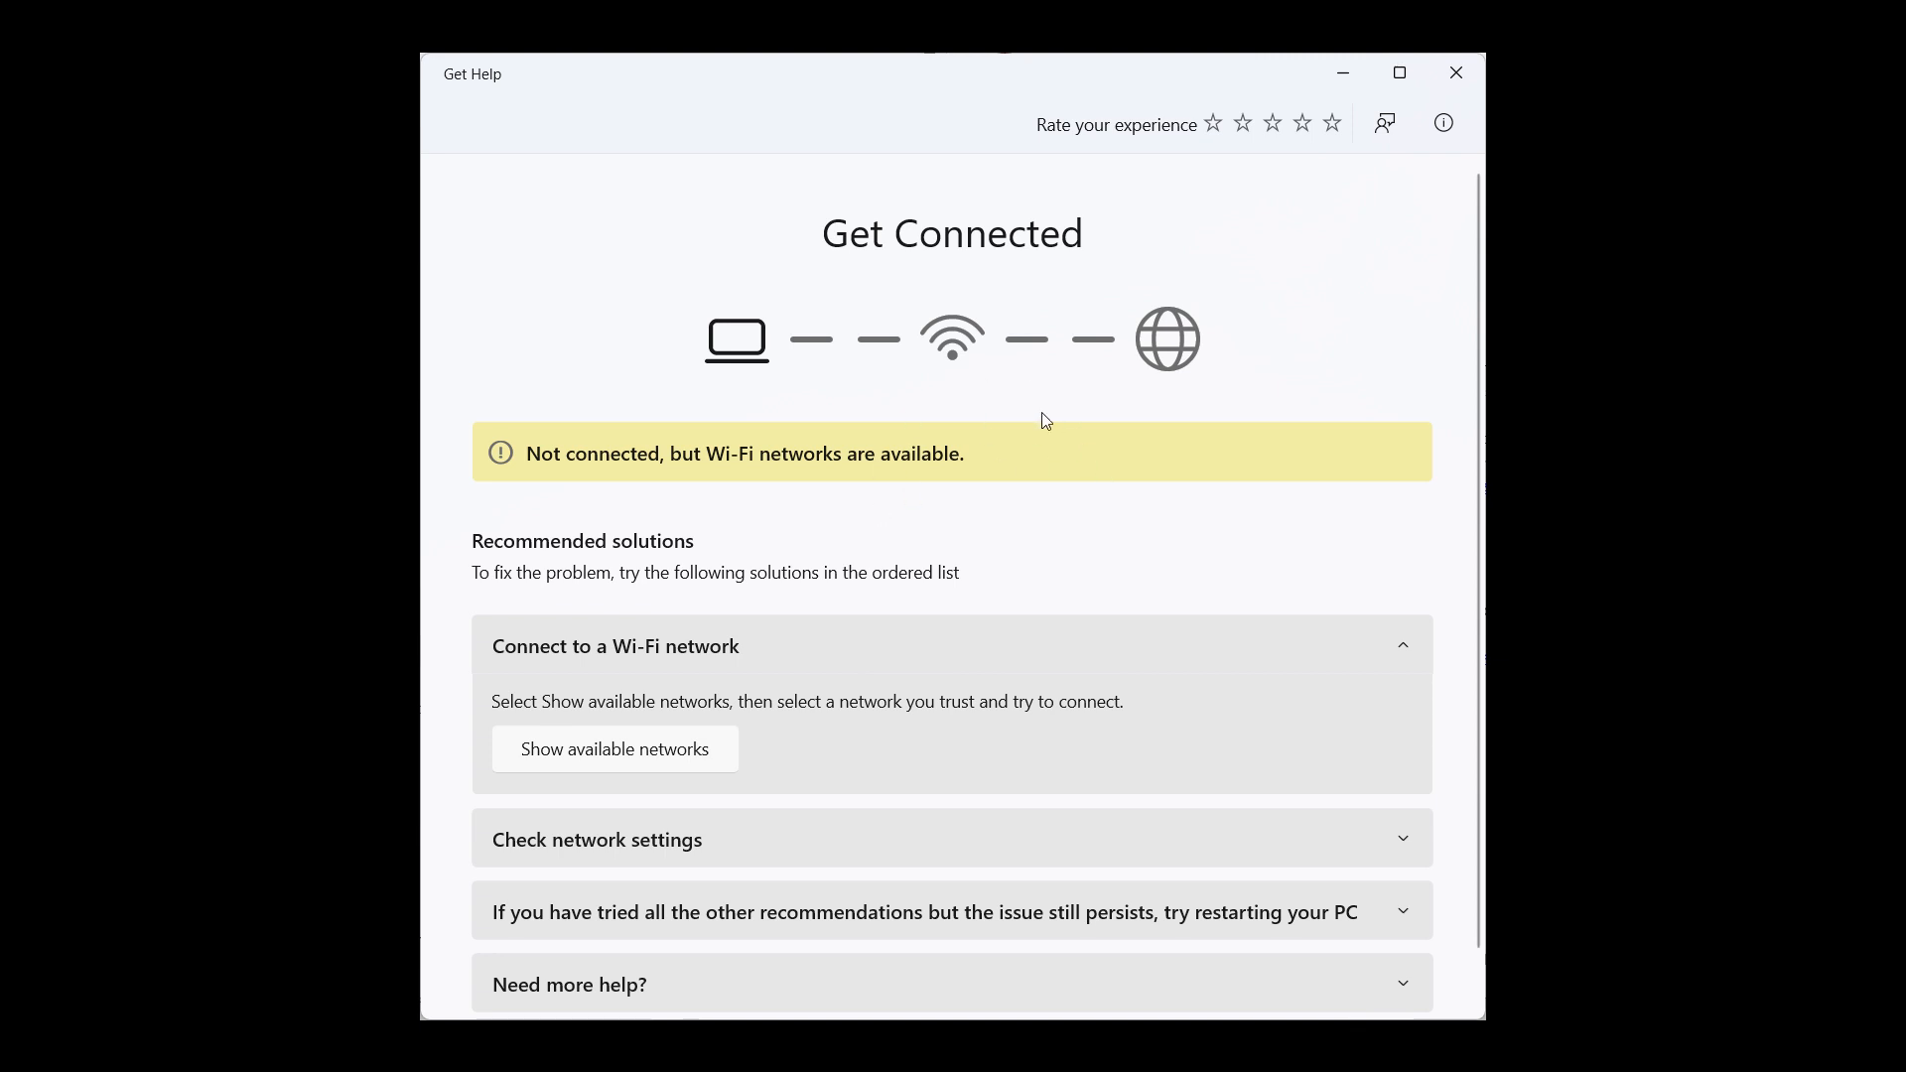
mouse_move(1147, 461)
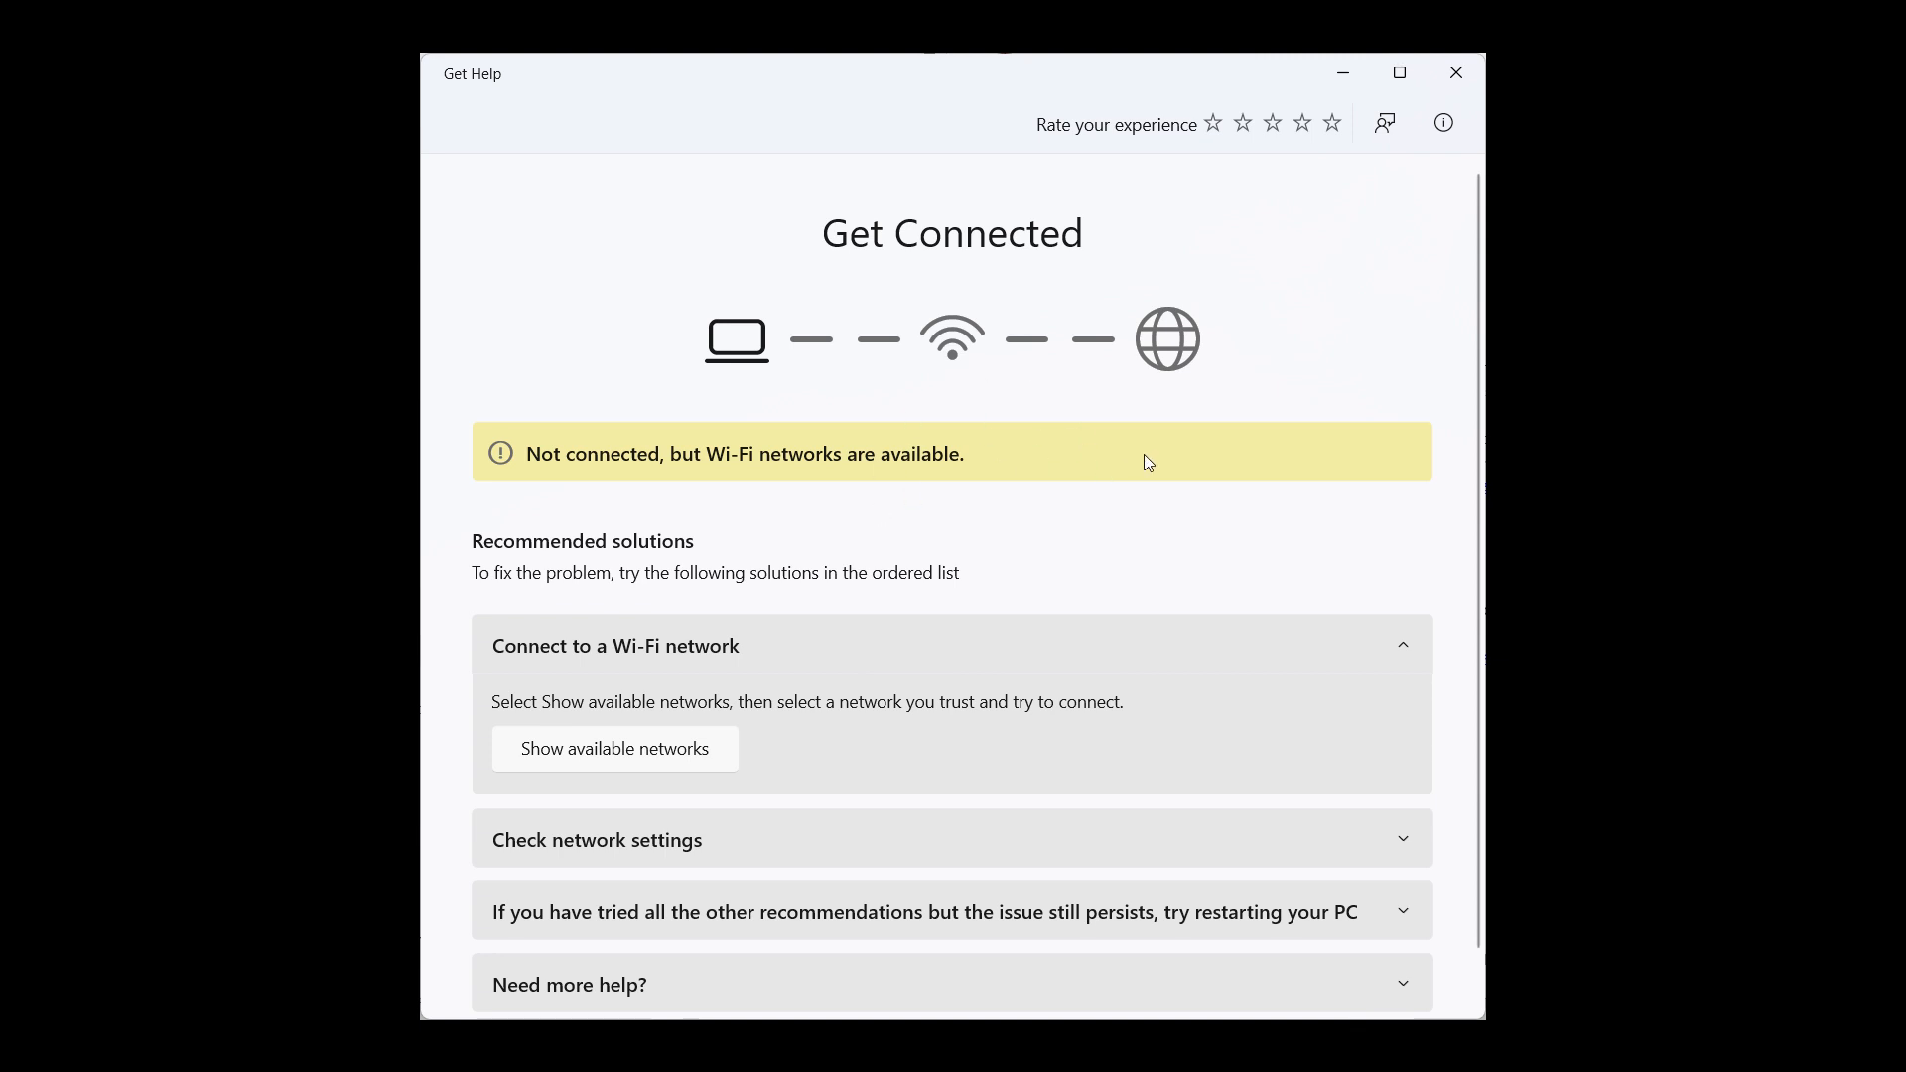
mouse_move(1192, 461)
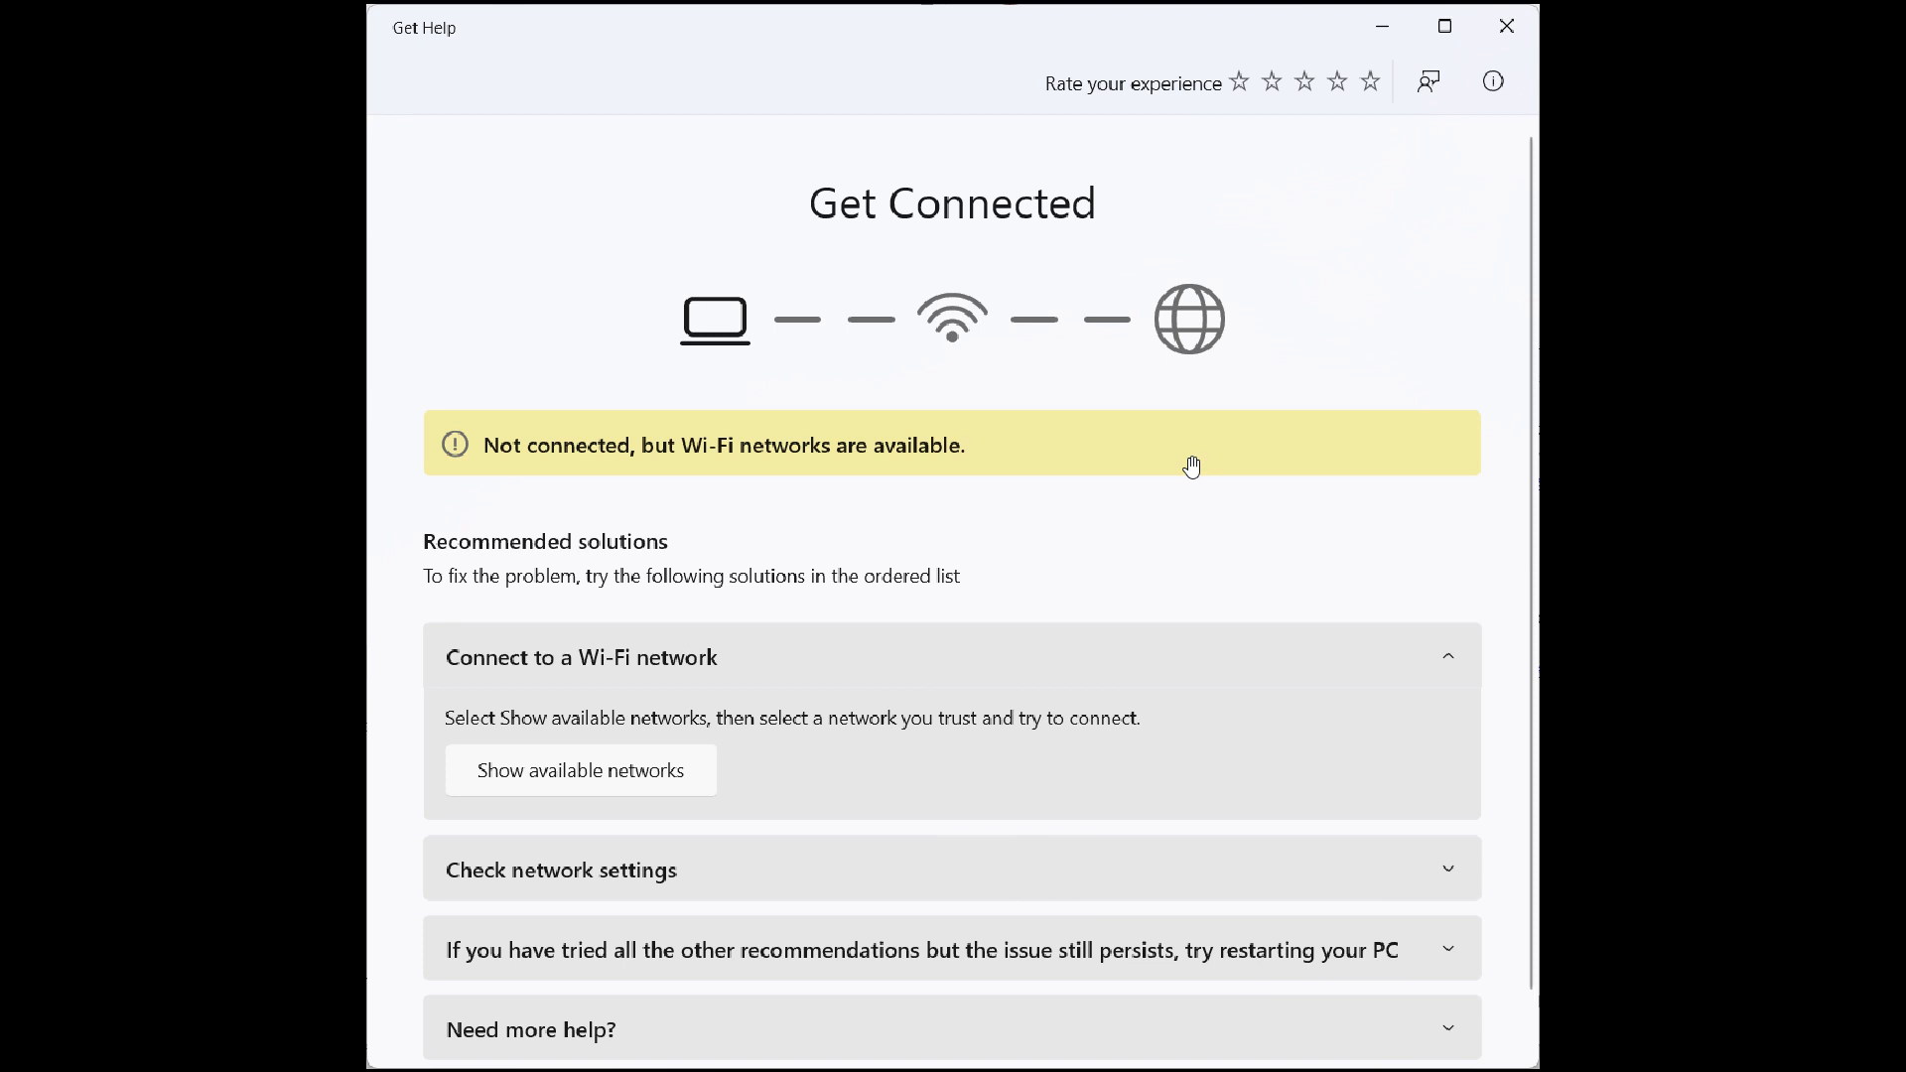
mouse_move(1179, 370)
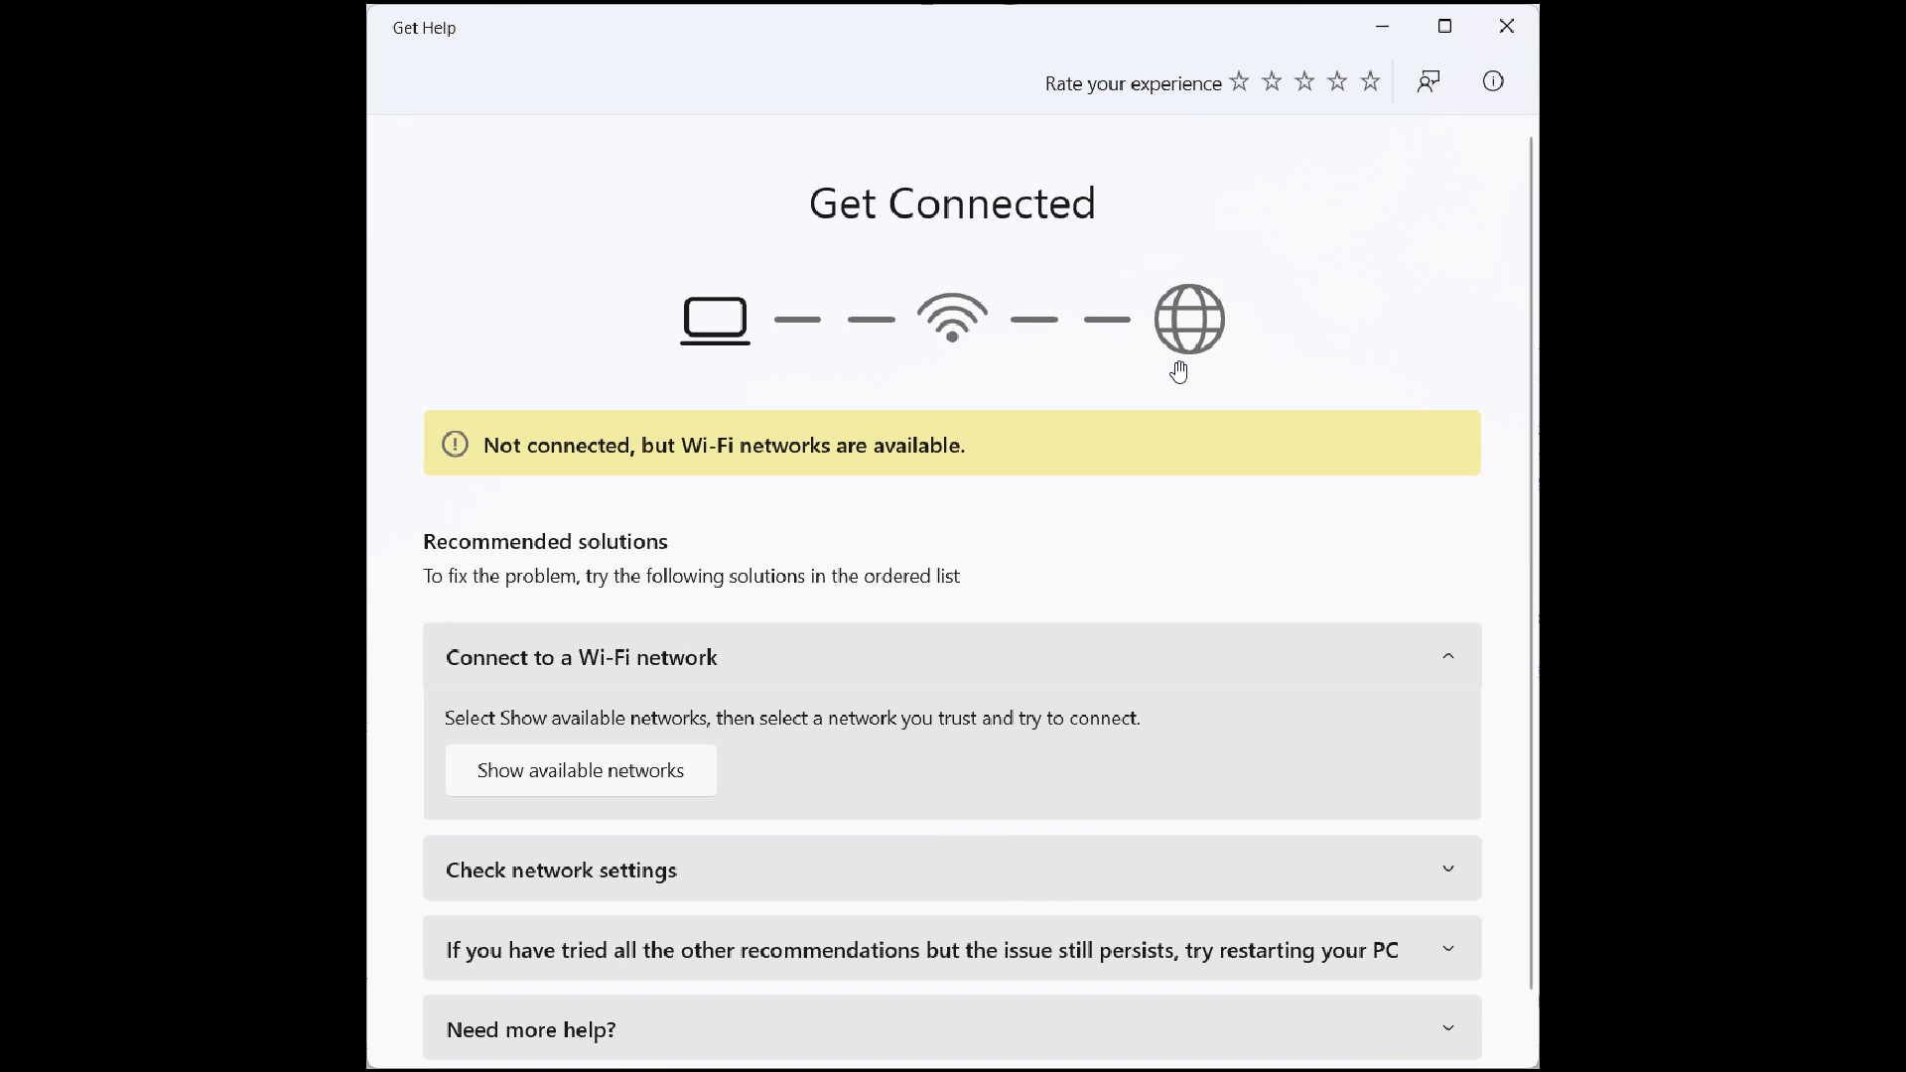
mouse_move(1402, 369)
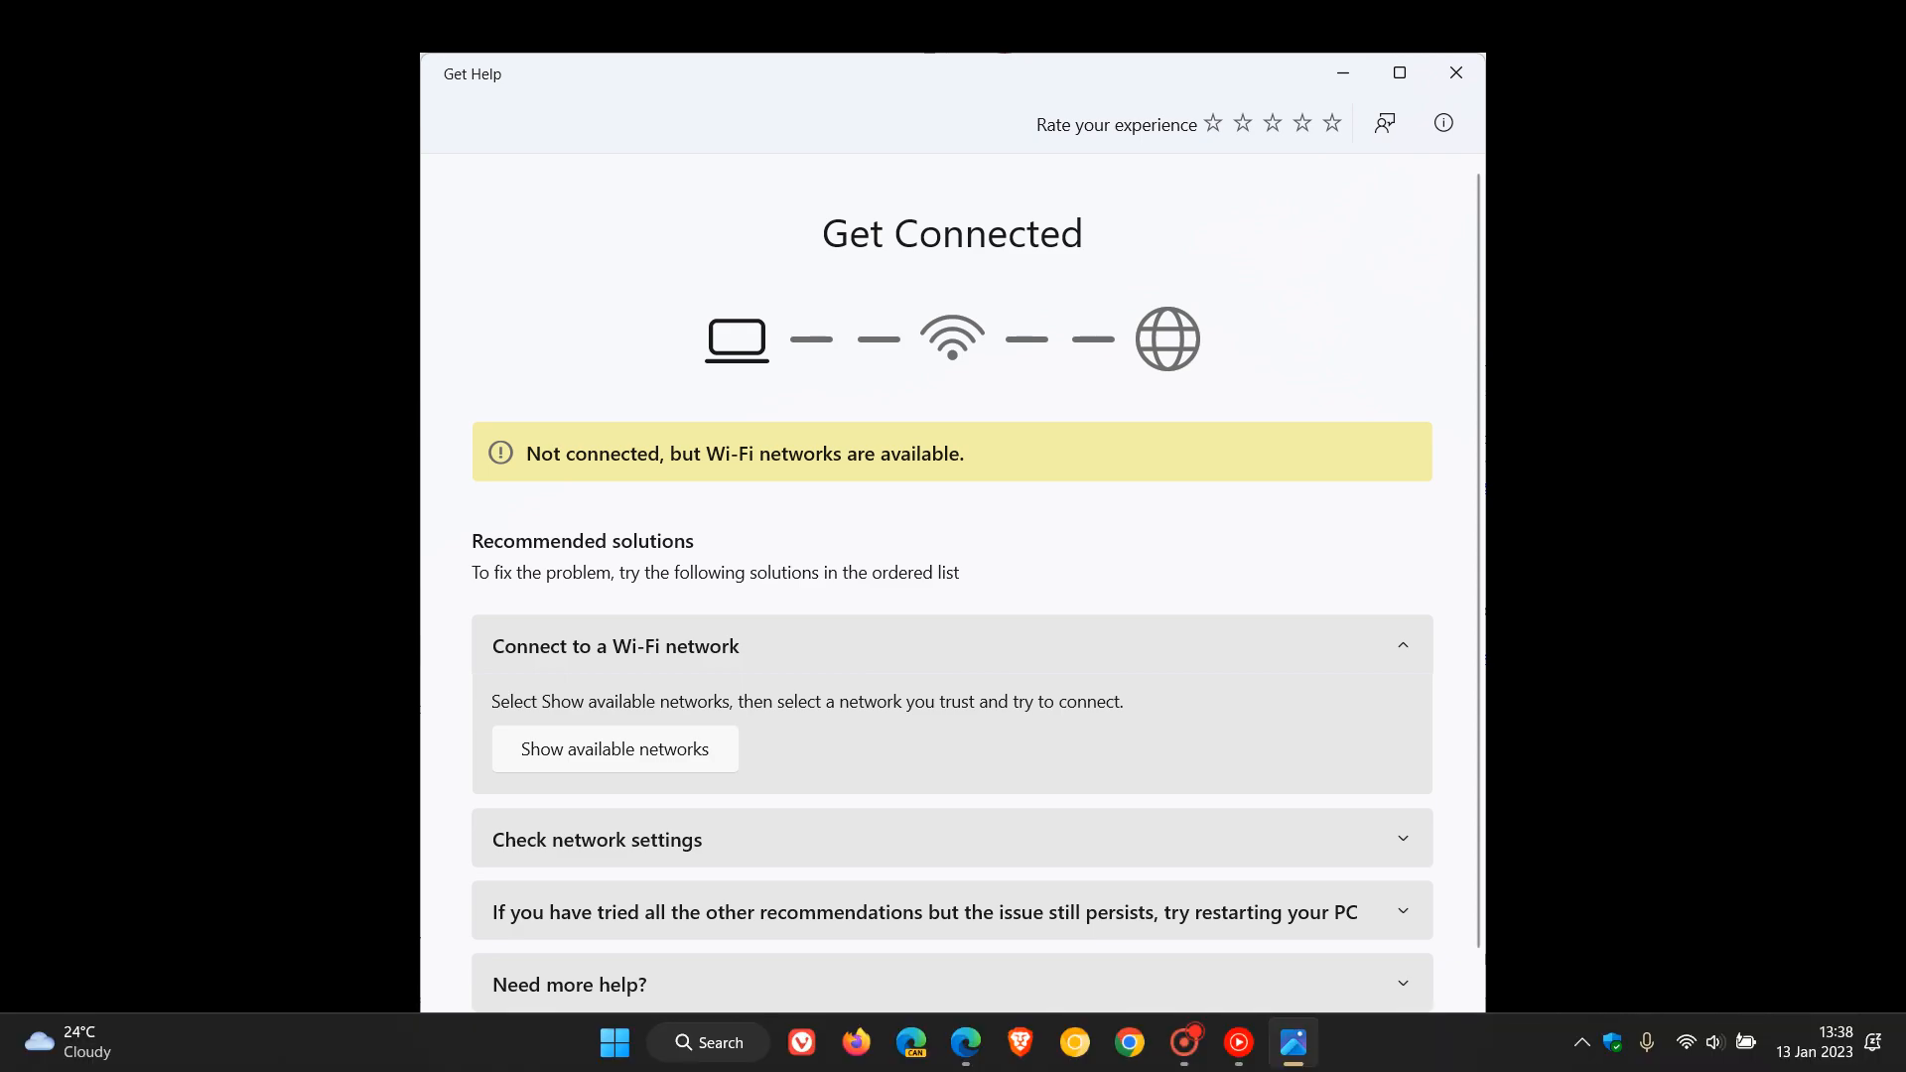
Close the Get Help troubleshooter window, leaving the empty orange-wallpaper desktop.
click(1453, 72)
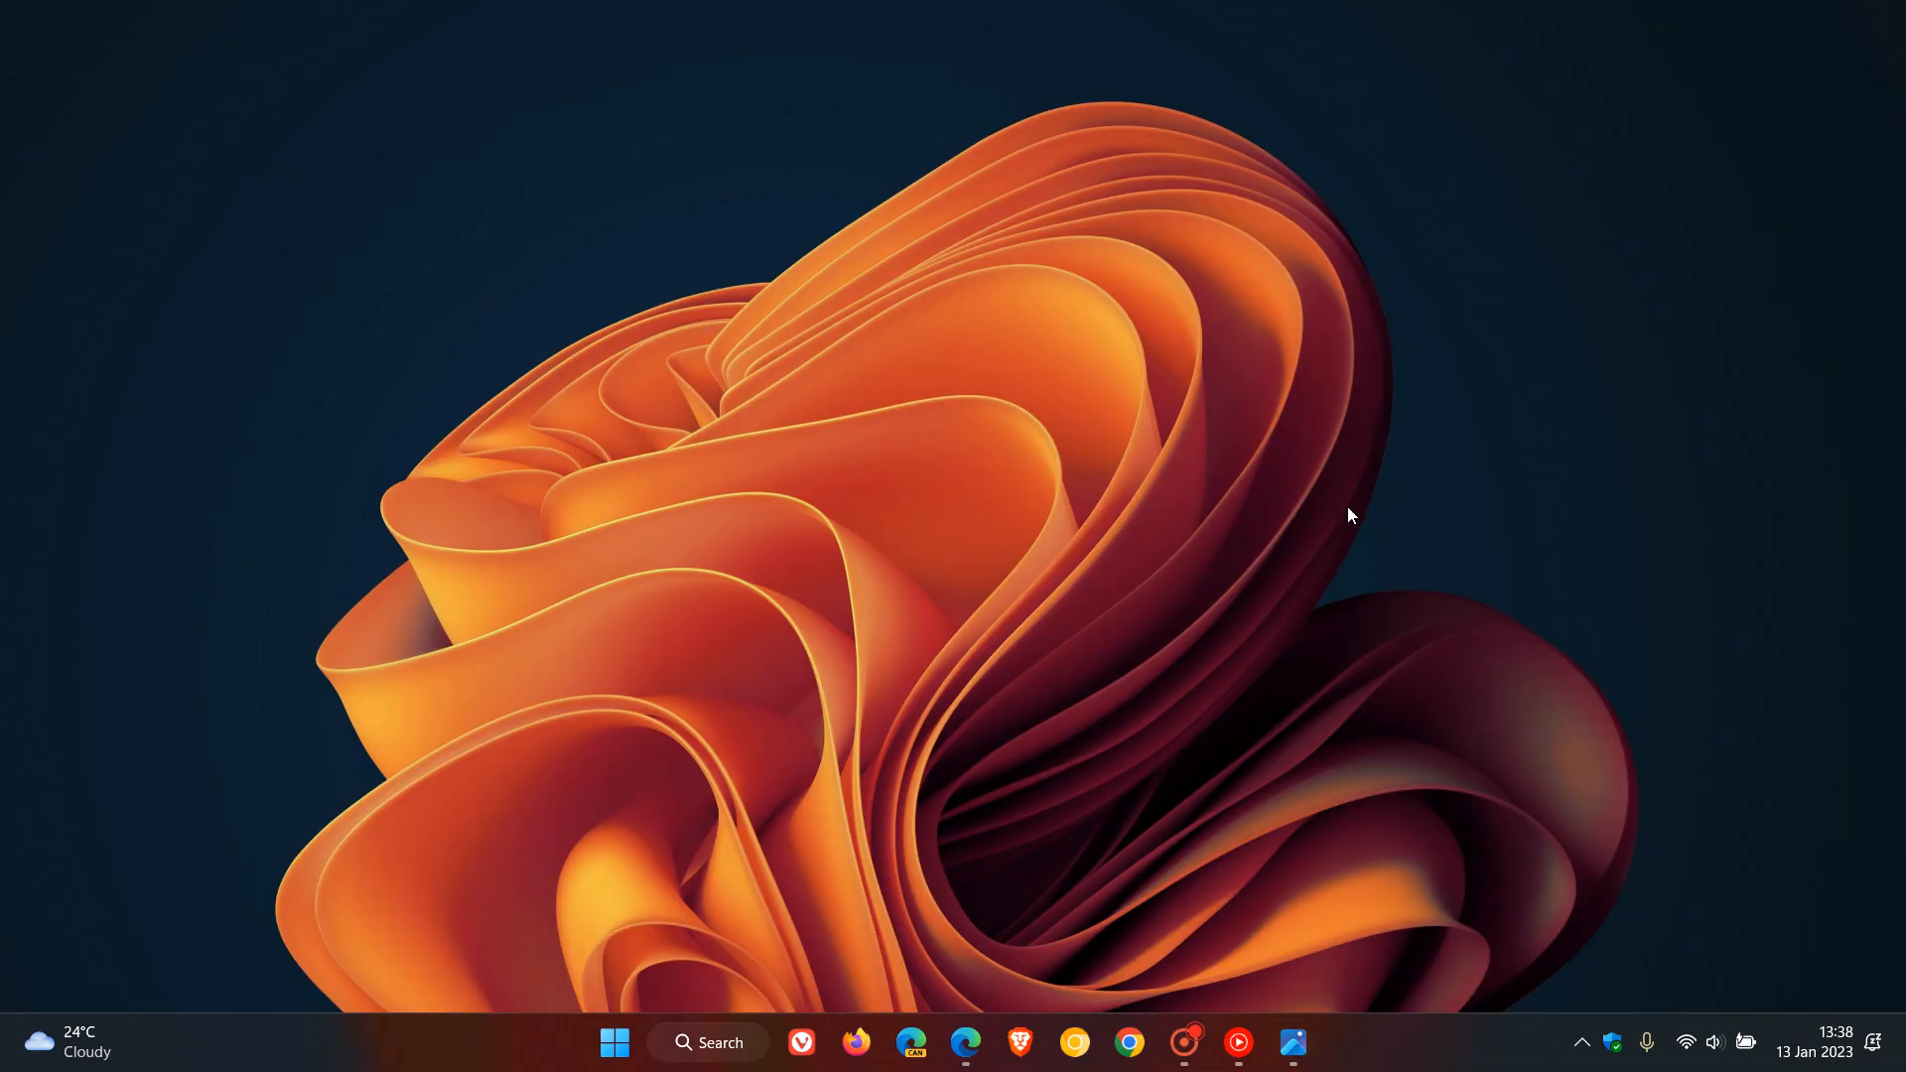
mouse_move(1191, 331)
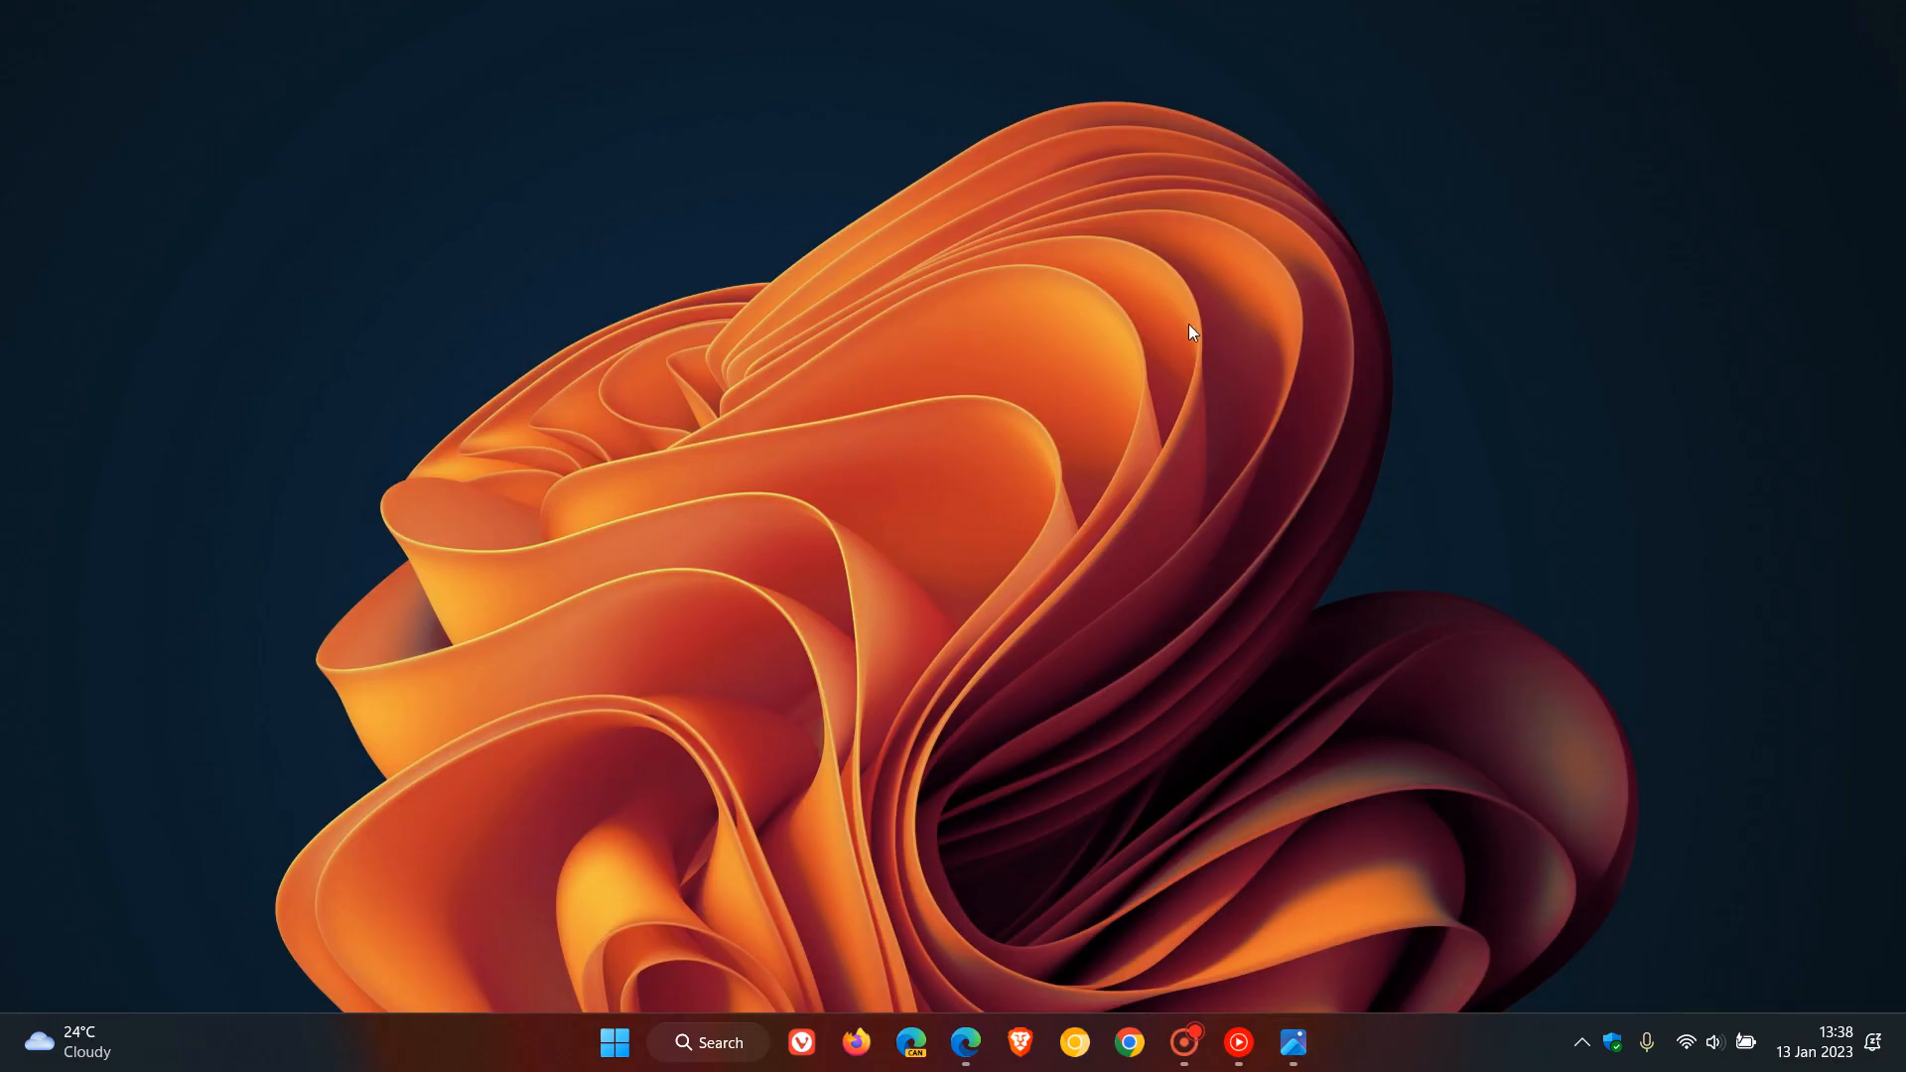
mouse_move(1160, 350)
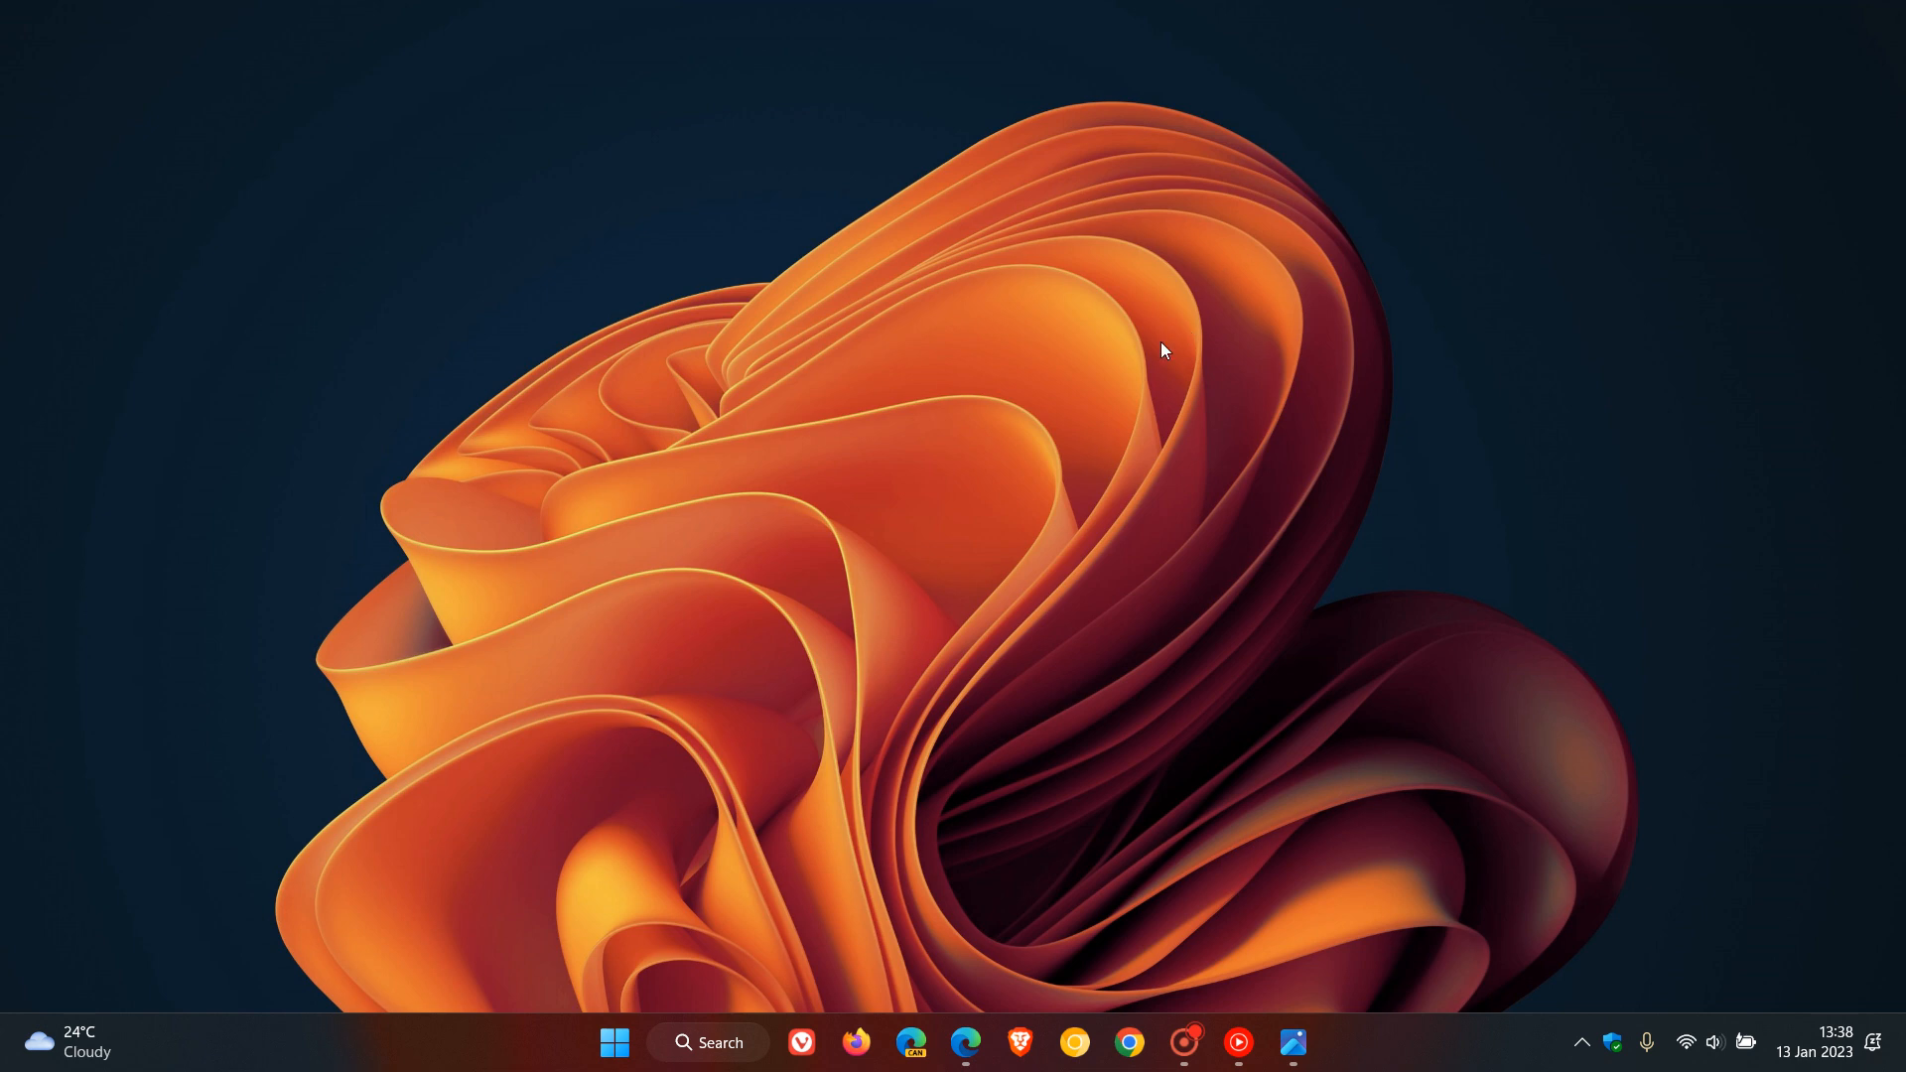
mouse_move(1152, 800)
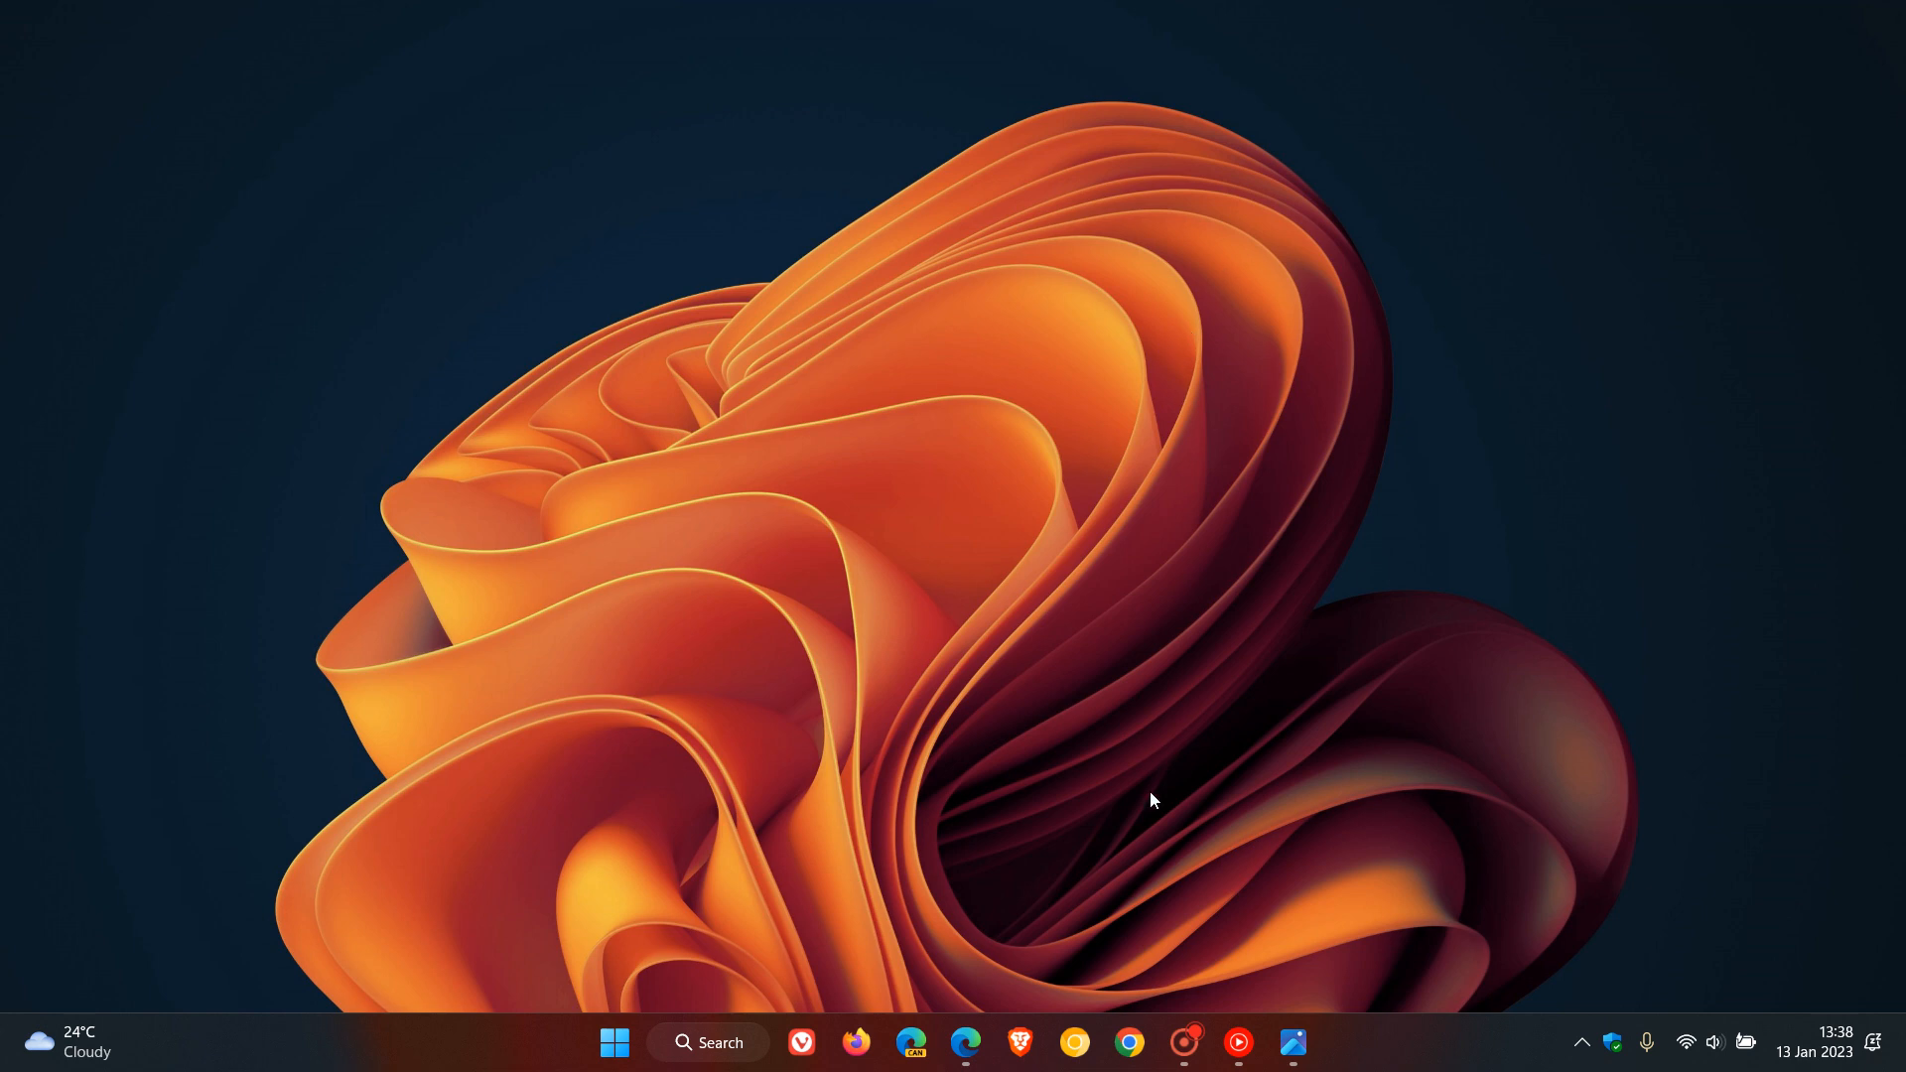
click(966, 1043)
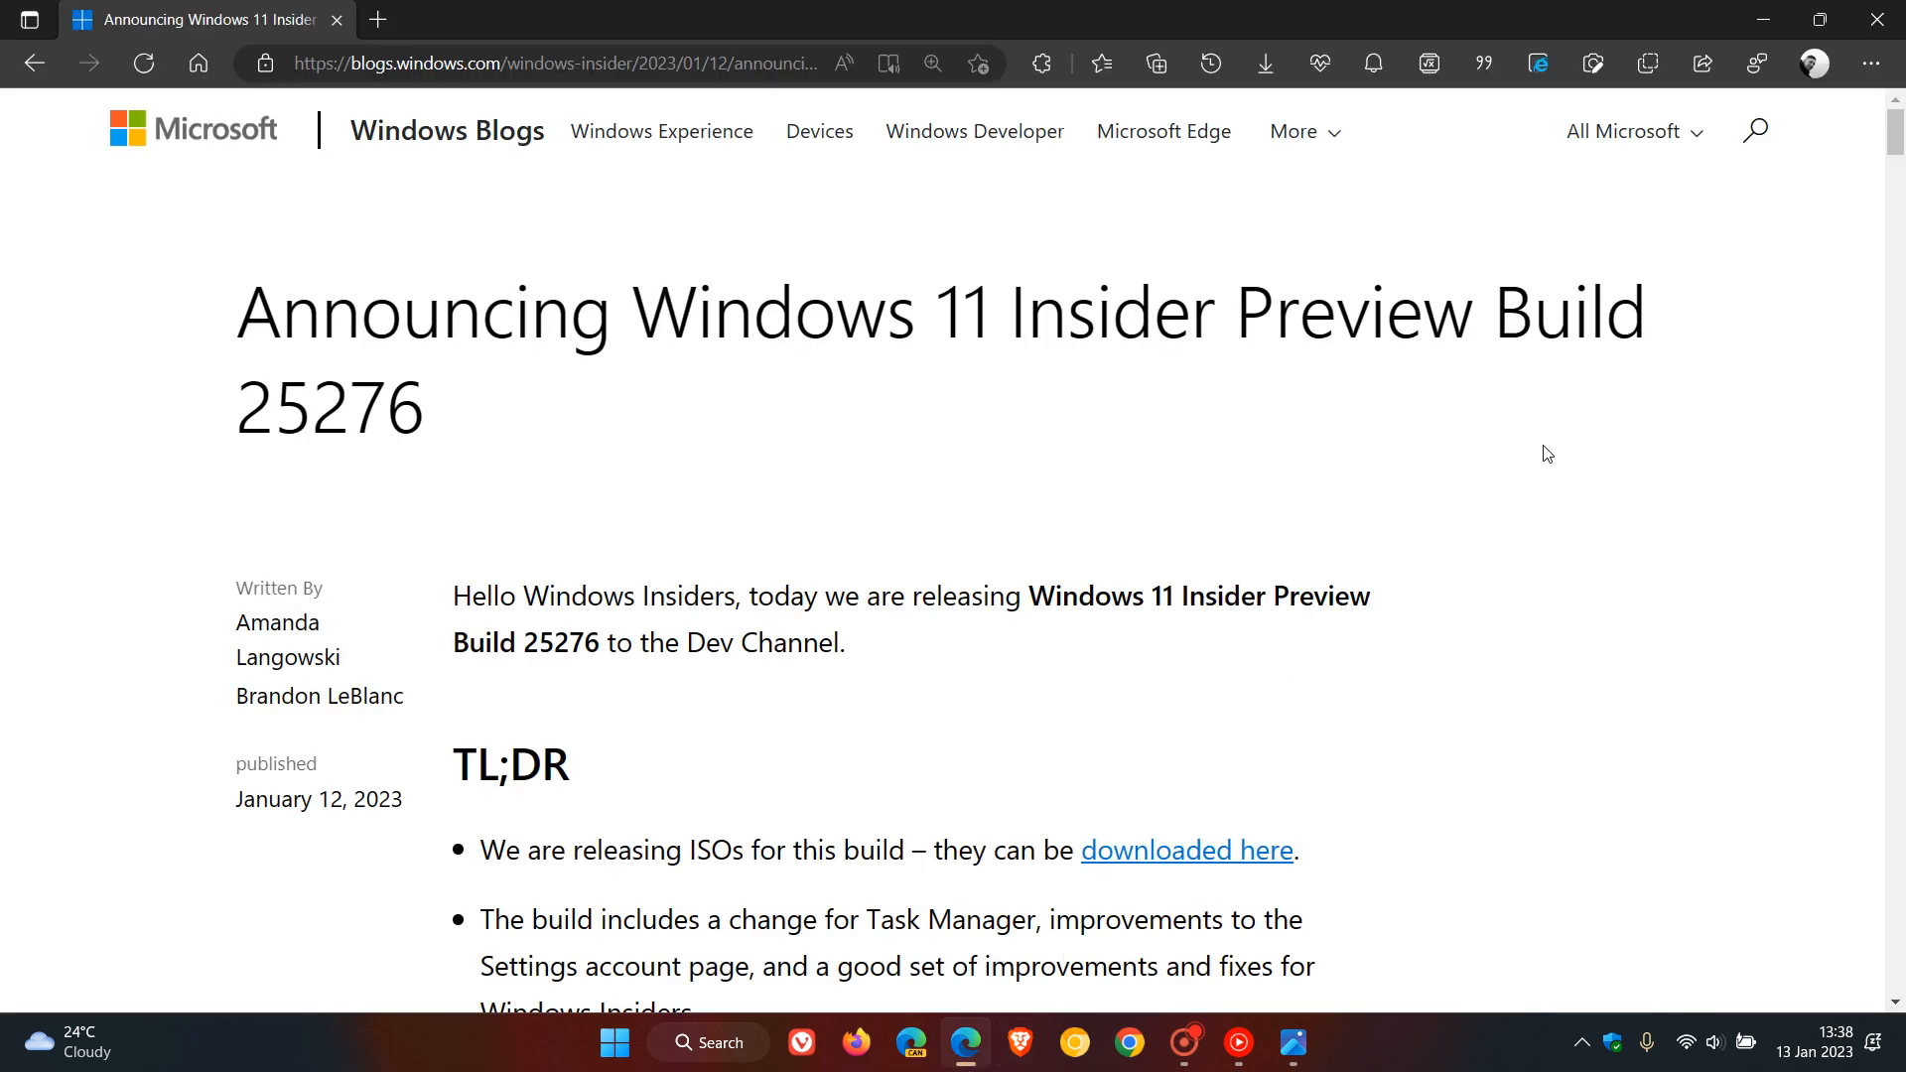
scroll(down, 3)
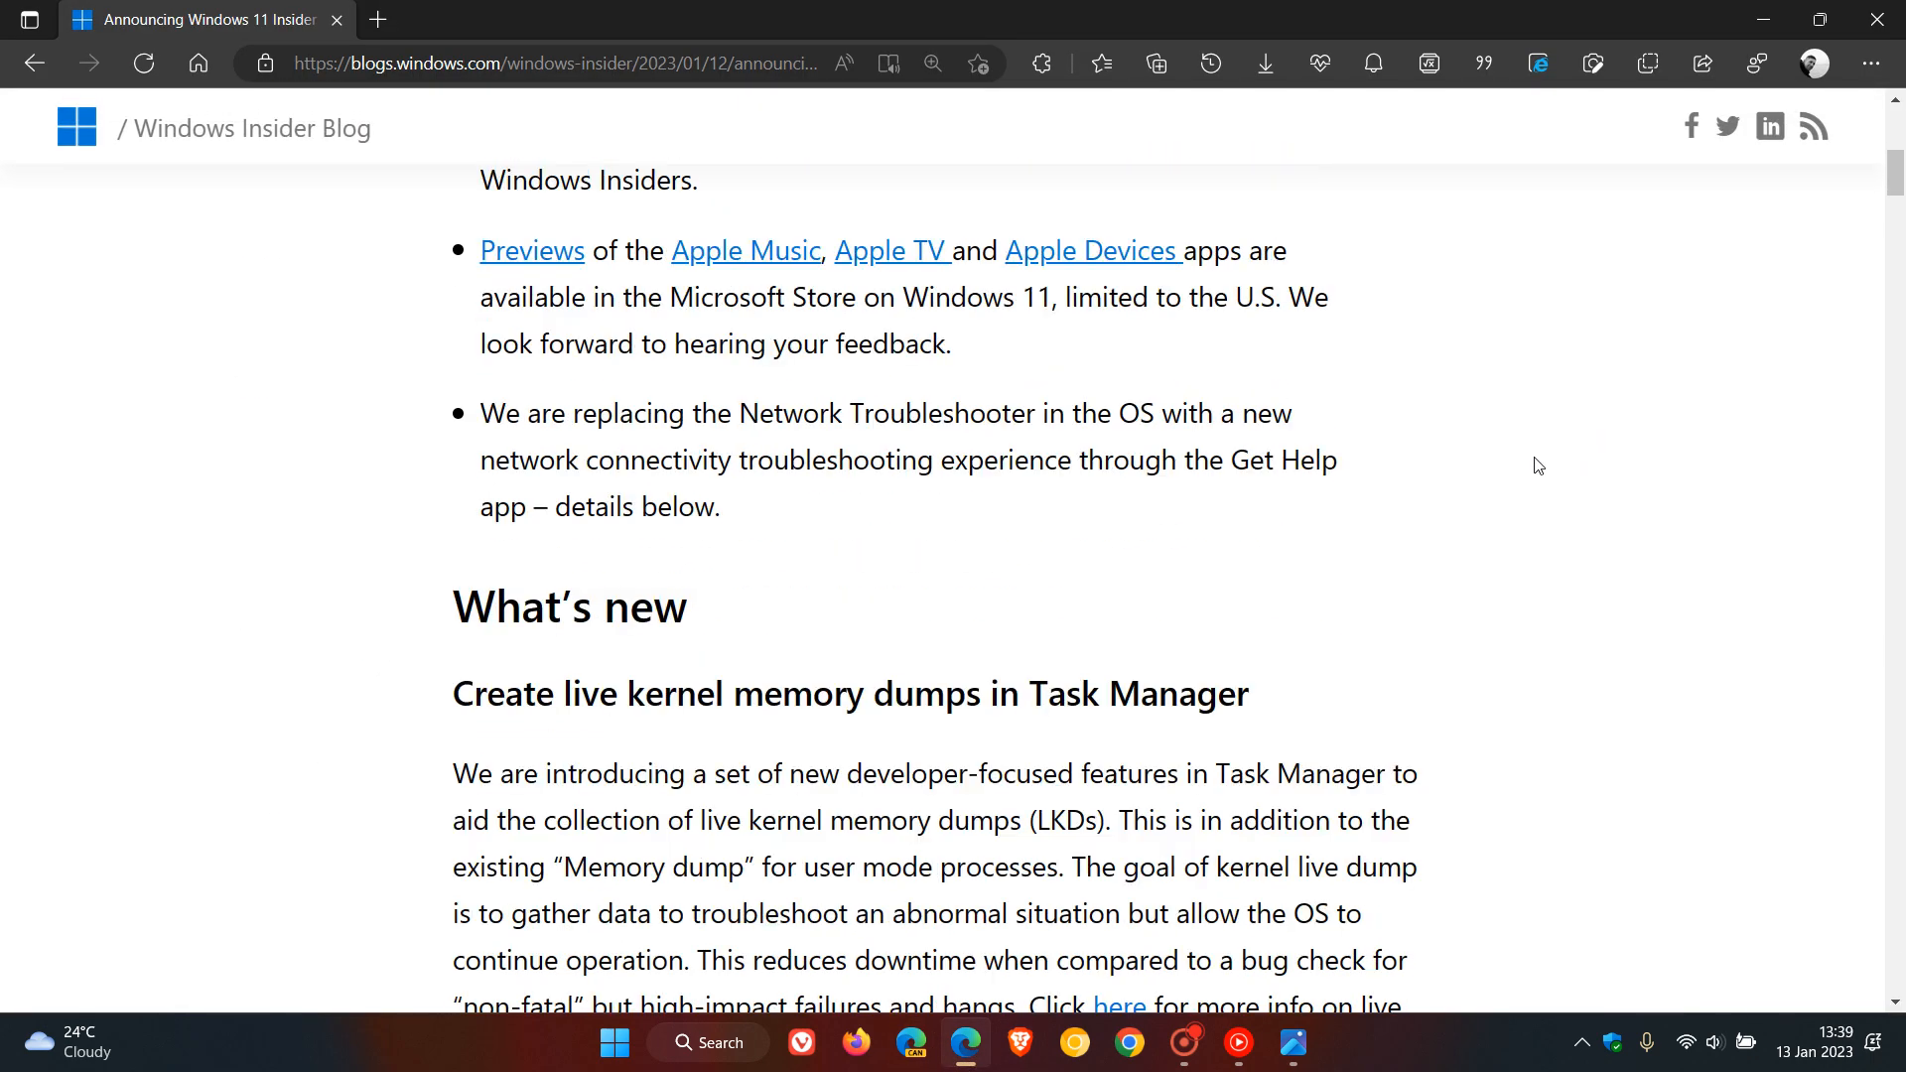
scroll(down, 3)
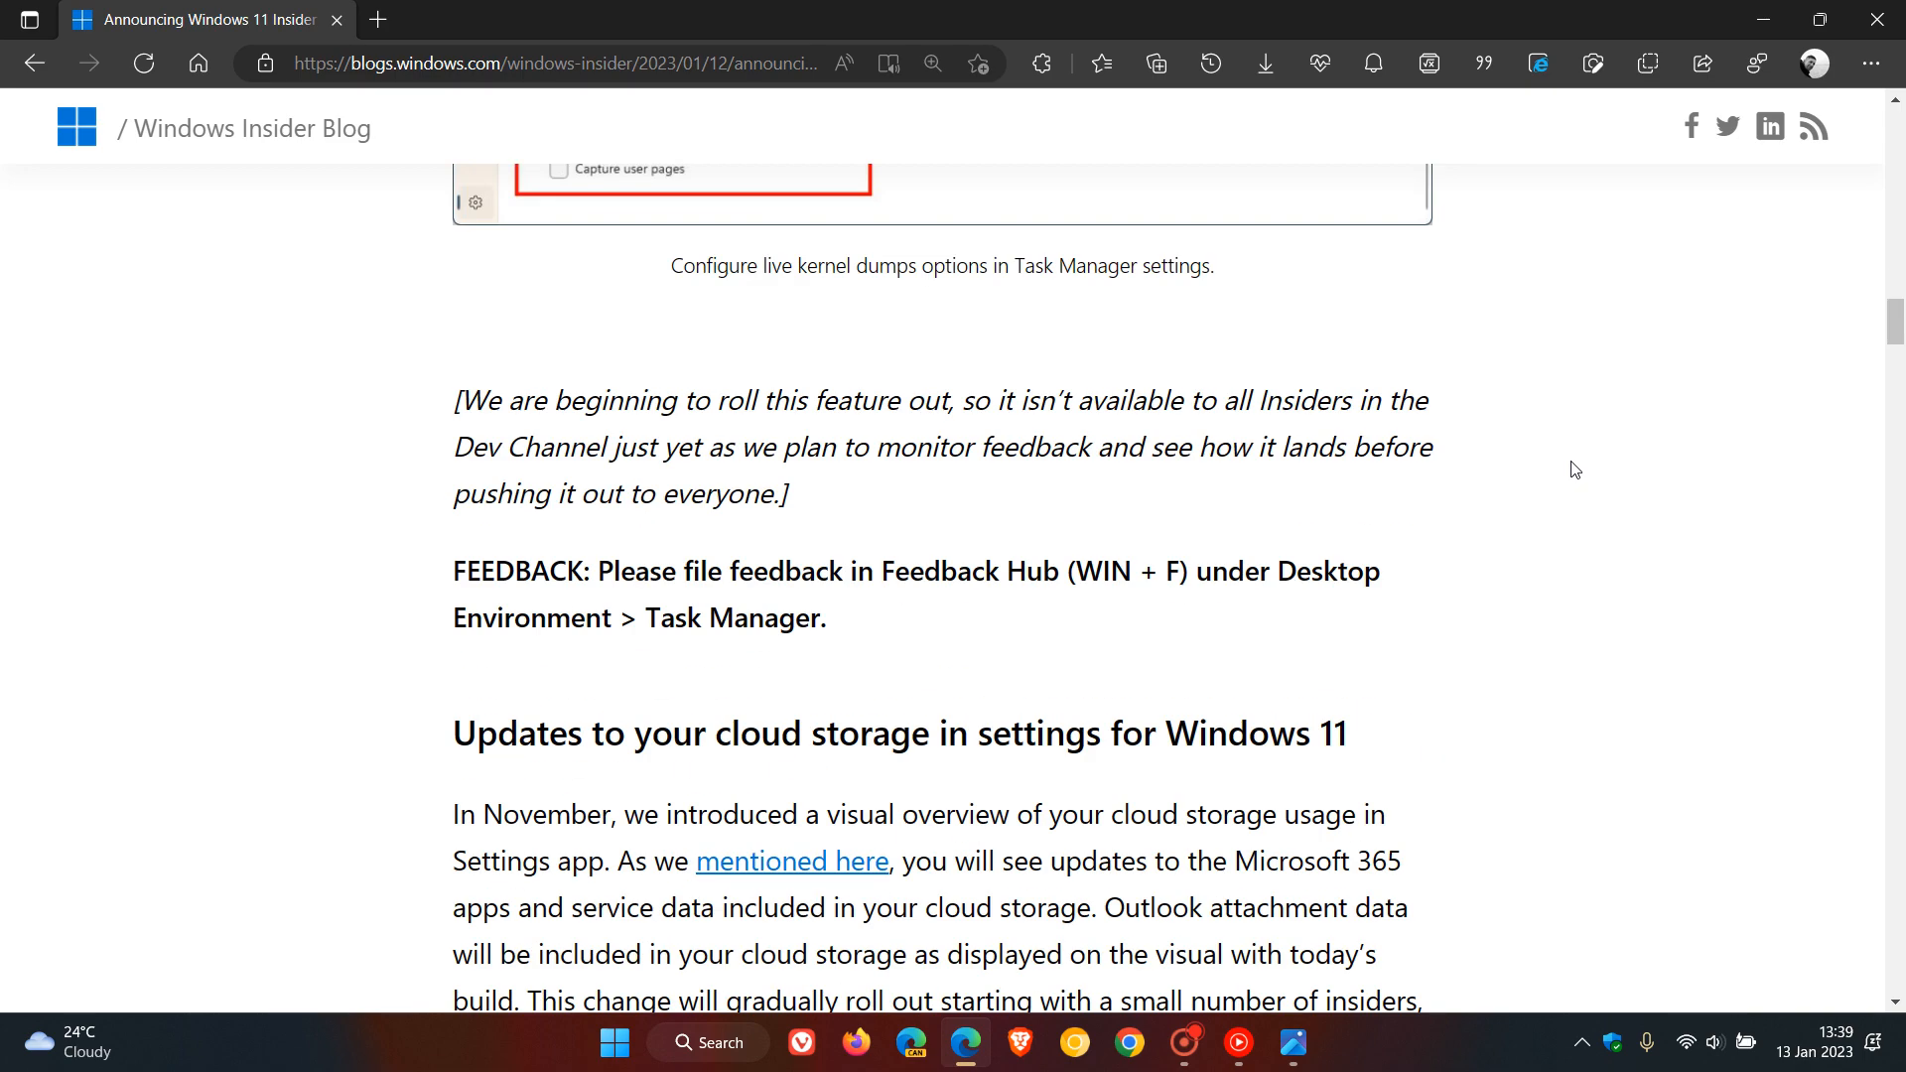
scroll(down, 3)
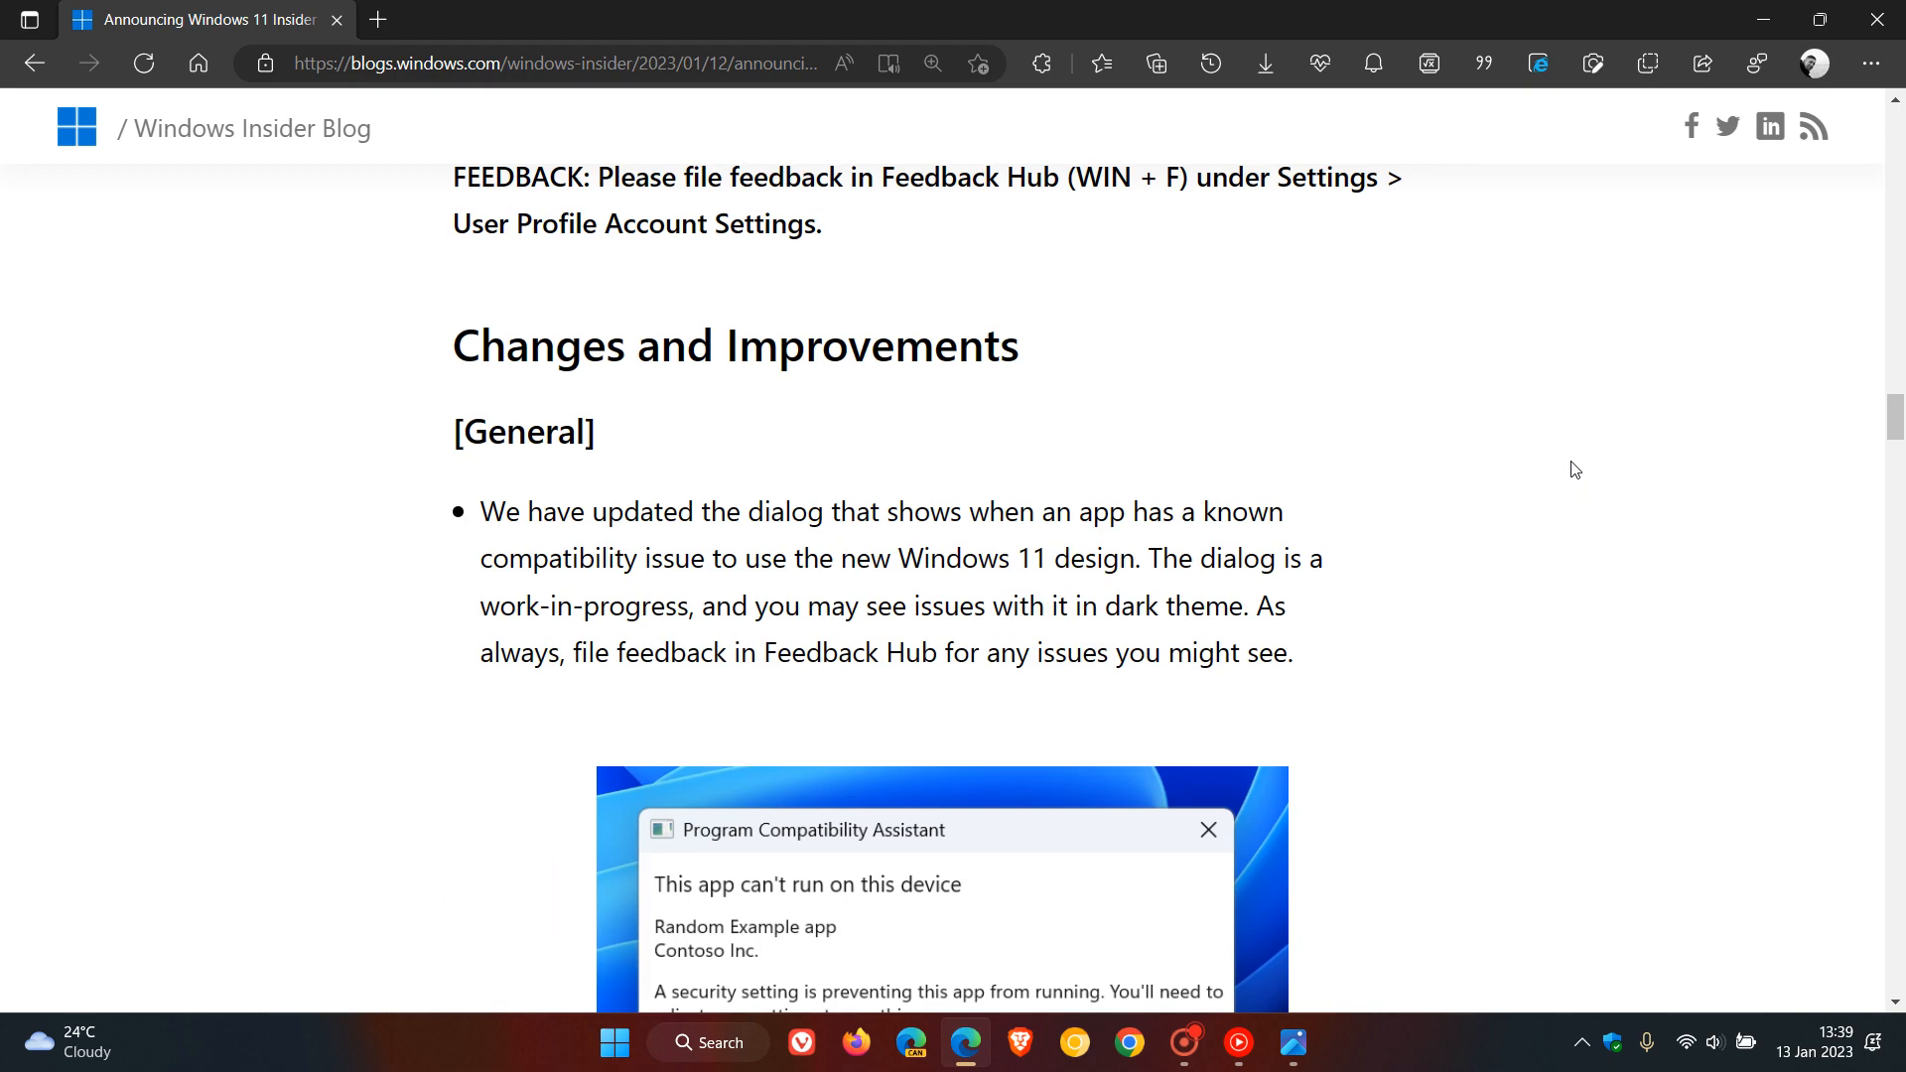
scroll(down, 3)
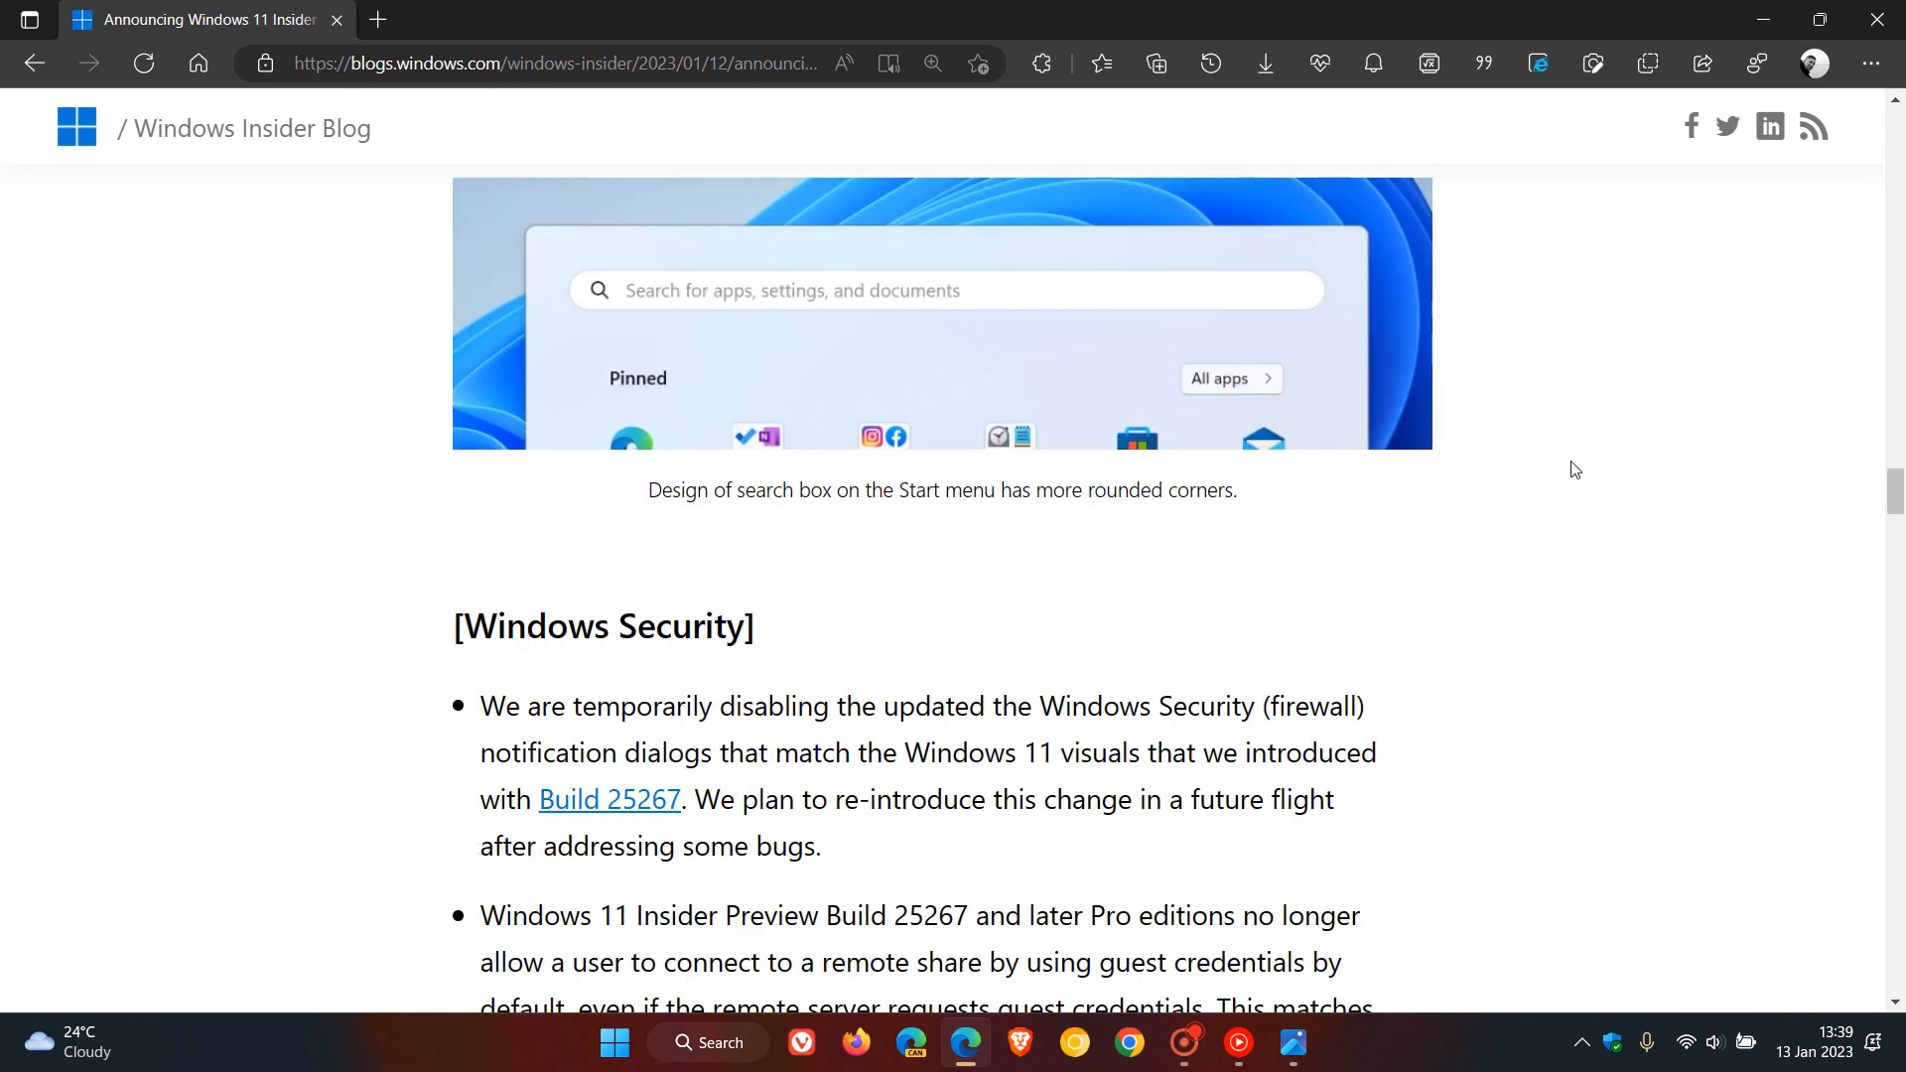
scroll(down, 3)
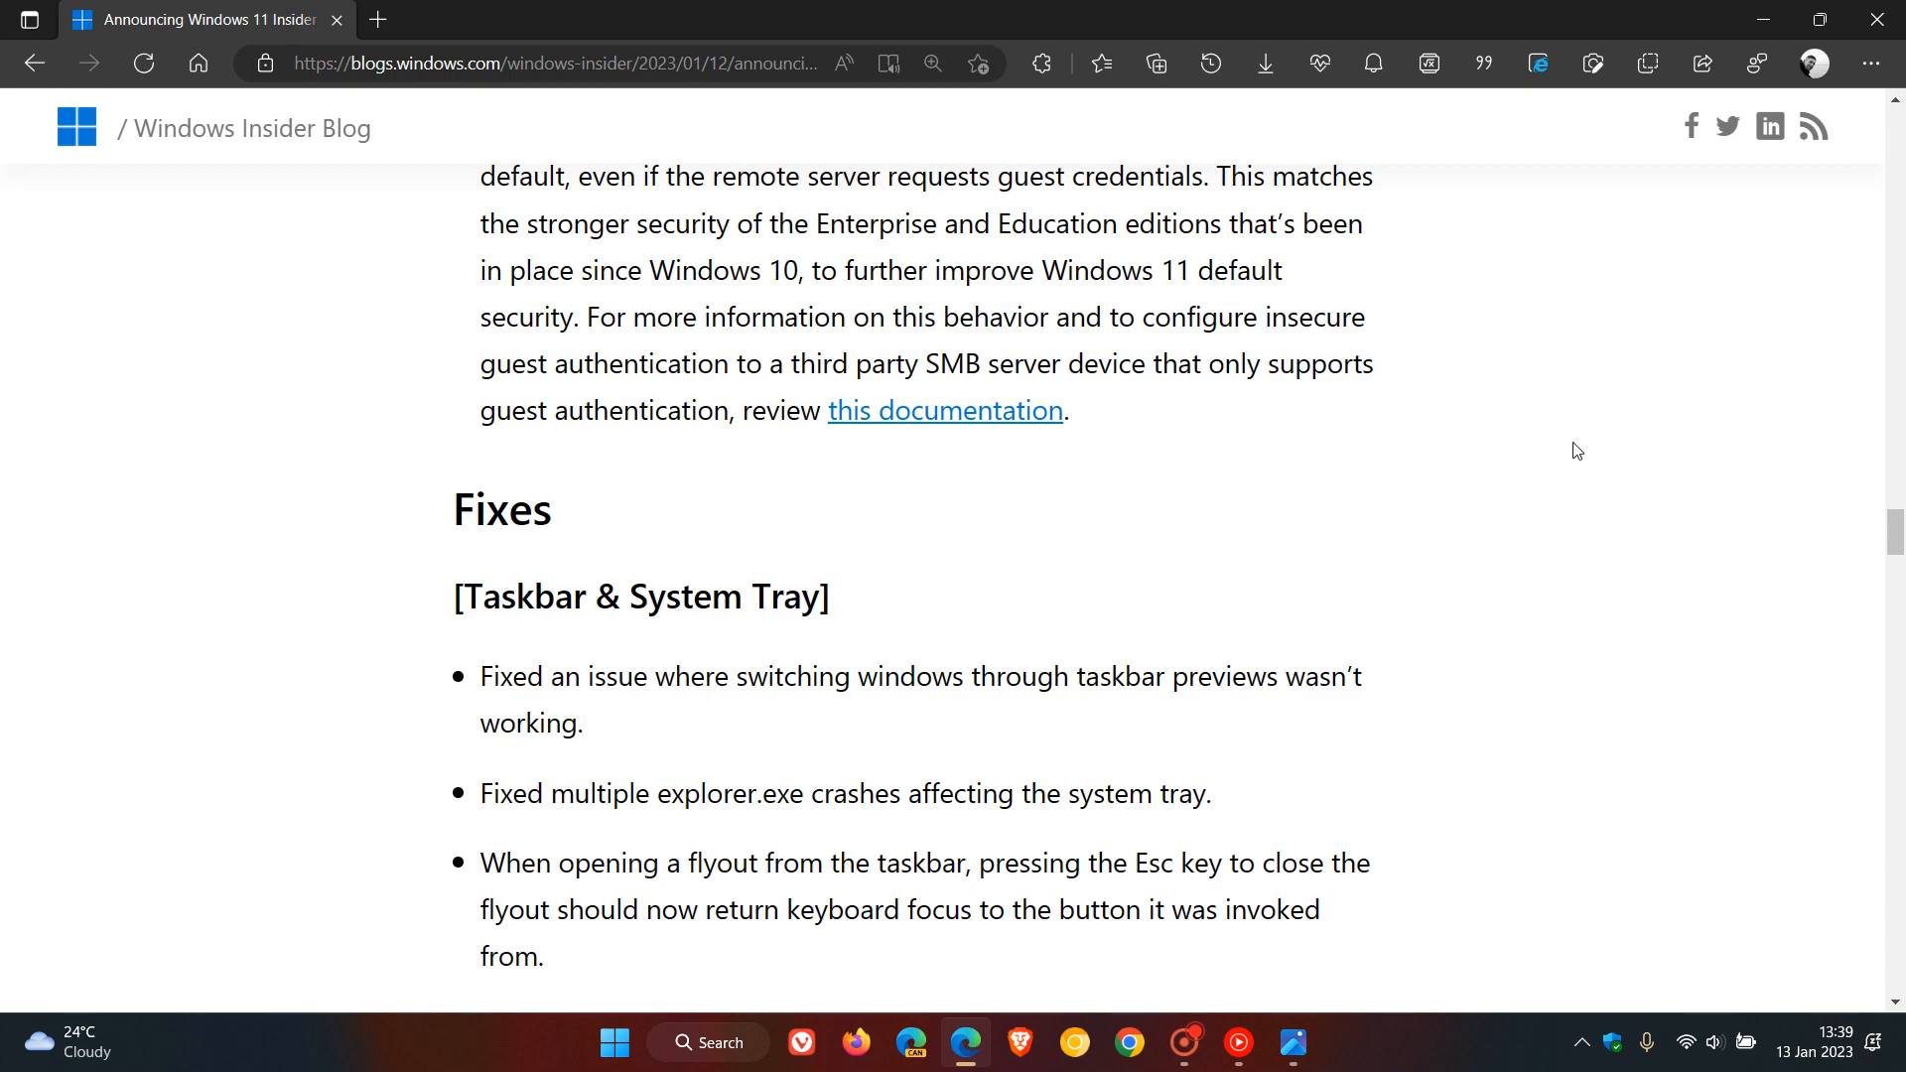
scroll(down, 3)
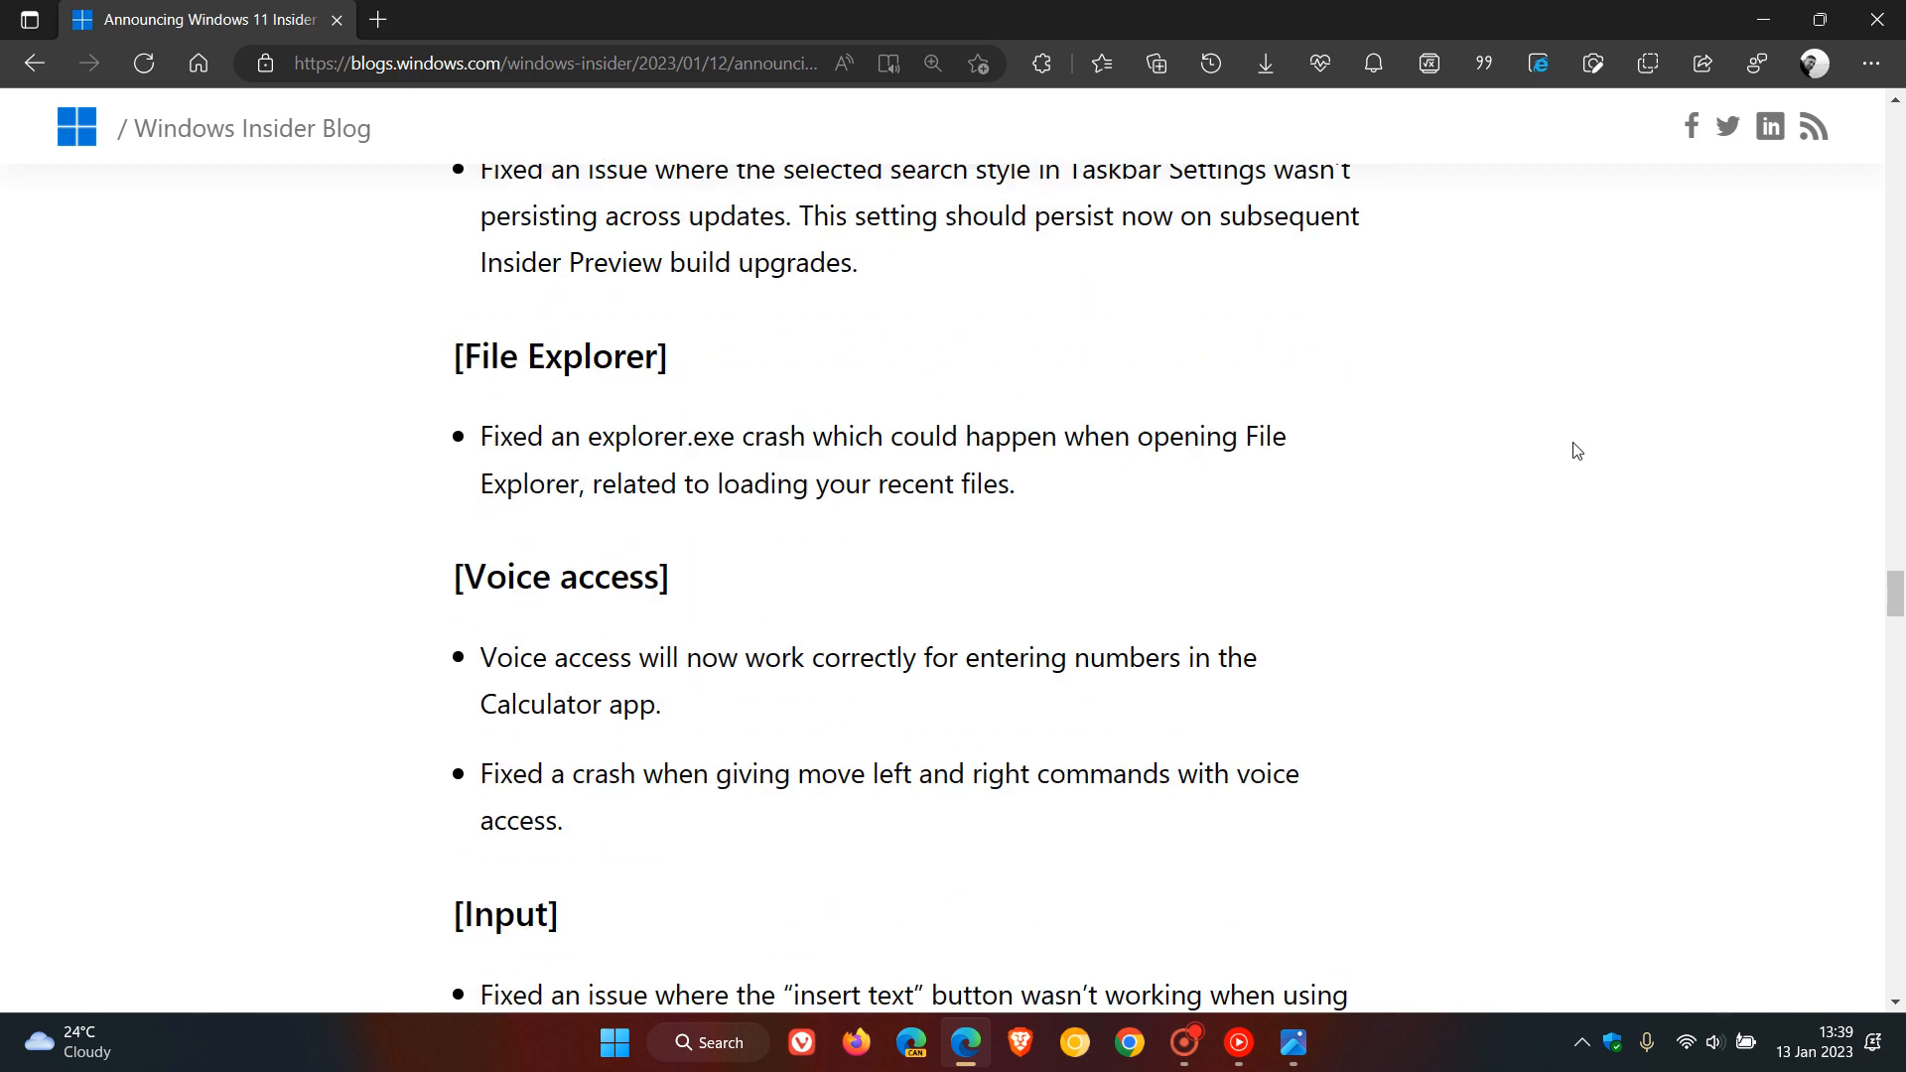
scroll(down, 3)
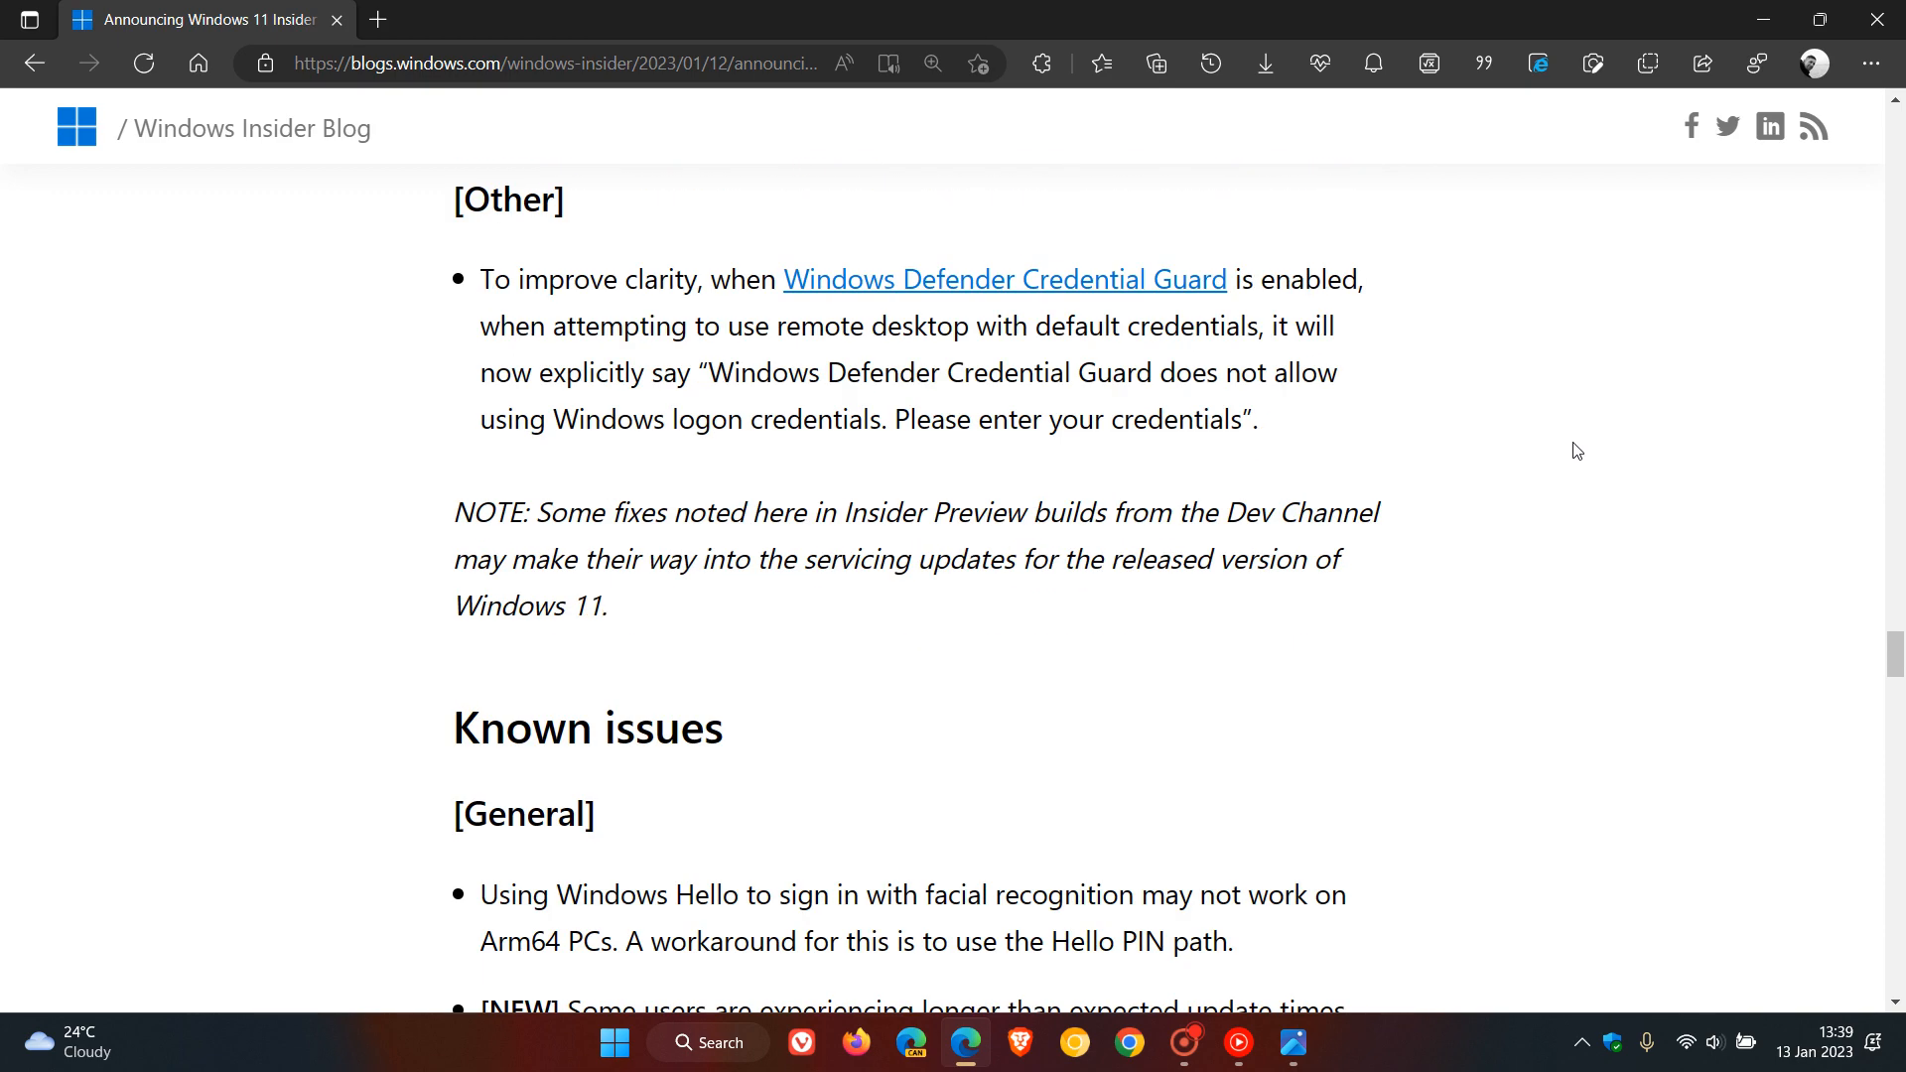
scroll(down, 3)
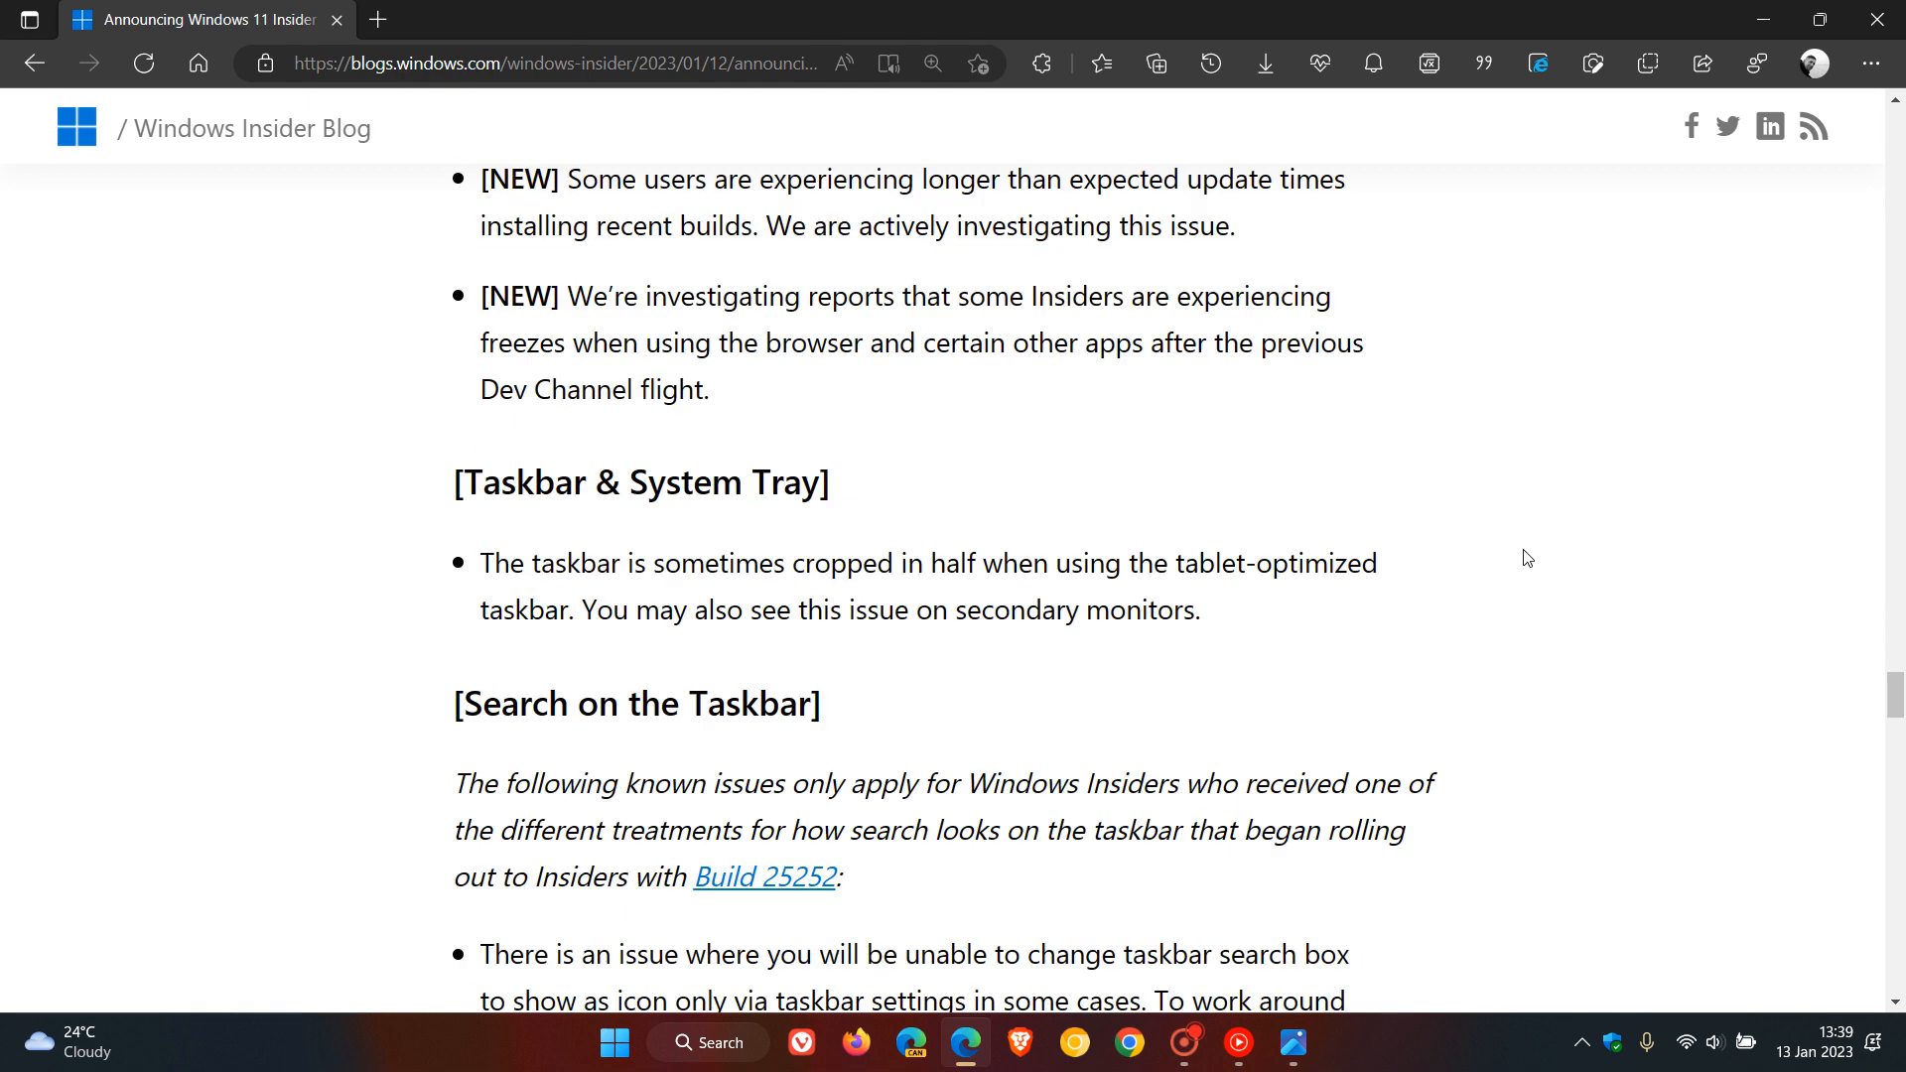
scroll(down, 3)
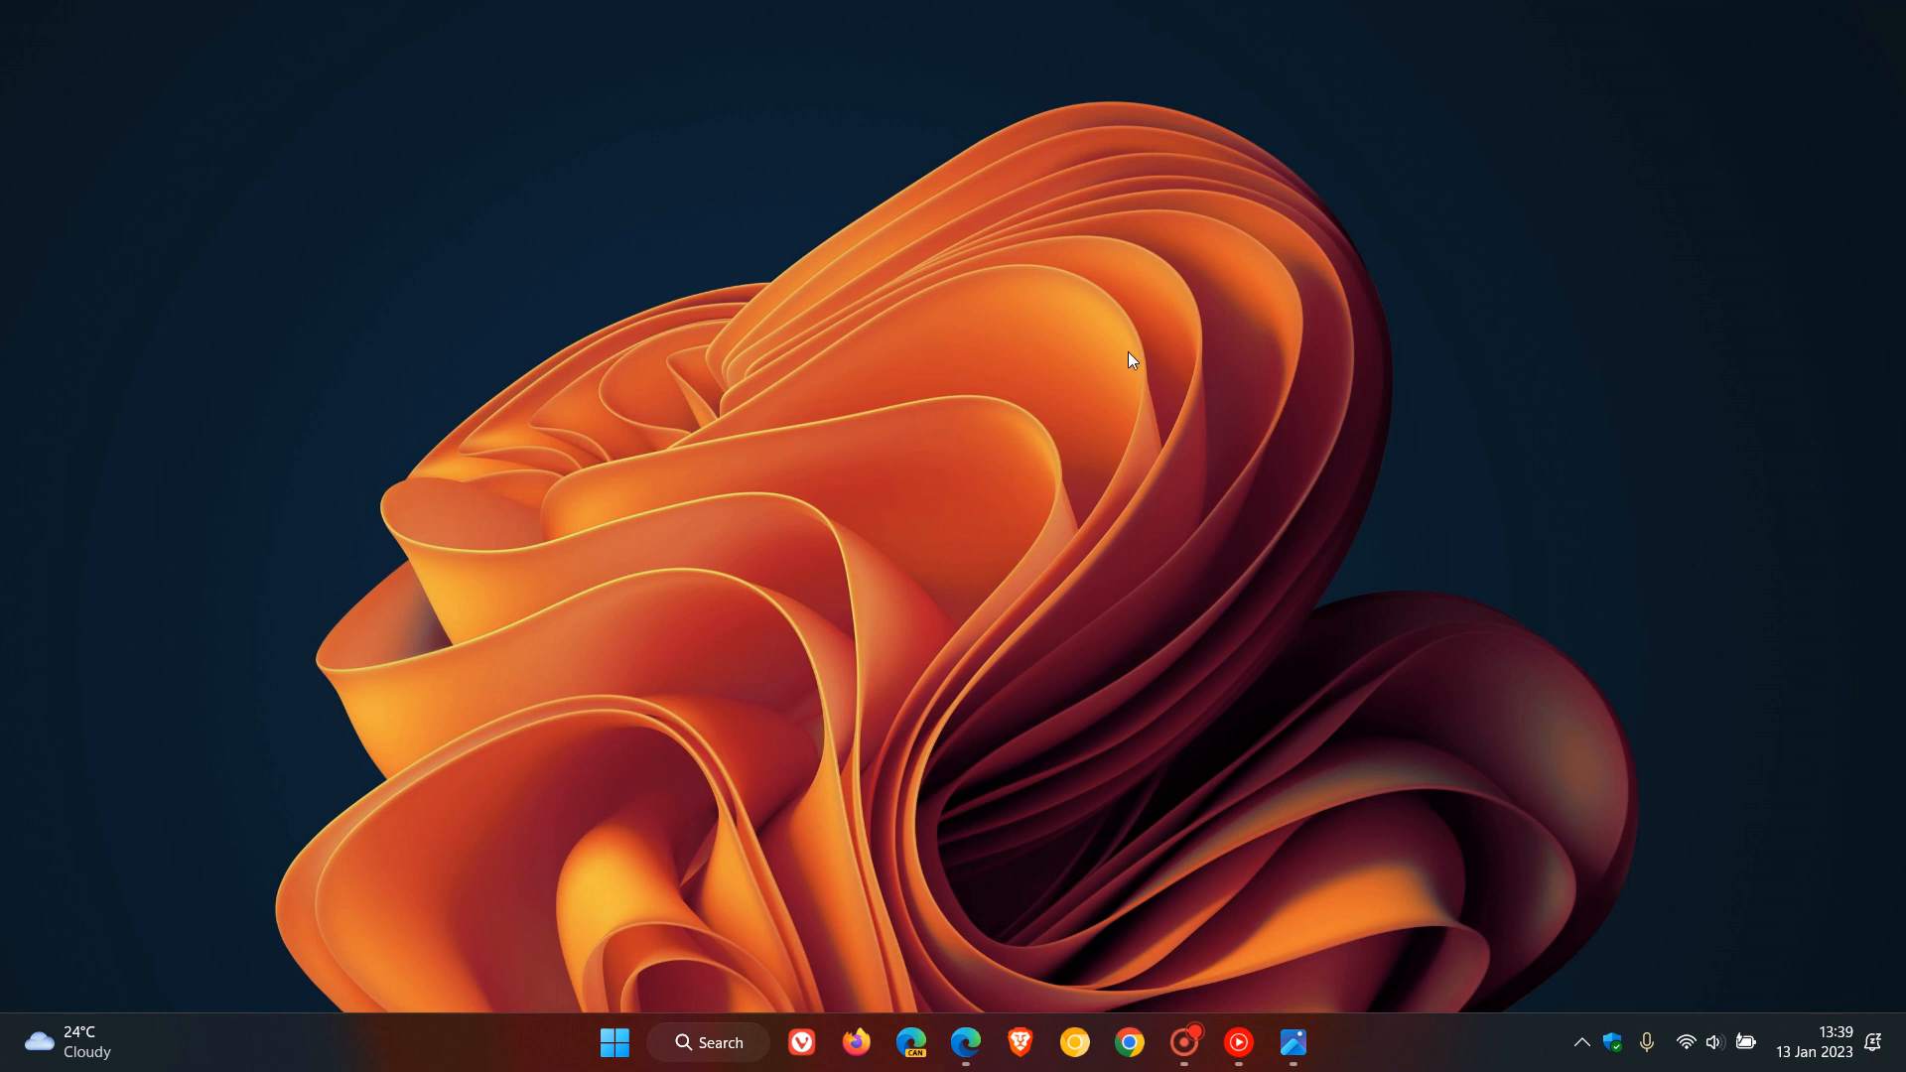
mouse_move(1007, 729)
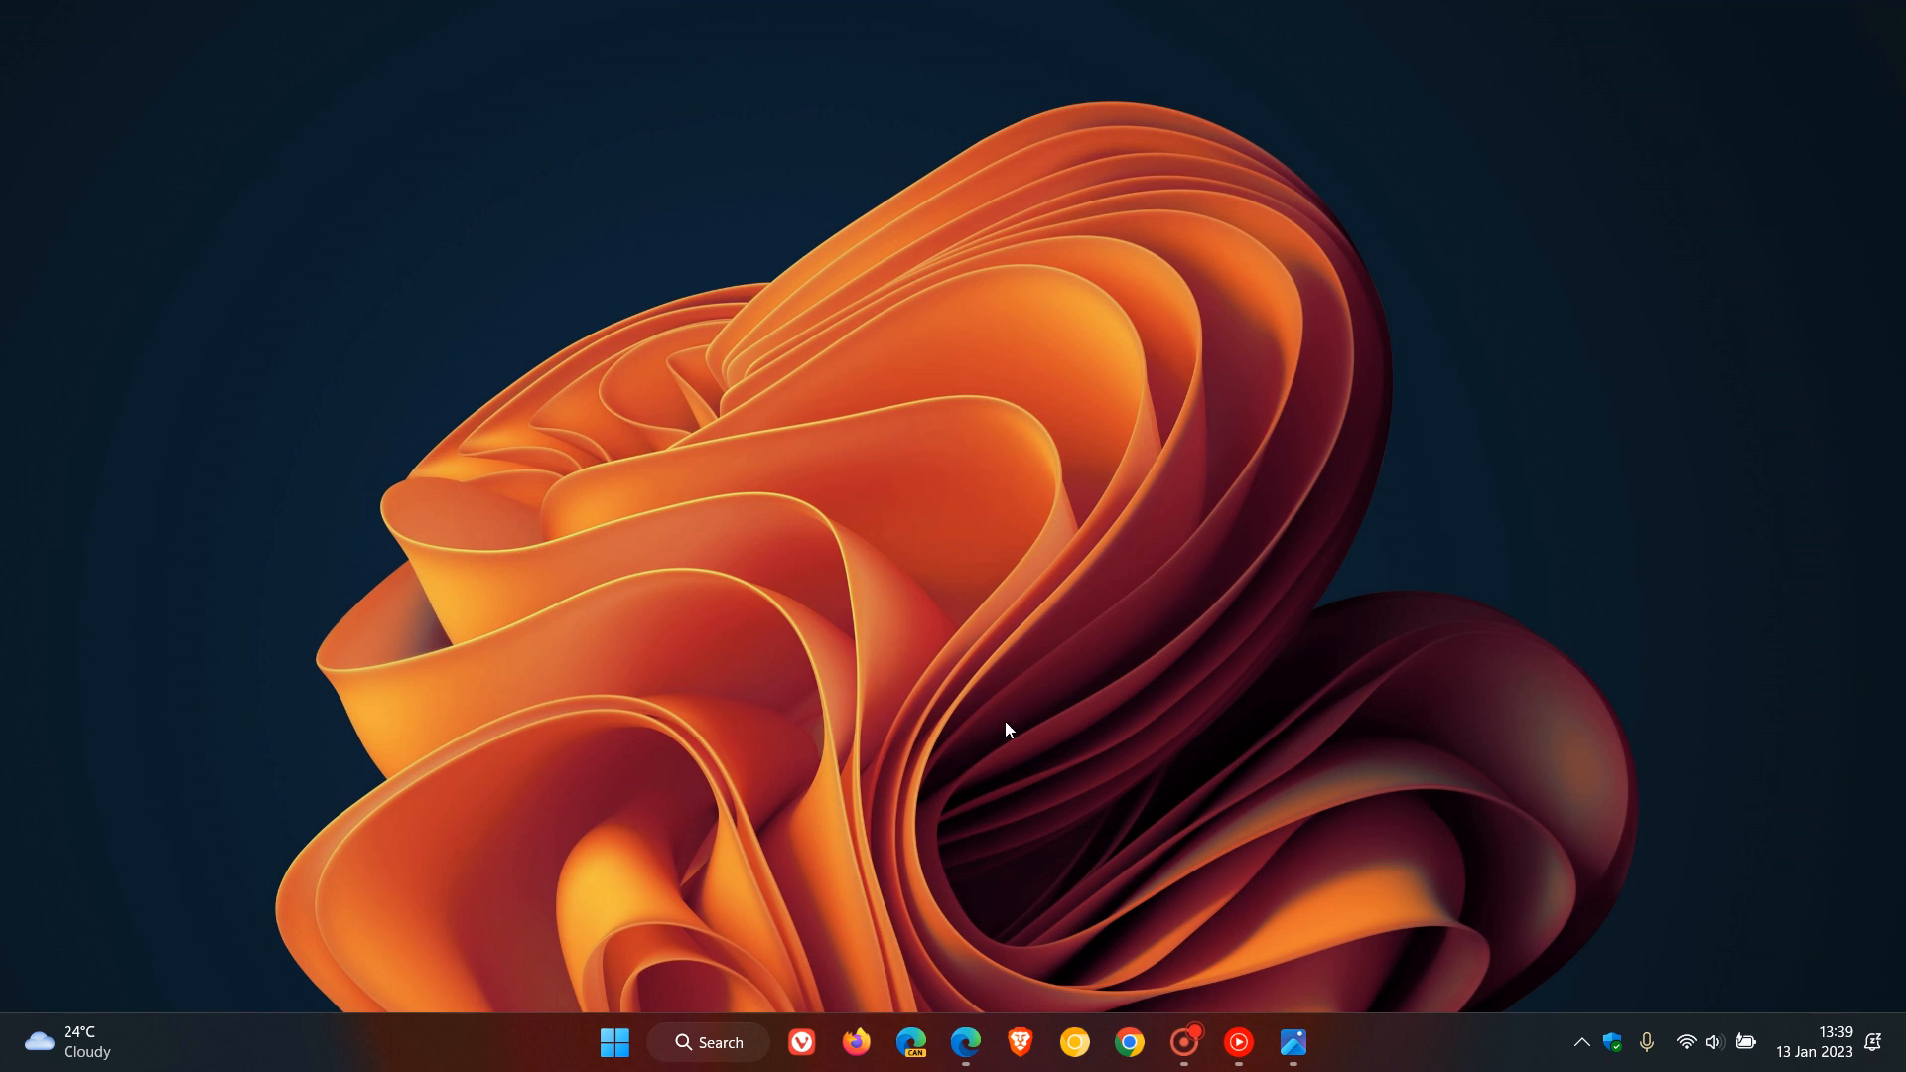